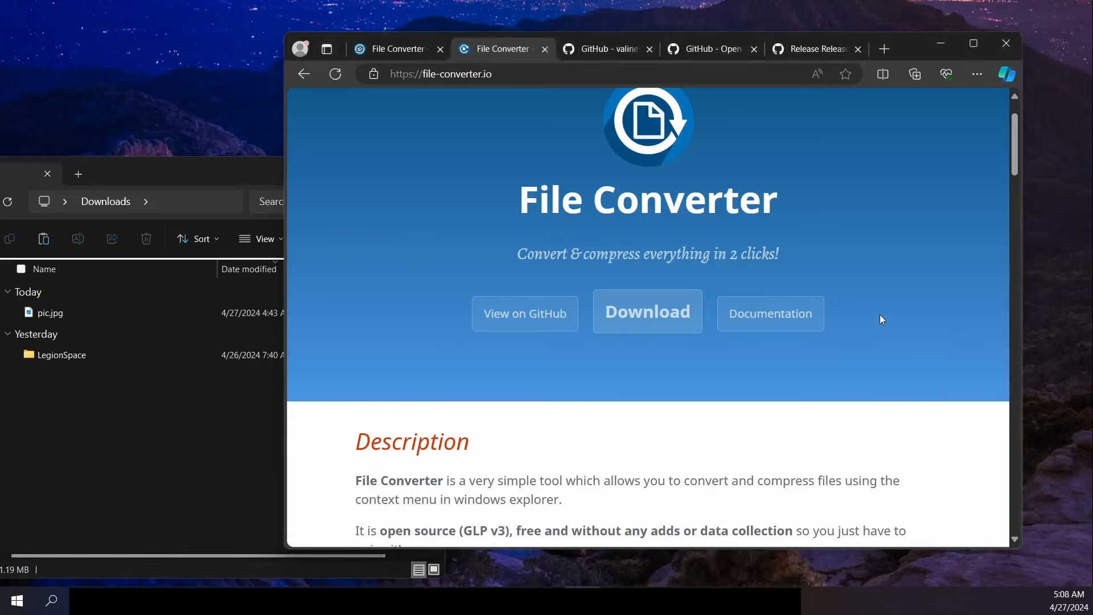
pyautogui.moveTo(509, 214)
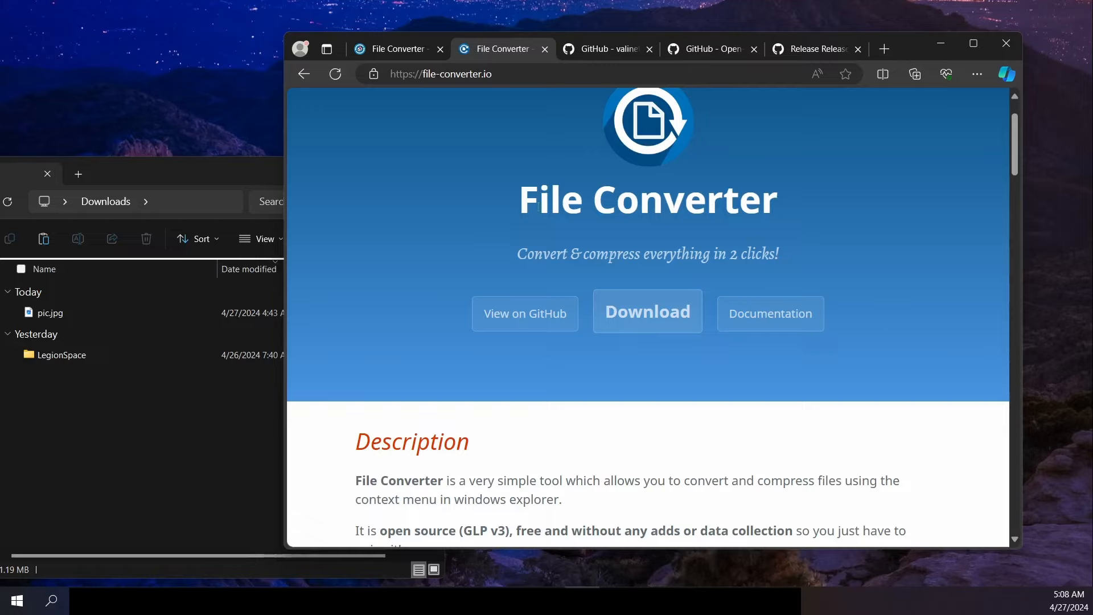
pyautogui.moveTo(655, 271)
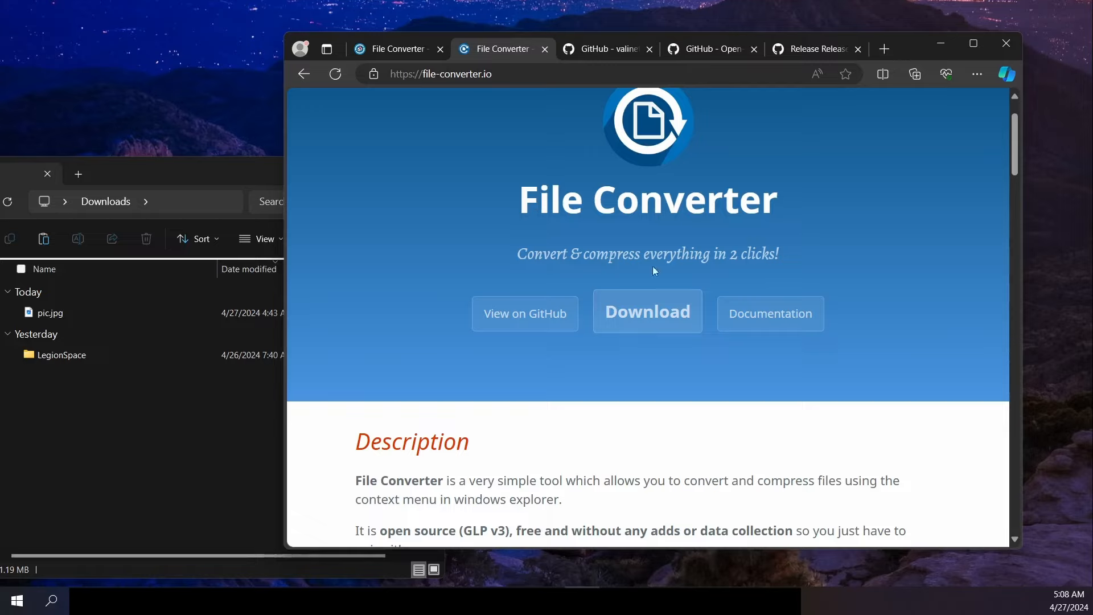
pyautogui.moveTo(353, 220)
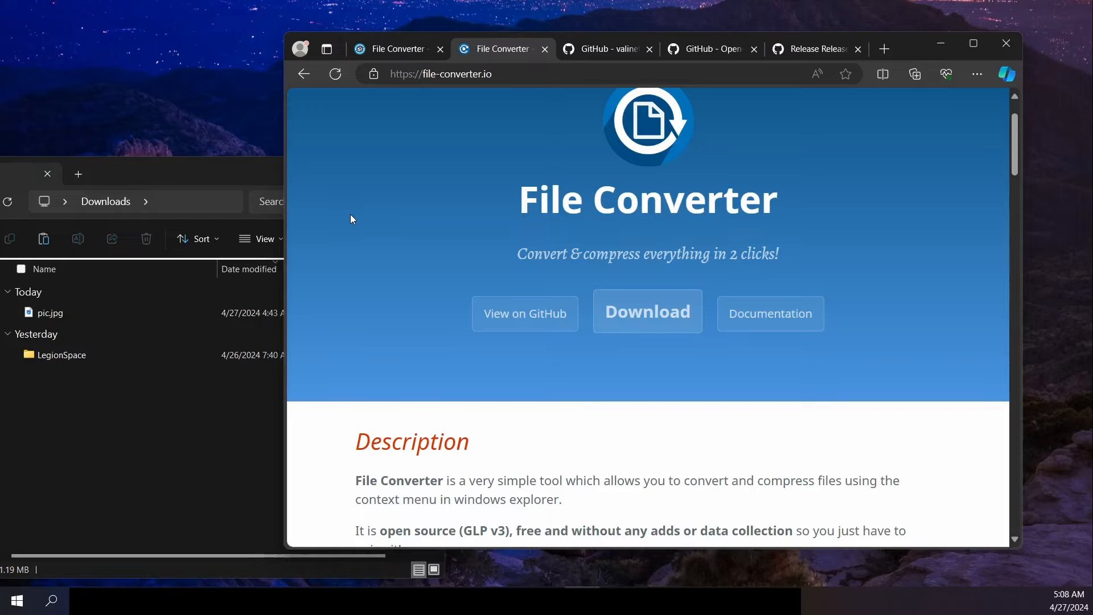
pyautogui.moveTo(652, 255)
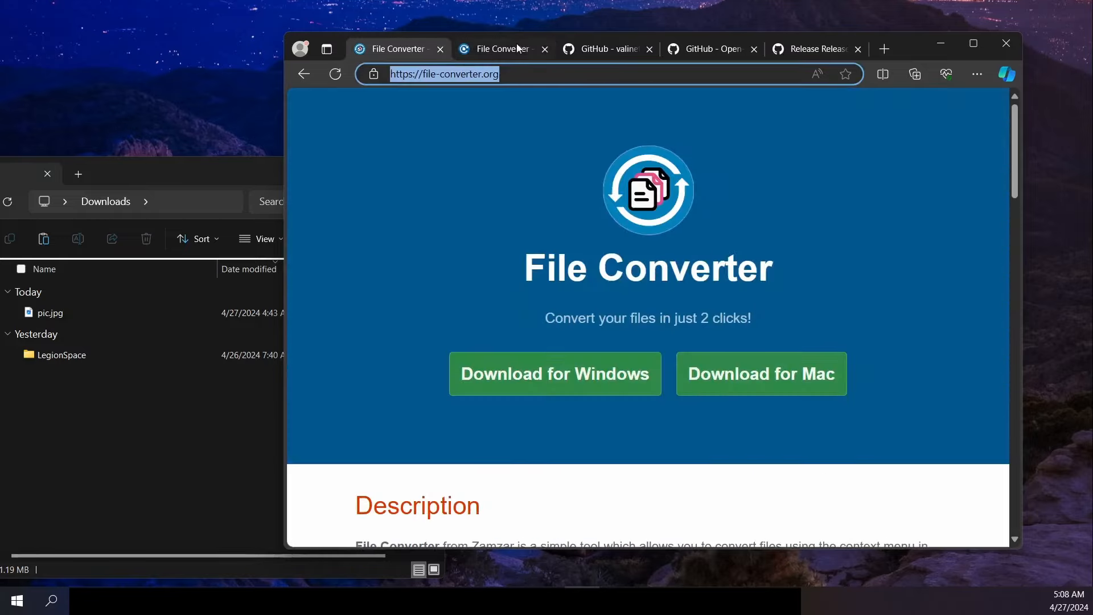
# Step: Compare the Zamzar site with the open-source File Converter website
pyautogui.click(515, 74)
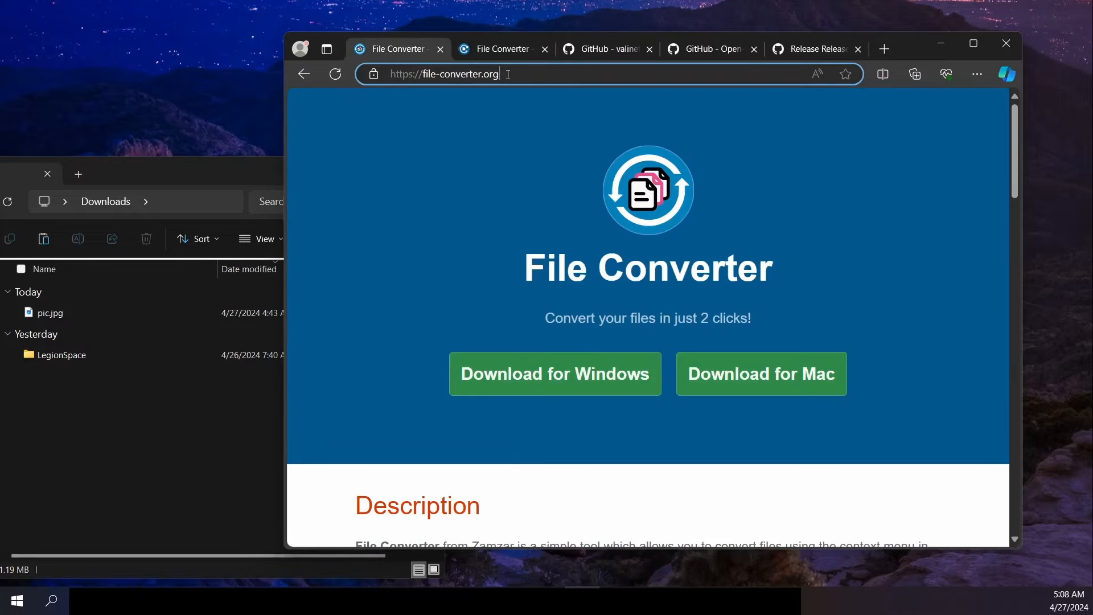
pyautogui.click(502, 49)
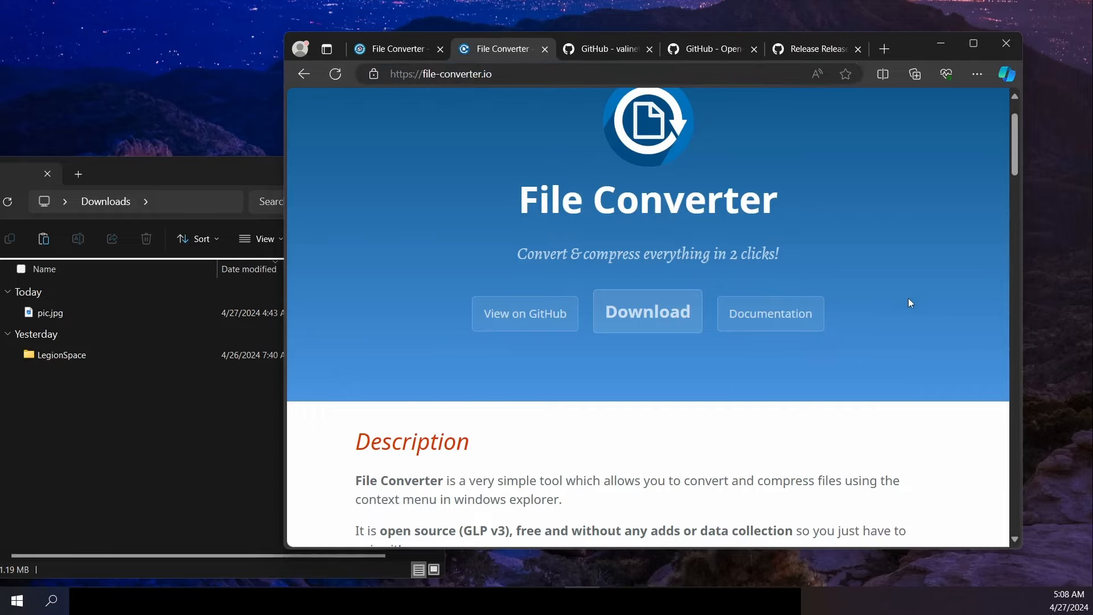
pyautogui.scroll(-3)
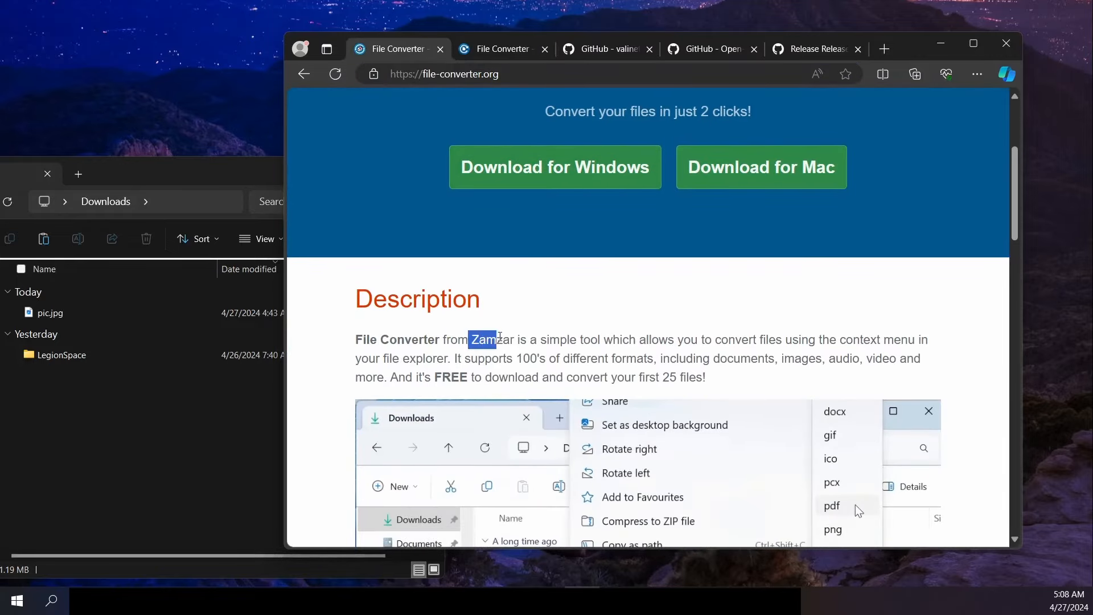
pyautogui.click(658, 294)
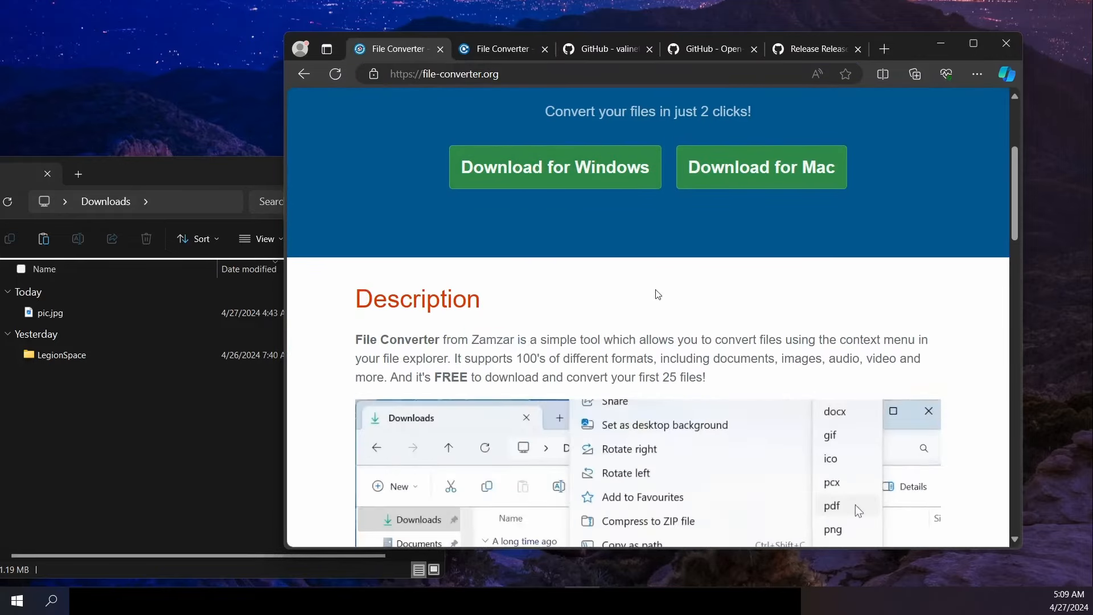
pyautogui.scroll(-3)
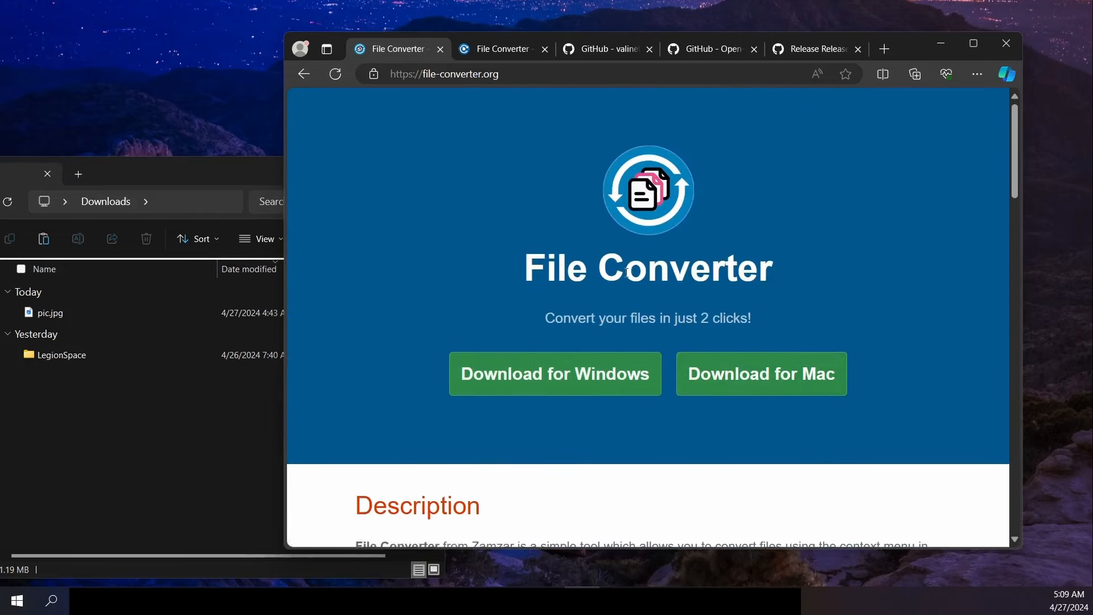
pyautogui.doubleClick(630, 270)
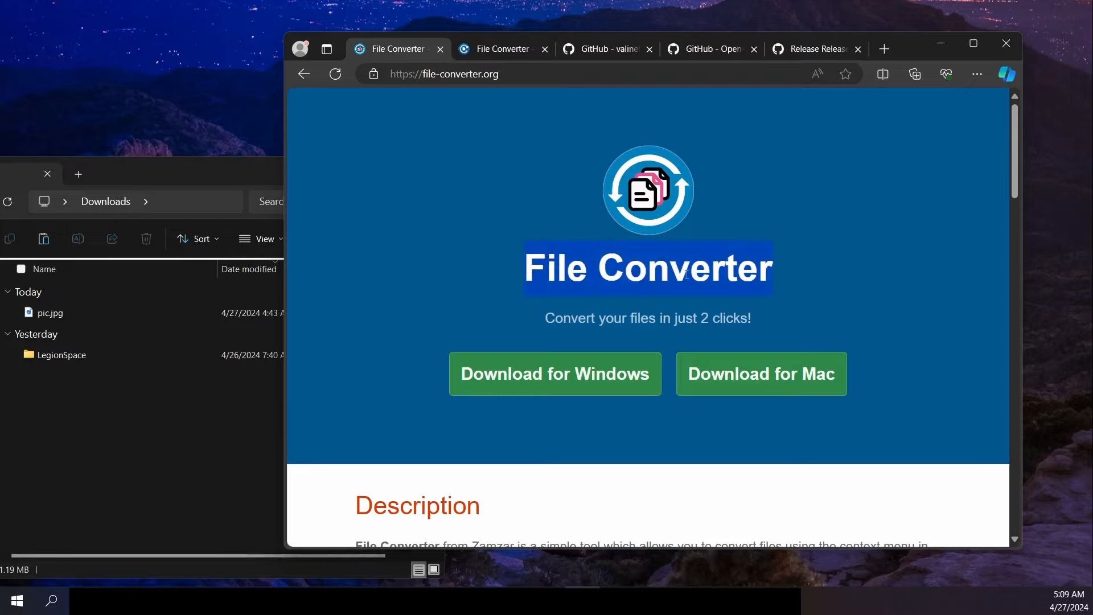
pyautogui.click(502, 48)
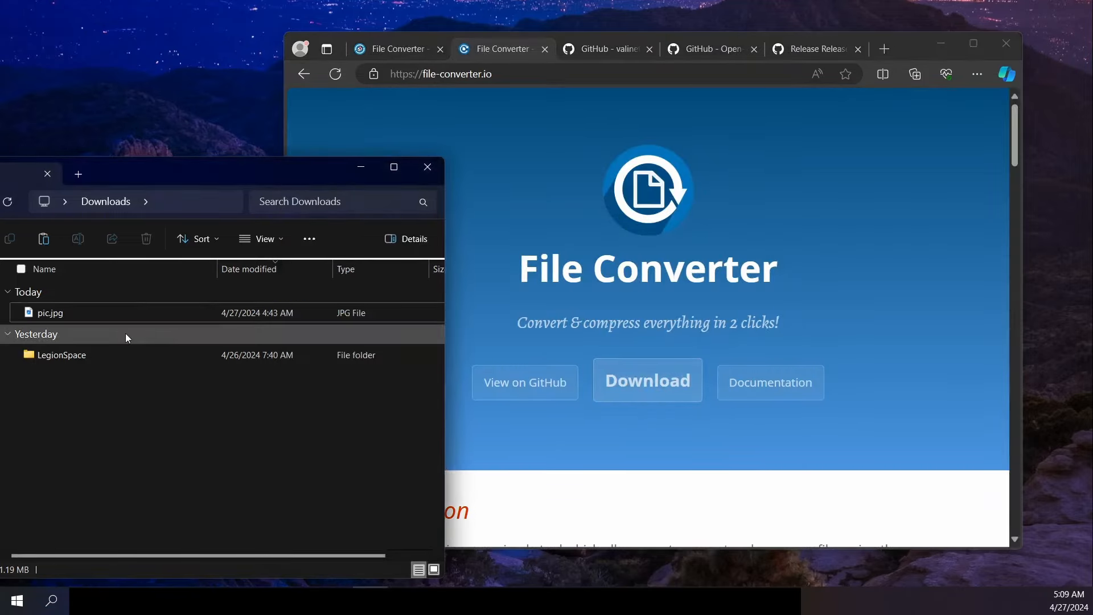
# Step: Convert pic.jpg to PNG with File Converter's To Png, then view the original
pyautogui.click(50, 312)
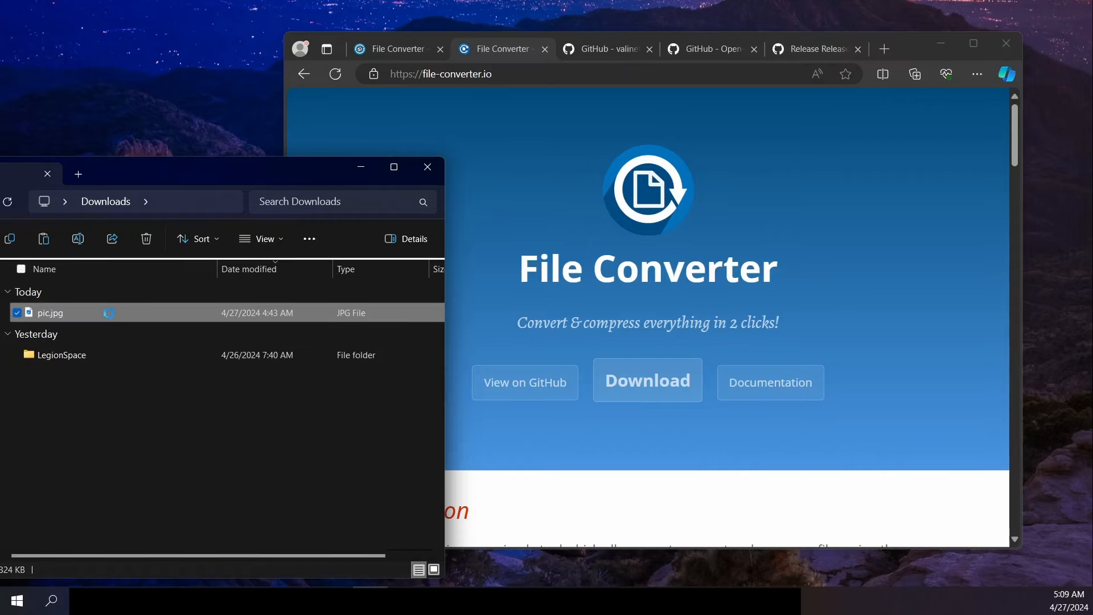
pyautogui.rightClick(50, 313)
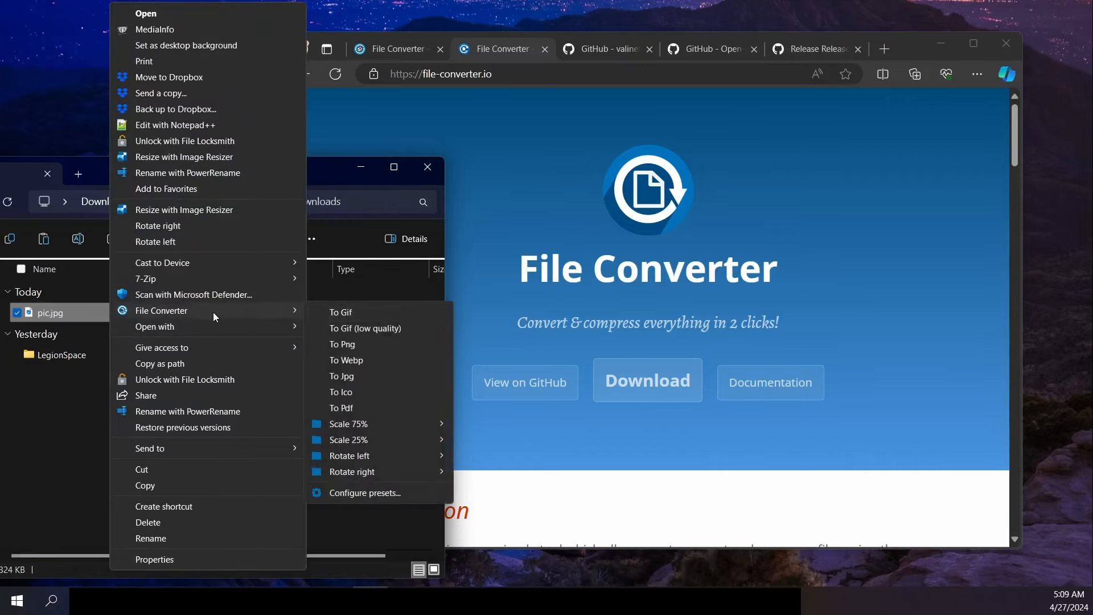
pyautogui.moveTo(381, 333)
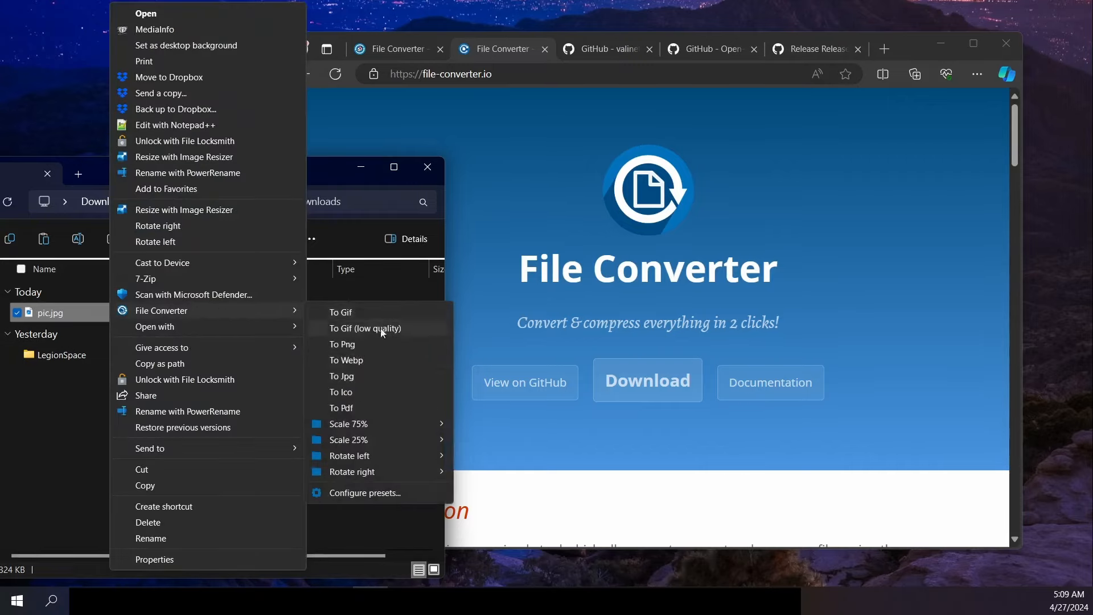
pyautogui.click(343, 344)
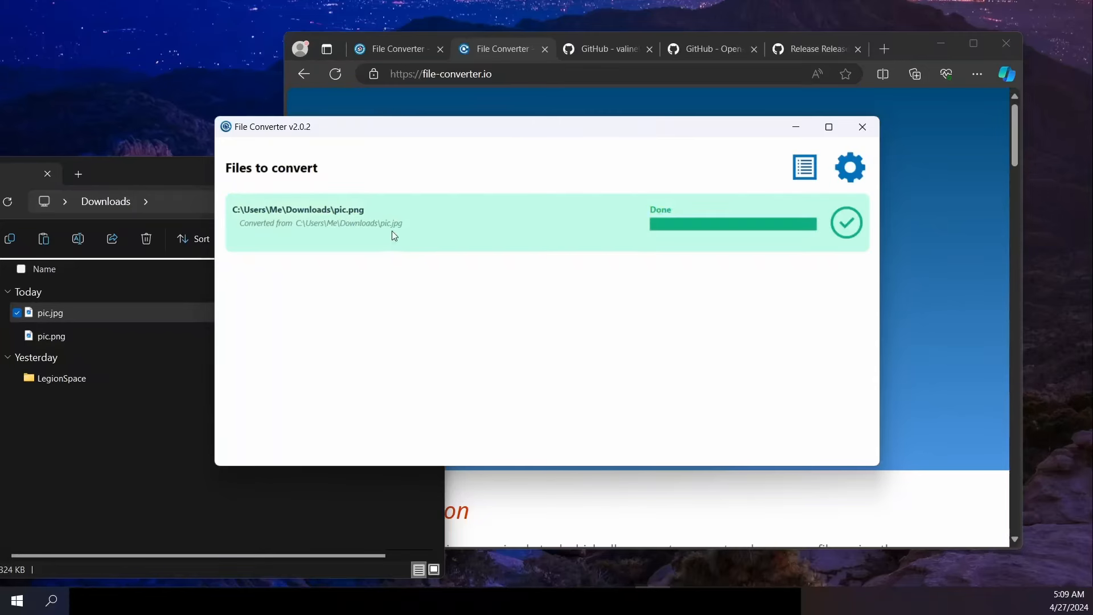
pyautogui.click(863, 127)
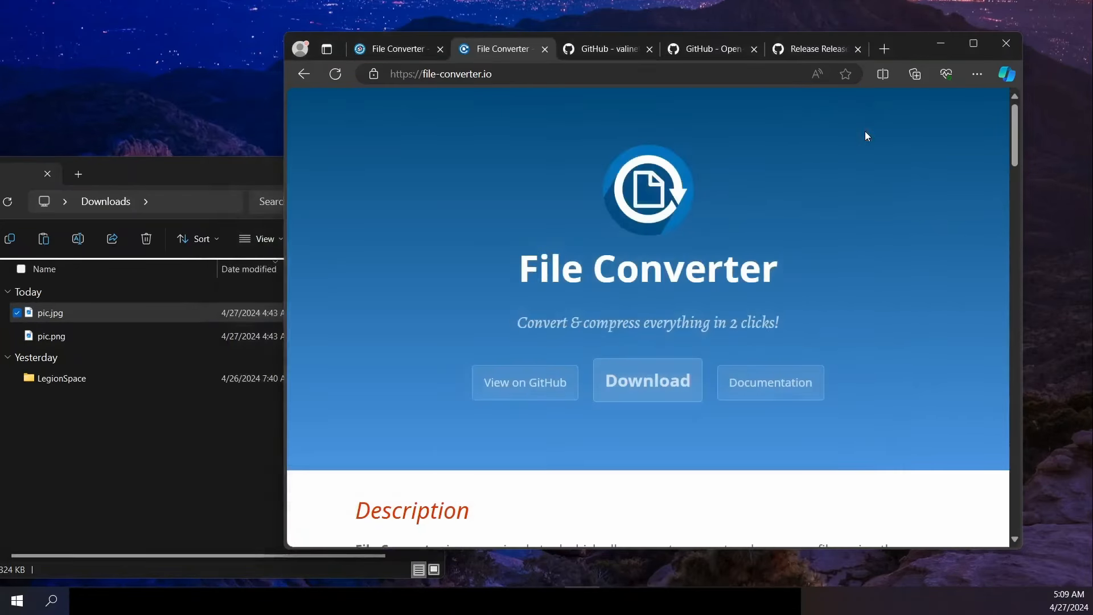
pyautogui.doubleClick(50, 313)
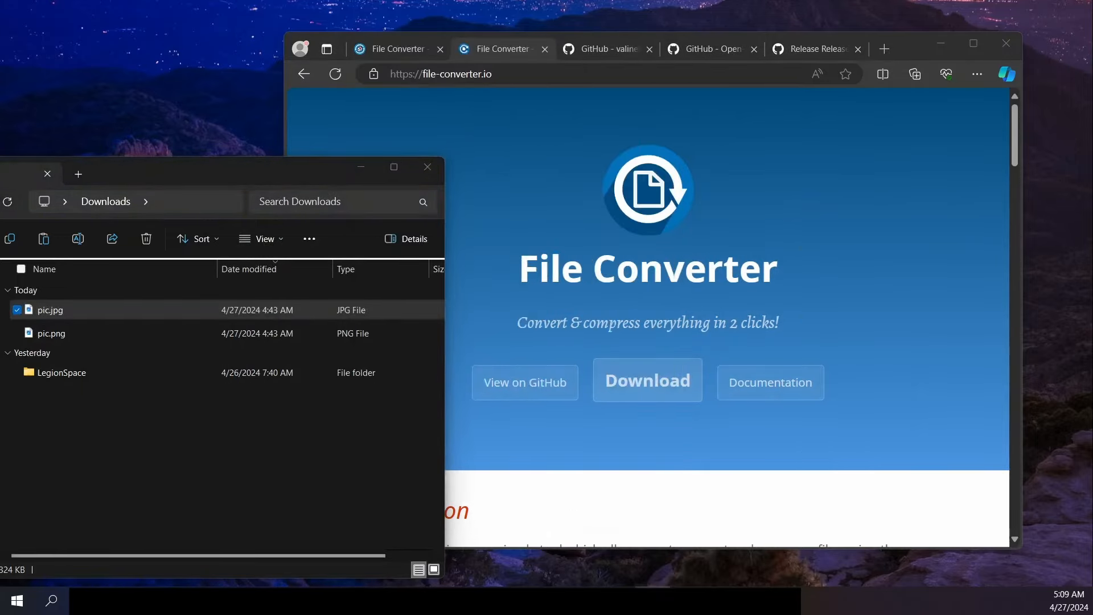
pyautogui.doubleClick(50, 310)
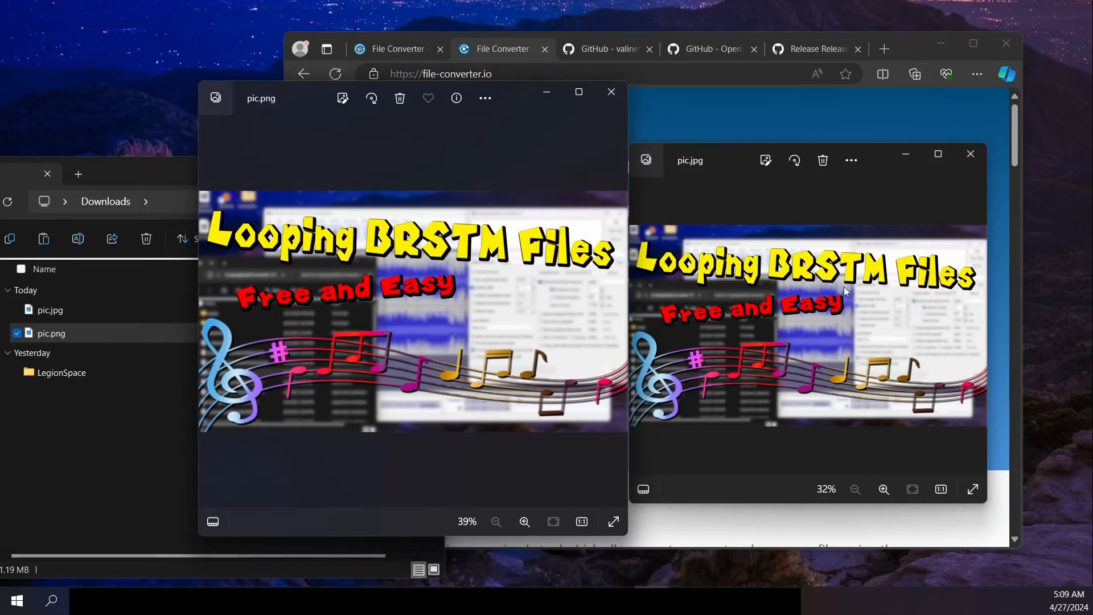
pyautogui.click(611, 91)
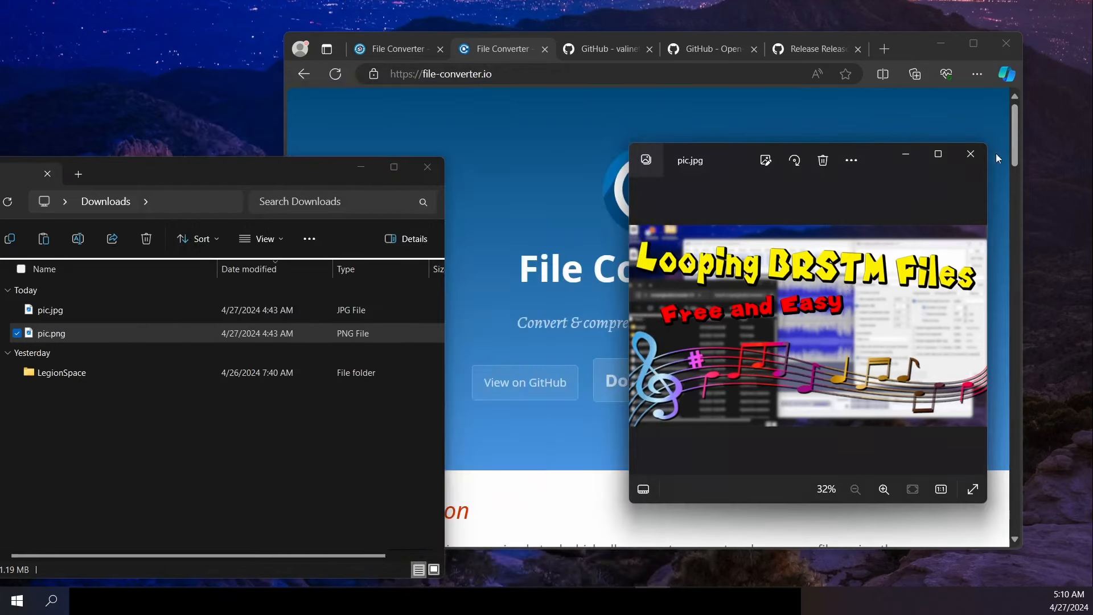
pyautogui.click(970, 154)
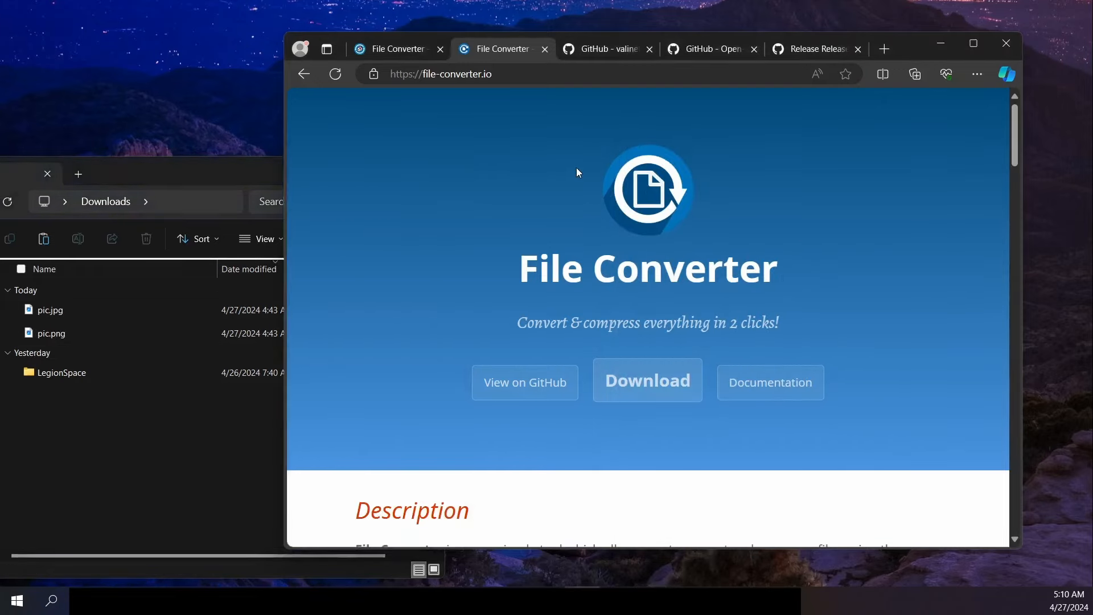
pyautogui.moveTo(790, 100)
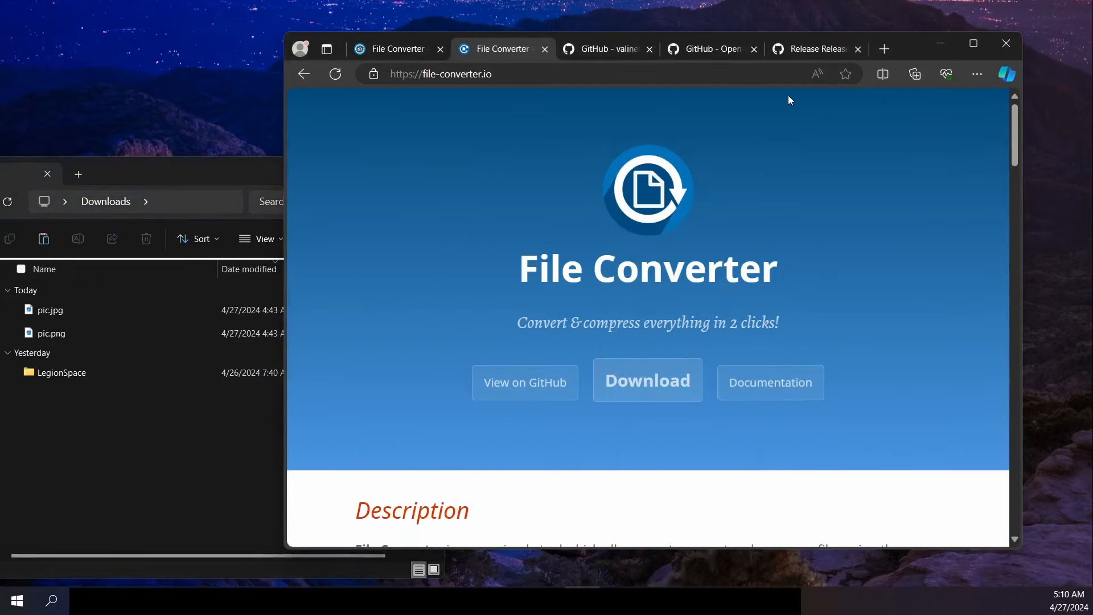
pyautogui.moveTo(809, 49)
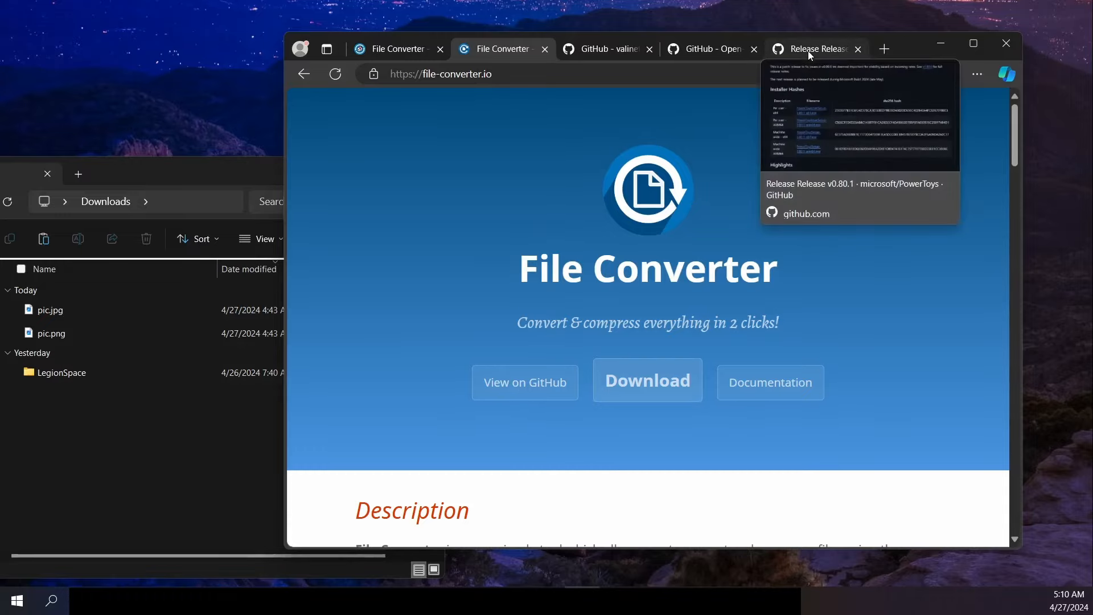
# Step: Switch to the 'Release v0.80.1 · microsoft/PowerToys' tab and scroll the release notes
pyautogui.click(812, 48)
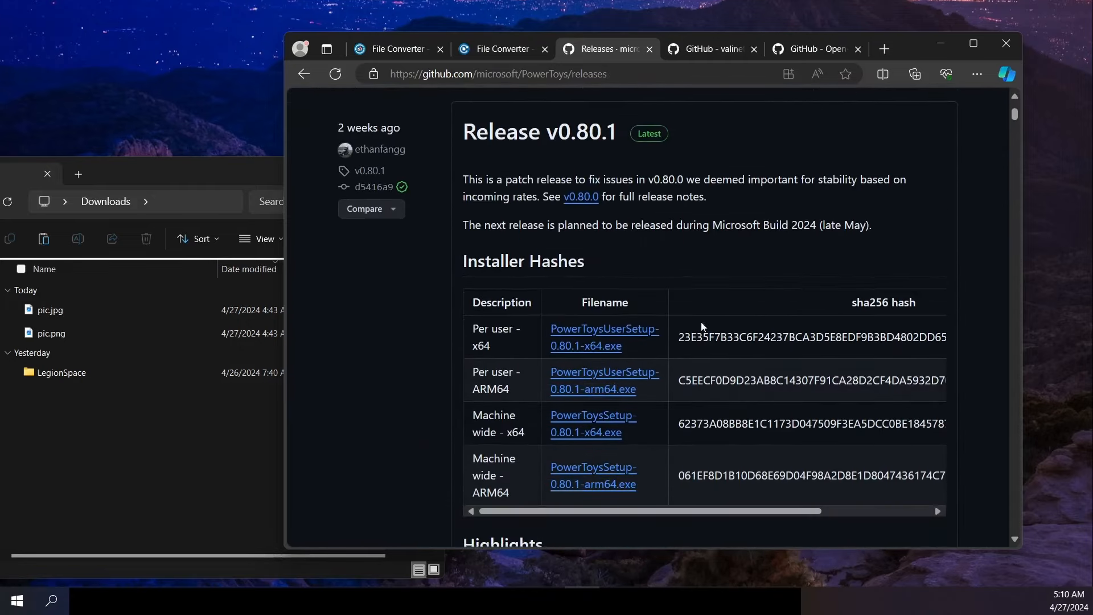
pyautogui.scroll(-3)
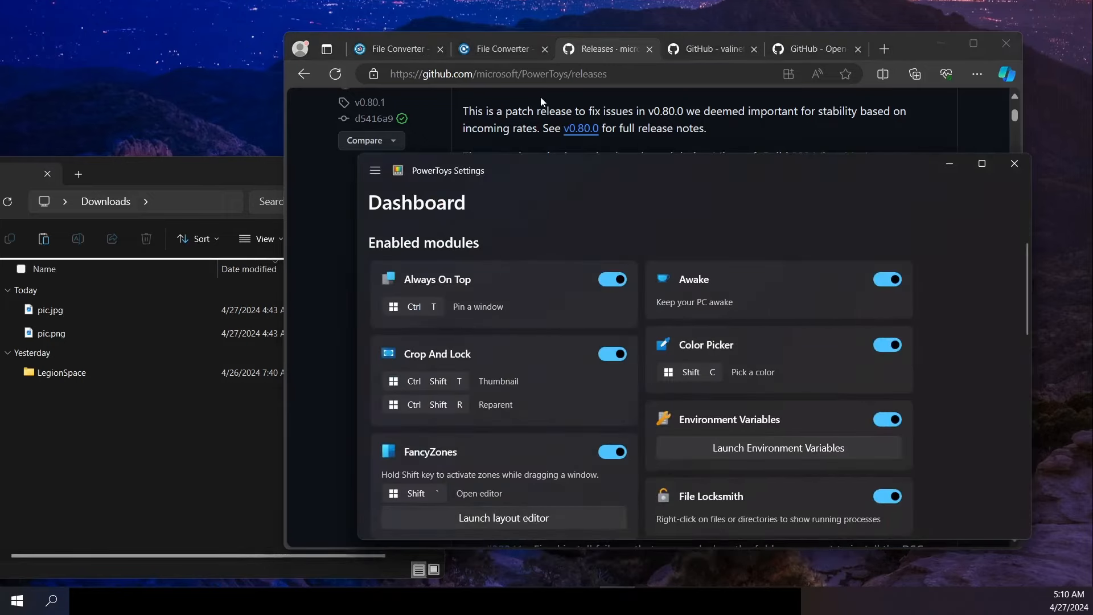
# Step: Maximize PowerToys Settings so the Dashboard shows modules like Find My Mouse and Mouse Highlighter
pyautogui.scroll(-3)
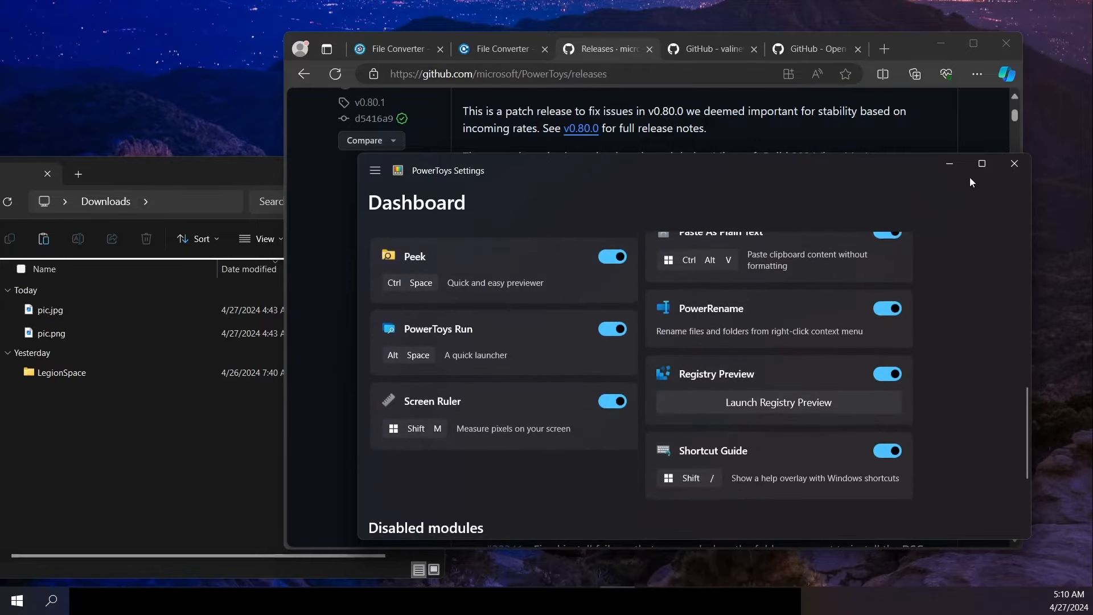
pyautogui.click(982, 164)
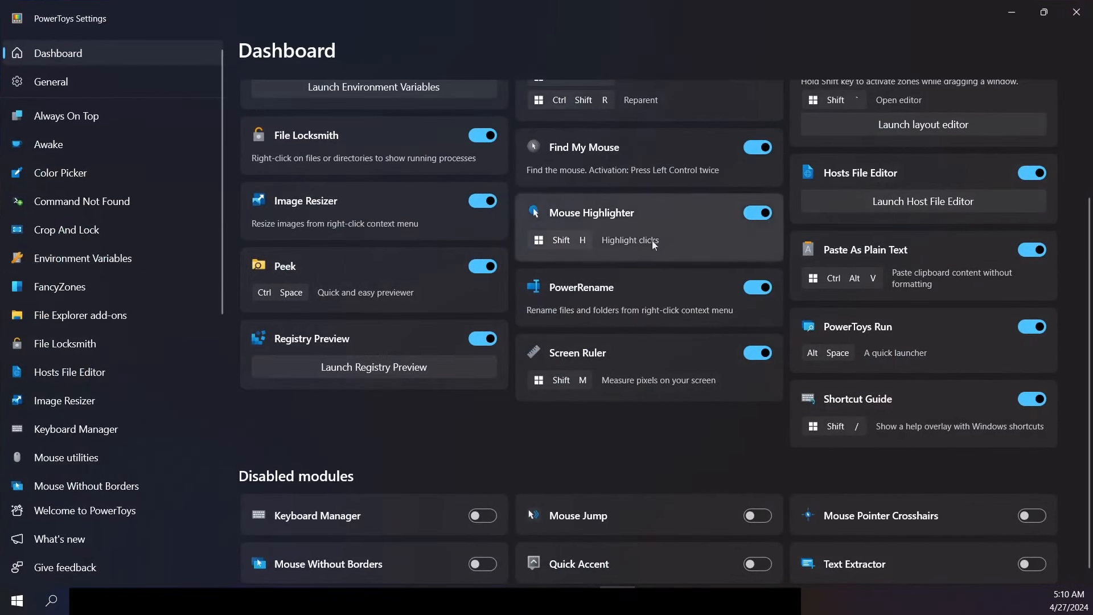
pyautogui.scroll(-3)
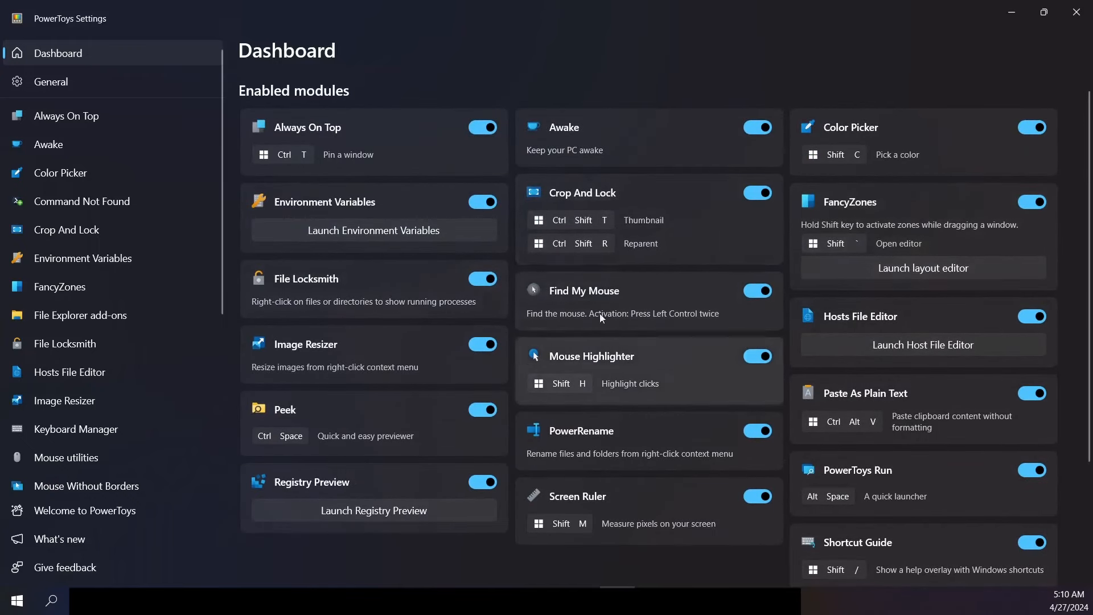
pyautogui.moveTo(587, 310)
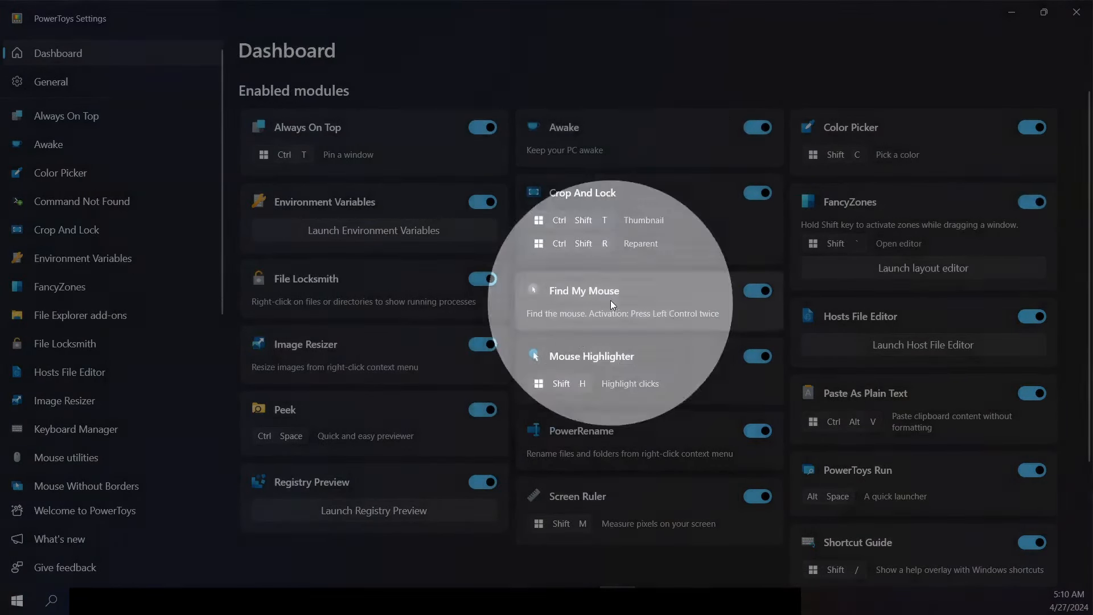
pyautogui.moveTo(824, 347)
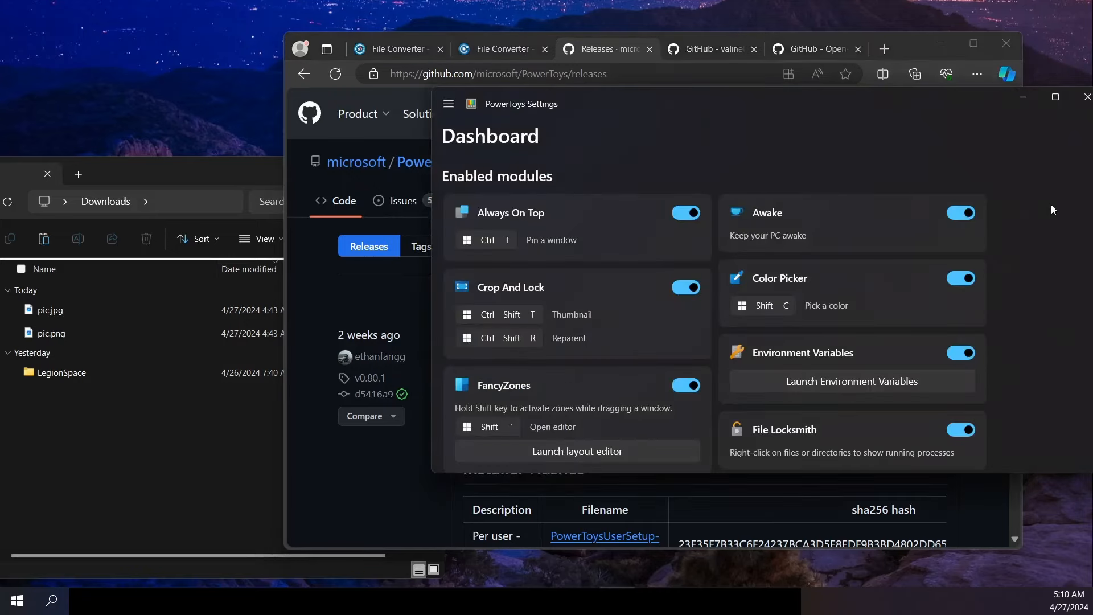
pyautogui.click(1055, 97)
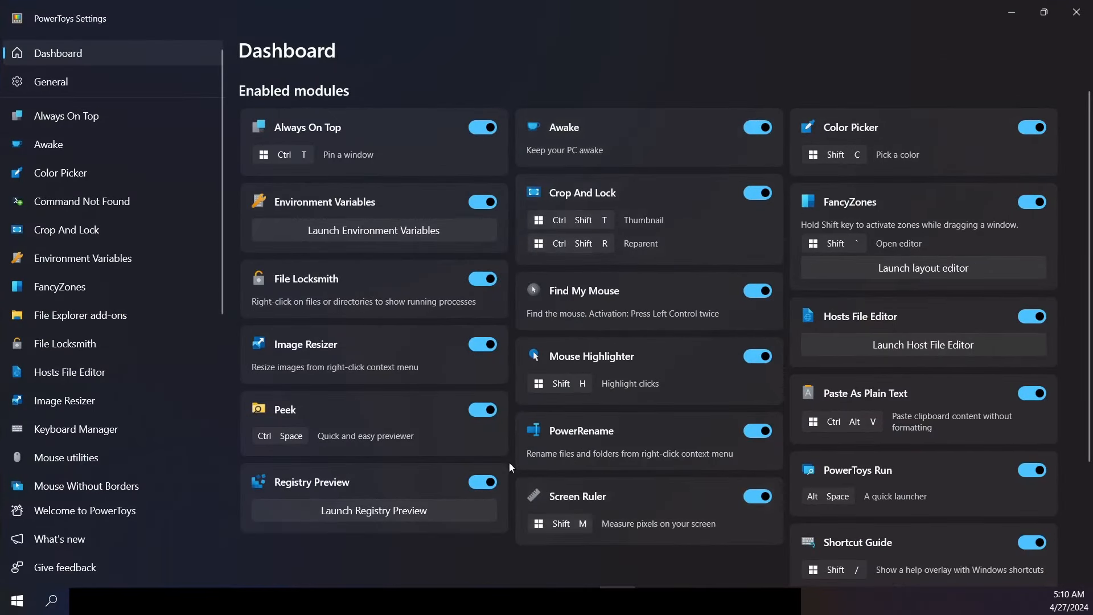
pyautogui.moveTo(351, 154)
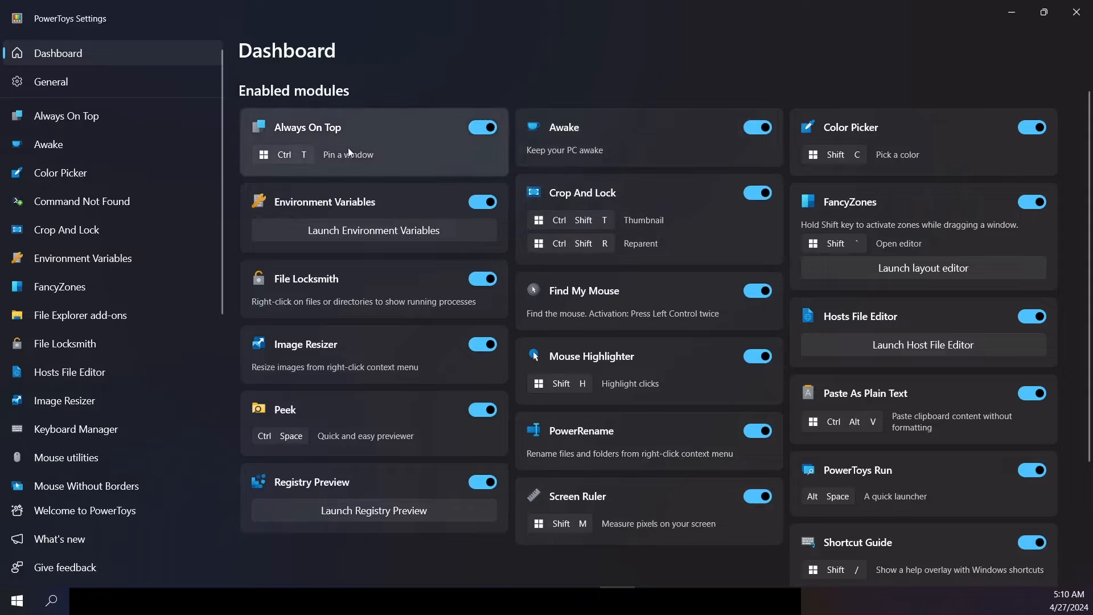
pyautogui.moveTo(810, 125)
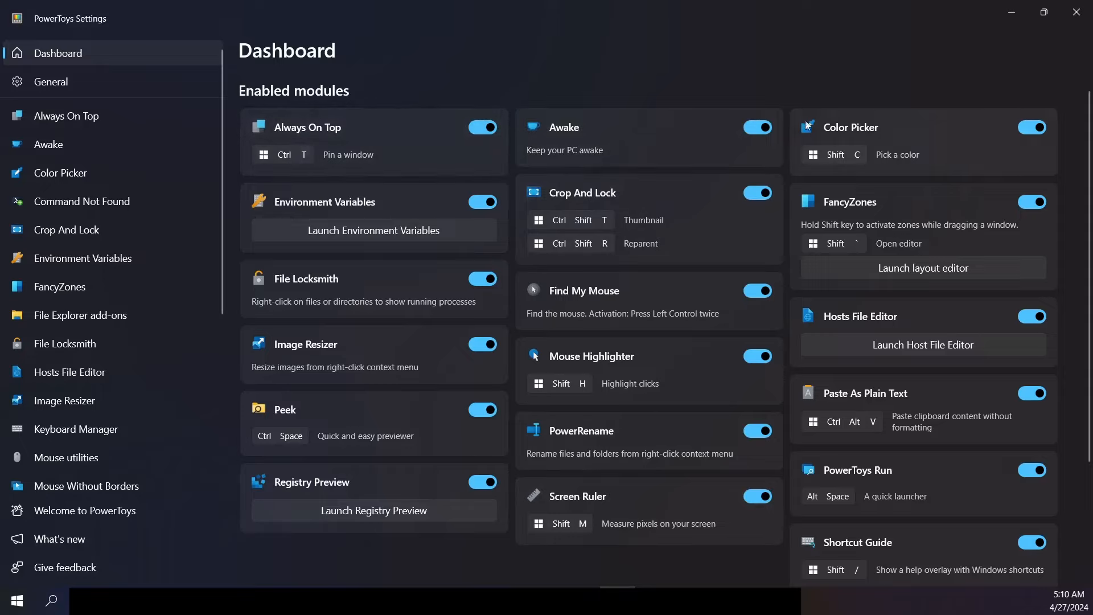
pyautogui.moveTo(701, 77)
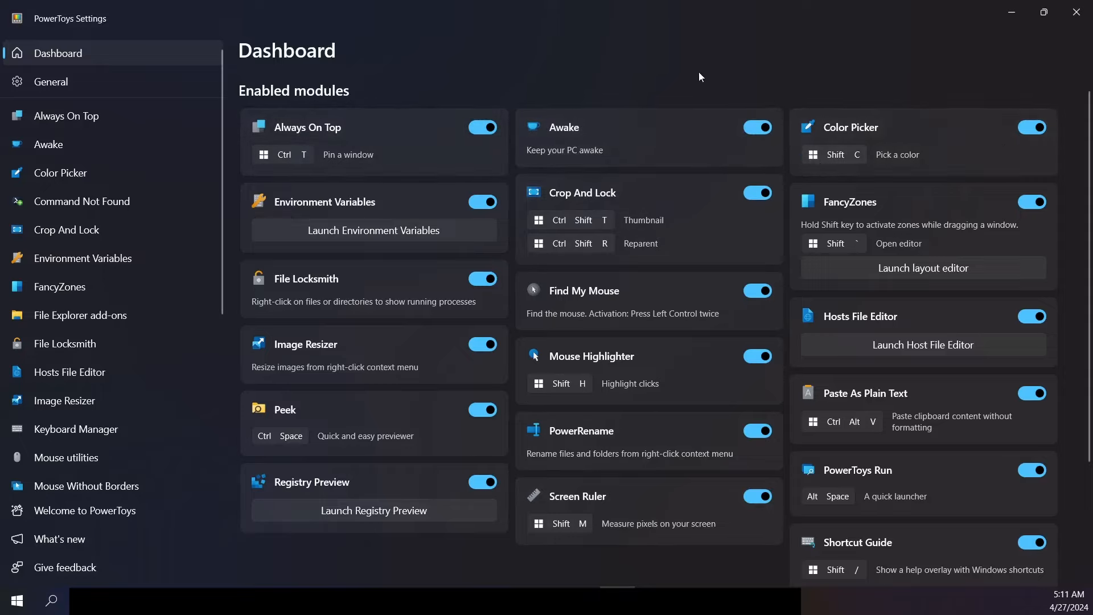
pyautogui.moveTo(120, 297)
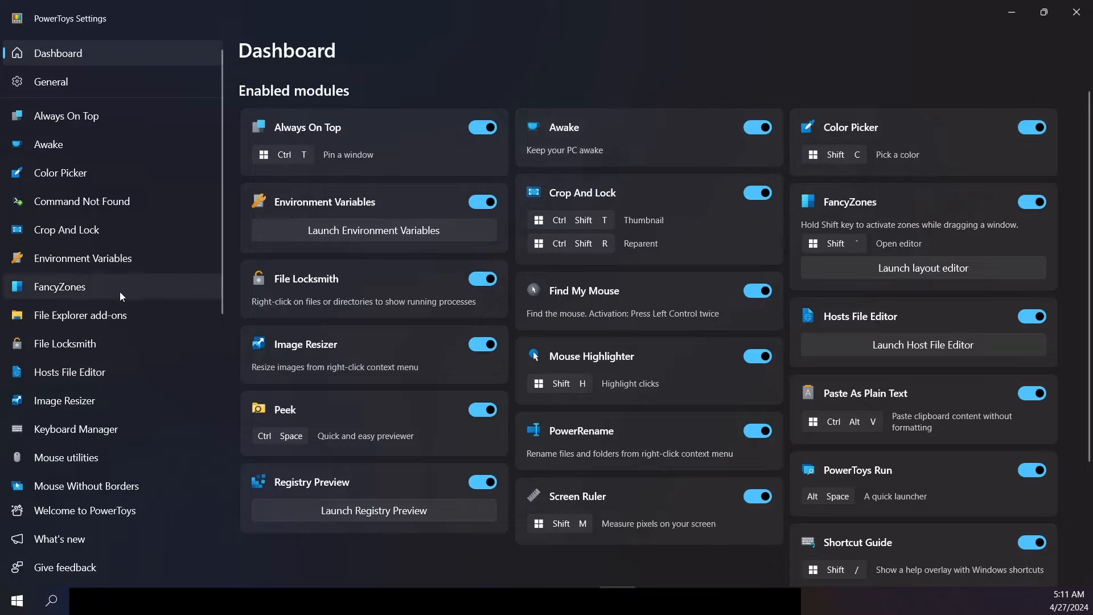
# Step: Preview FancyZones layout templates in the editor, then maximize the FancyZones settings page
pyautogui.click(60, 287)
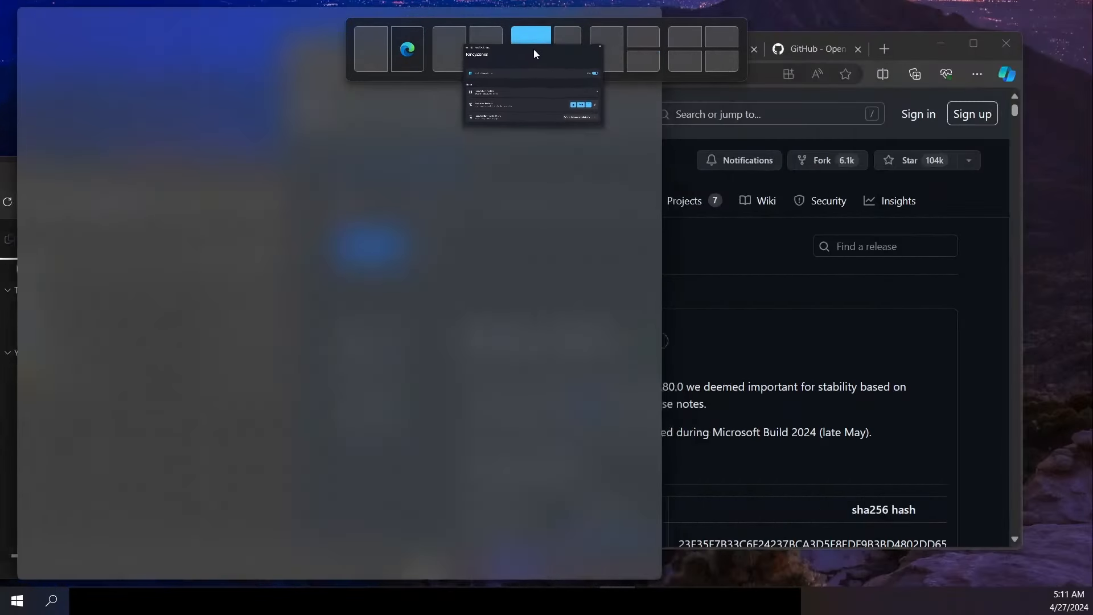
pyautogui.click(532, 37)
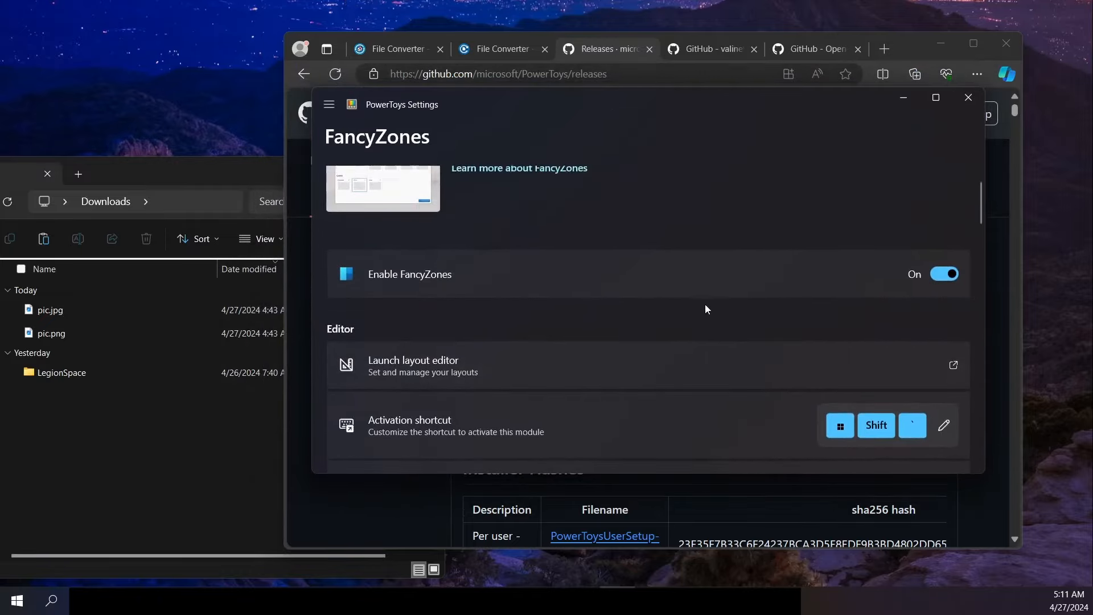
pyautogui.click(935, 96)
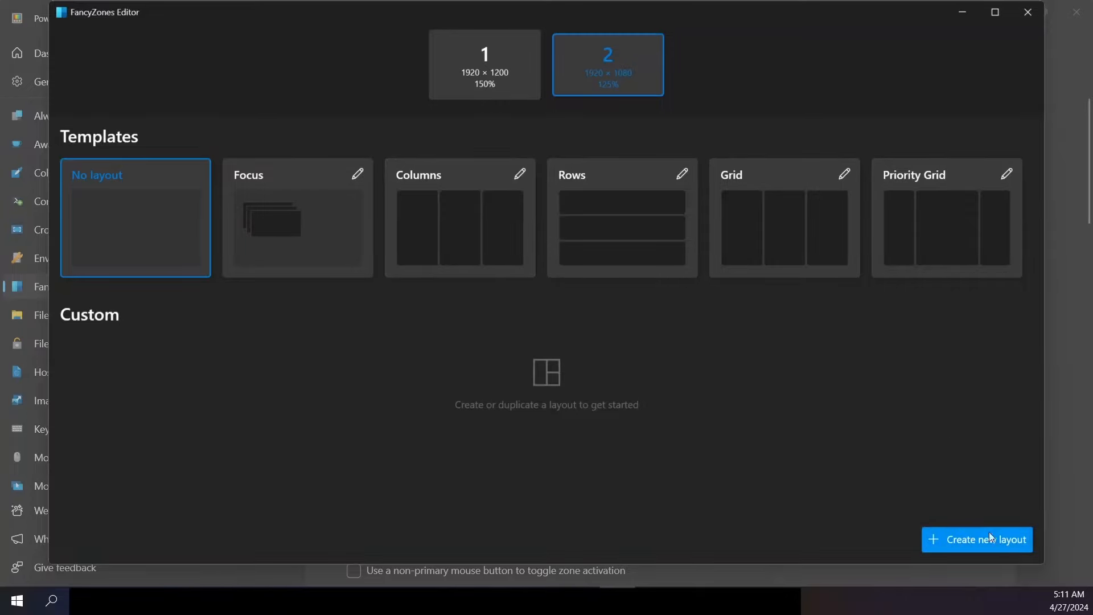
pyautogui.click(1027, 12)
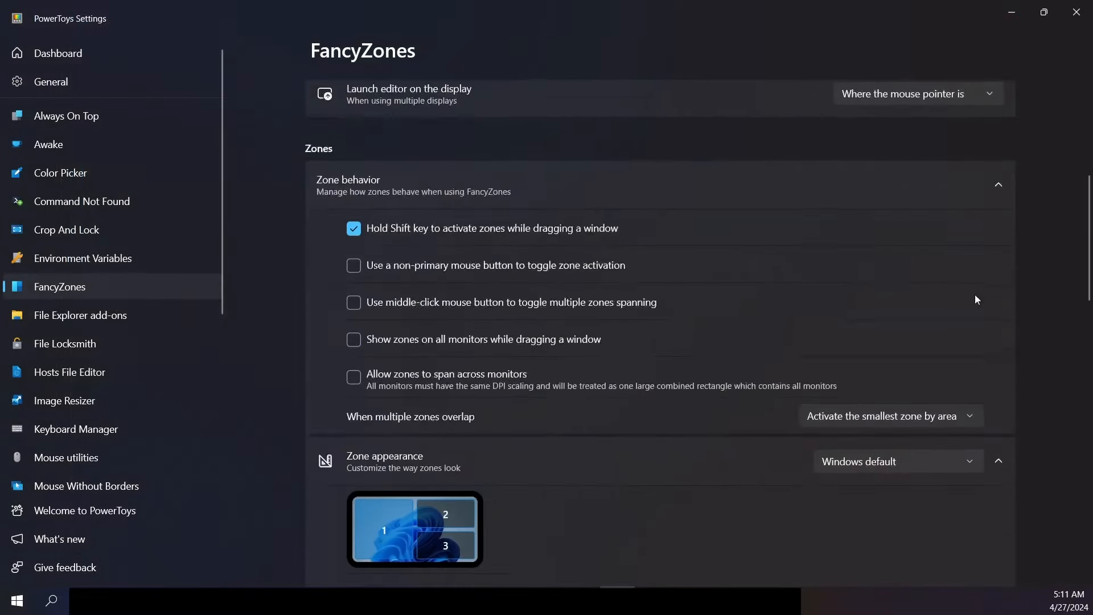
pyautogui.scroll(-3)
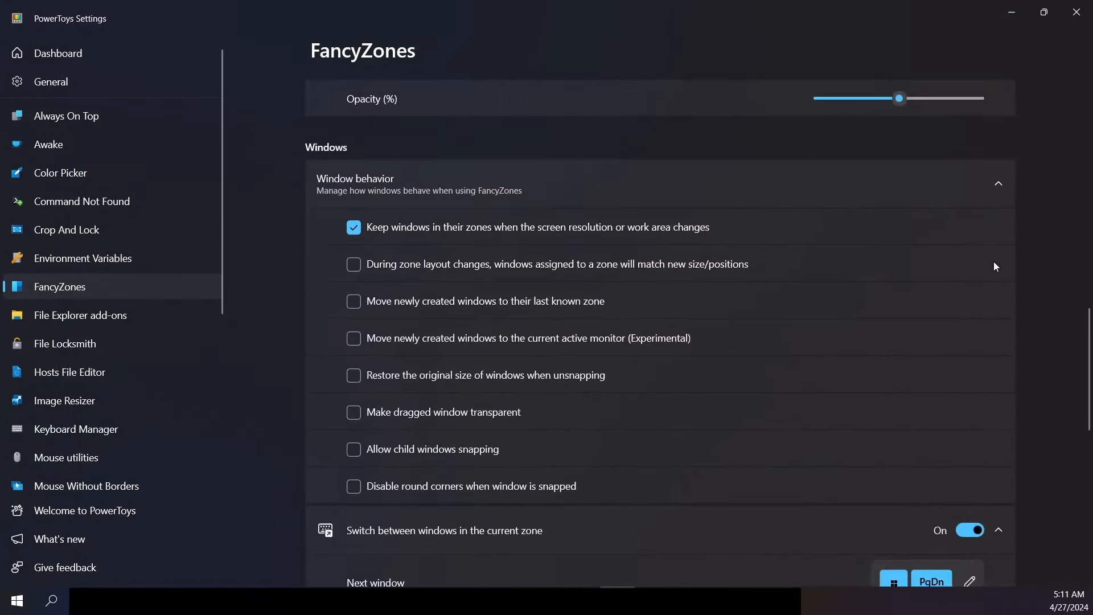
pyautogui.scroll(-3)
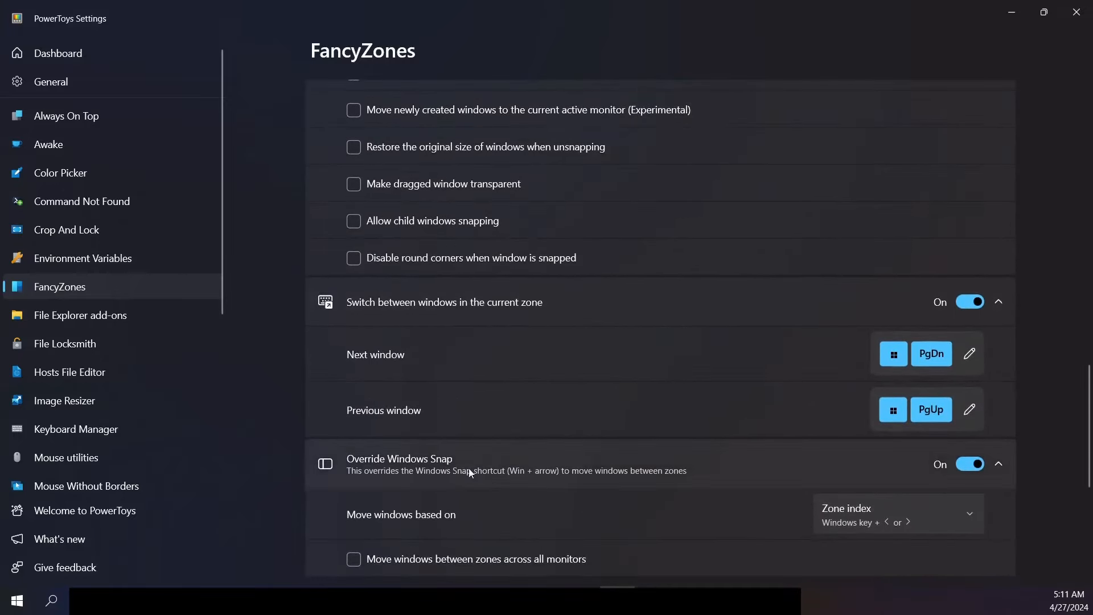
pyautogui.moveTo(880, 466)
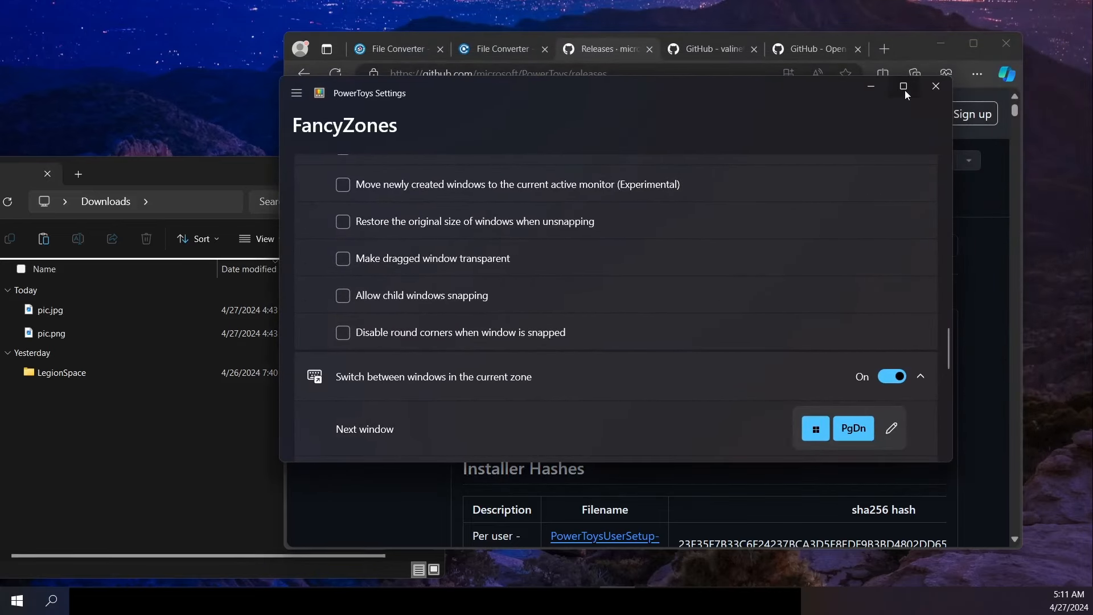
pyautogui.click(903, 86)
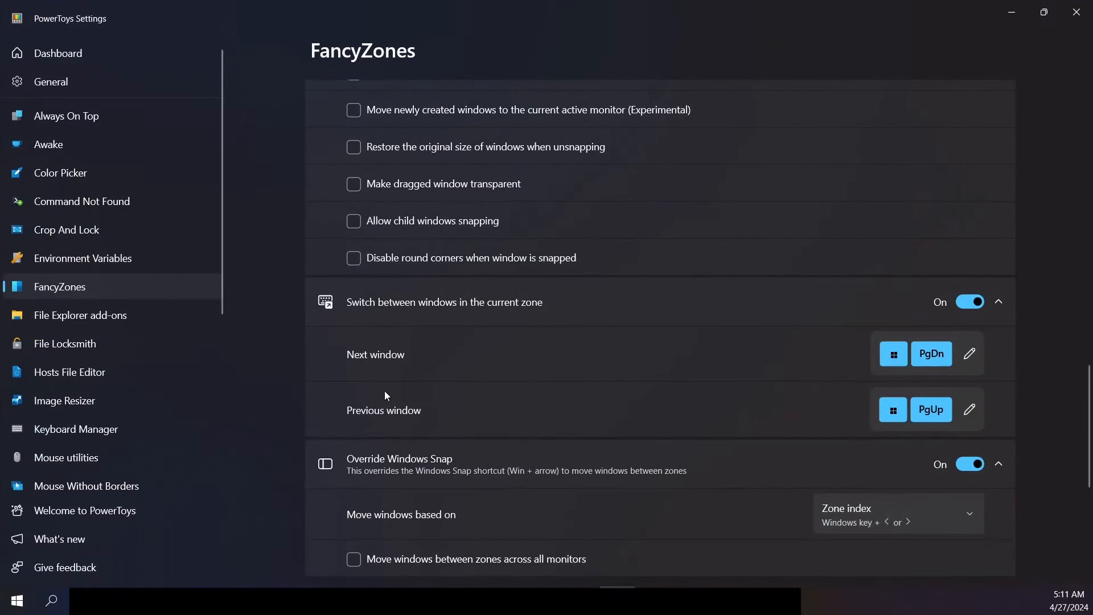
pyautogui.moveTo(174, 406)
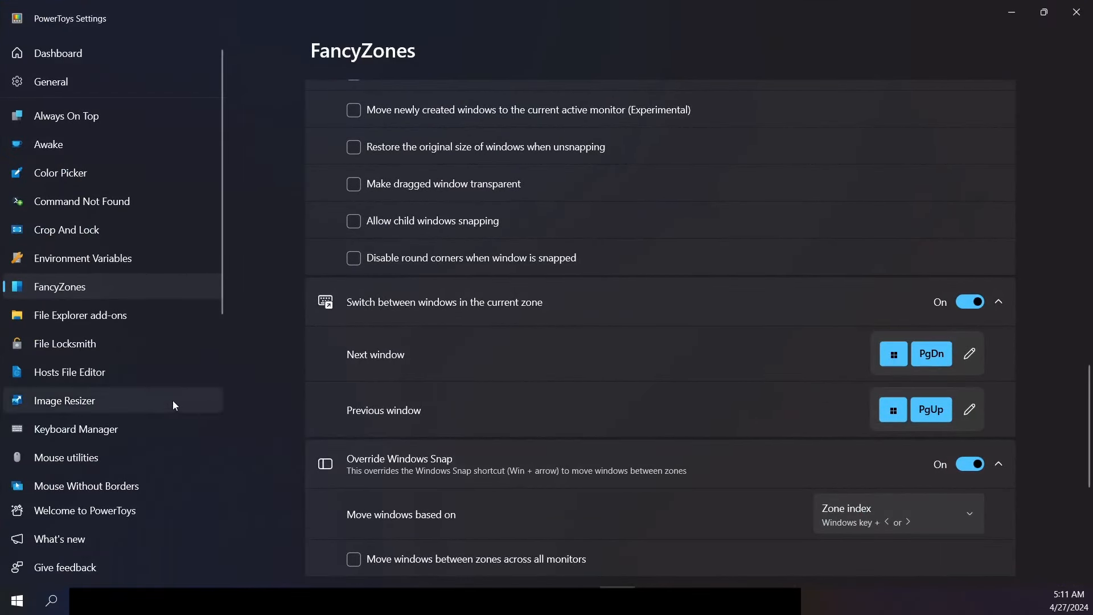
pyautogui.moveTo(171, 403)
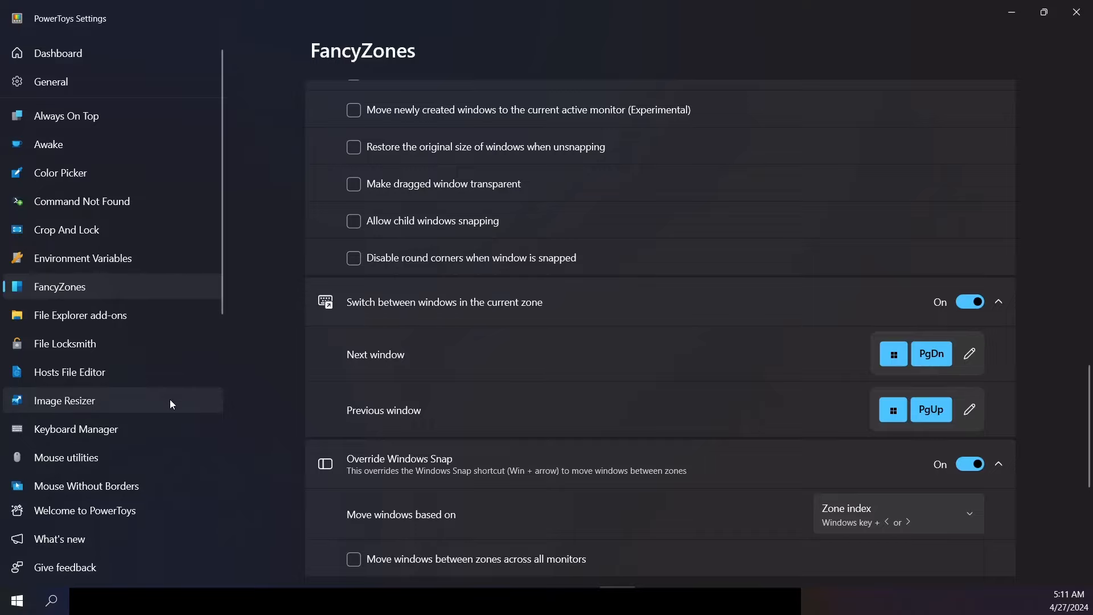
# Step: Open the Image Resizer page to see its enabled status and preset sizes
pyautogui.click(64, 400)
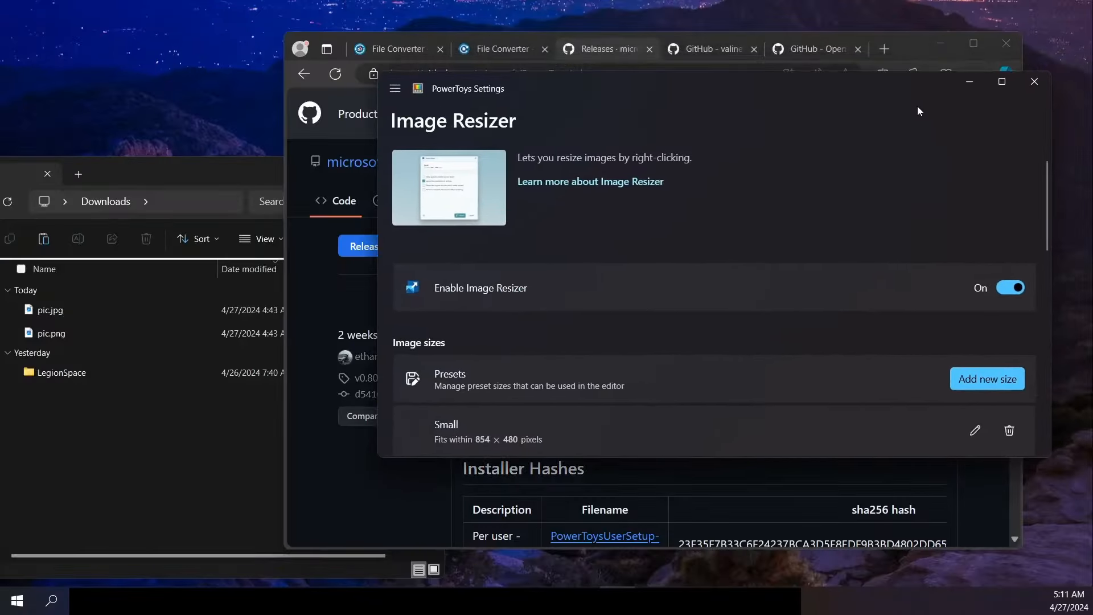
pyautogui.moveTo(997, 111)
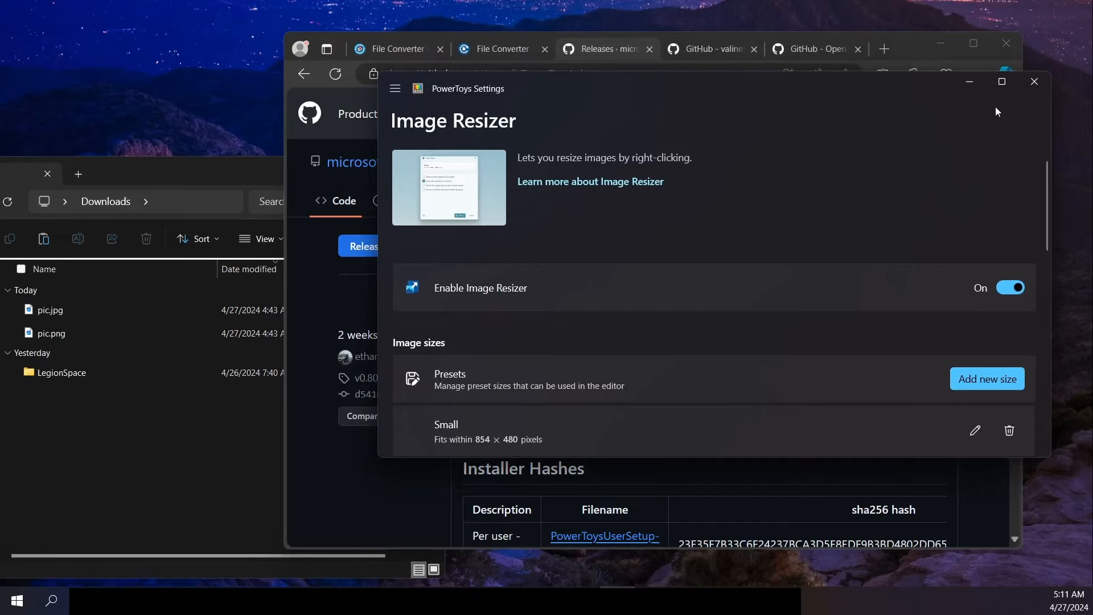
pyautogui.moveTo(1035, 81)
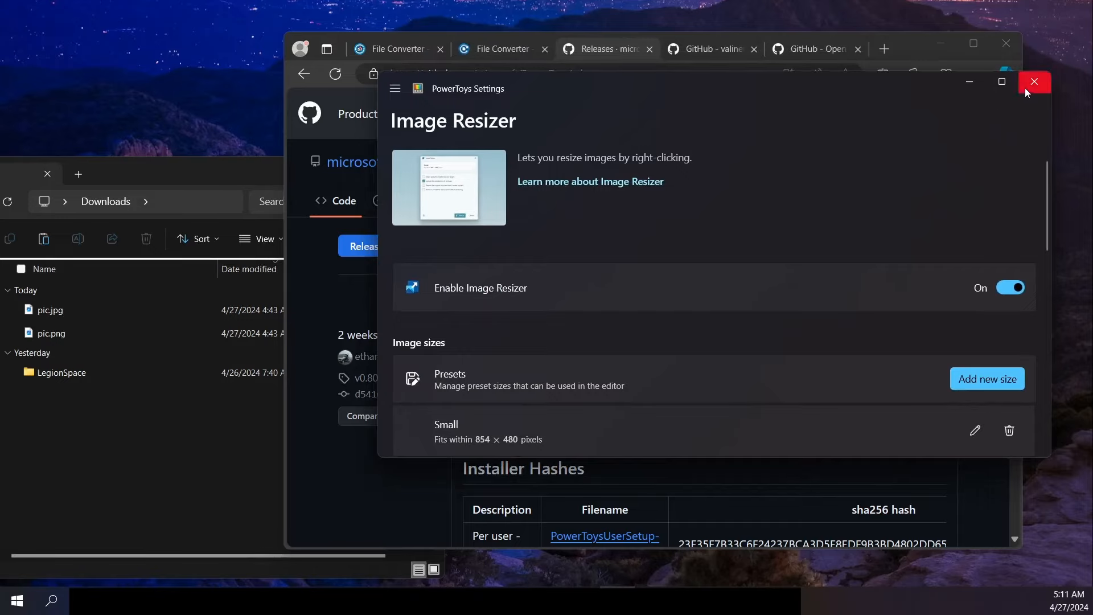
# Step: Close PowerToys Settings and open pic.jpg via Resize with Image Resizer
pyautogui.click(1034, 81)
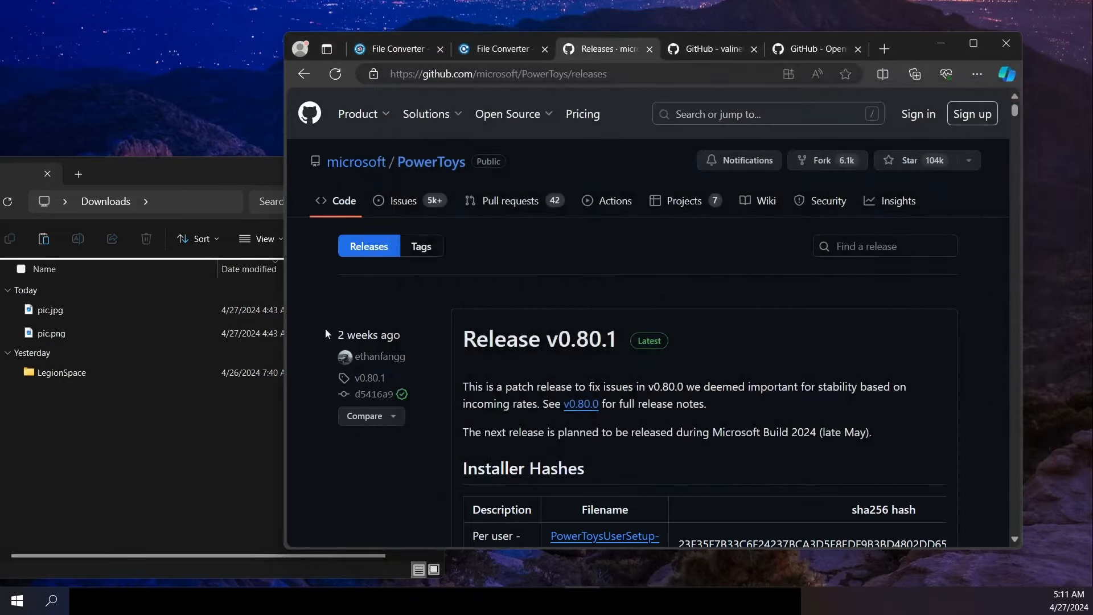
pyautogui.click(49, 310)
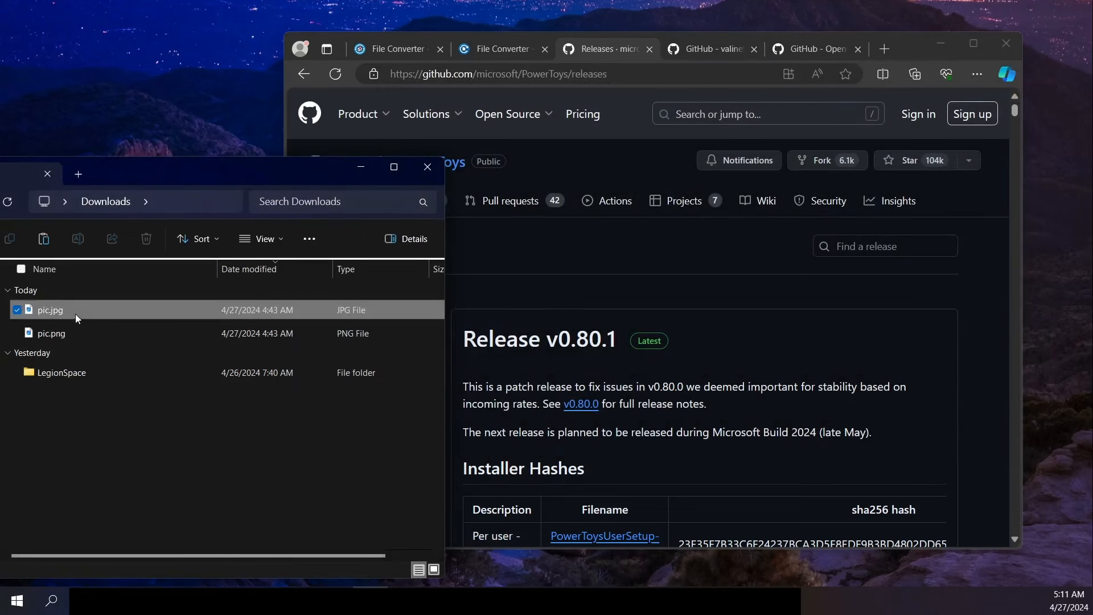
pyautogui.rightClick(50, 310)
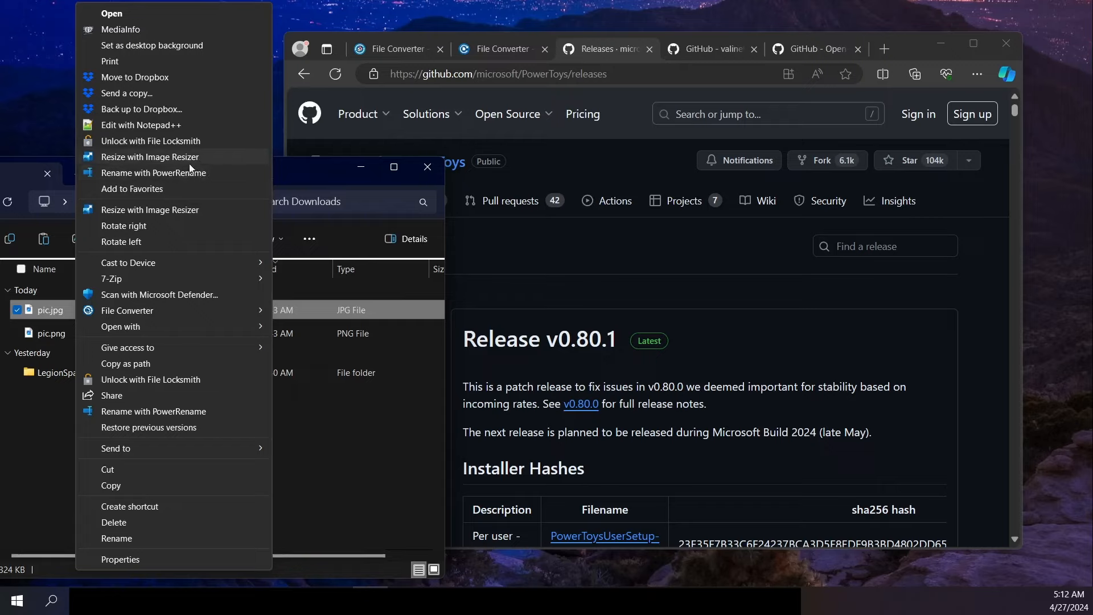
pyautogui.click(157, 165)
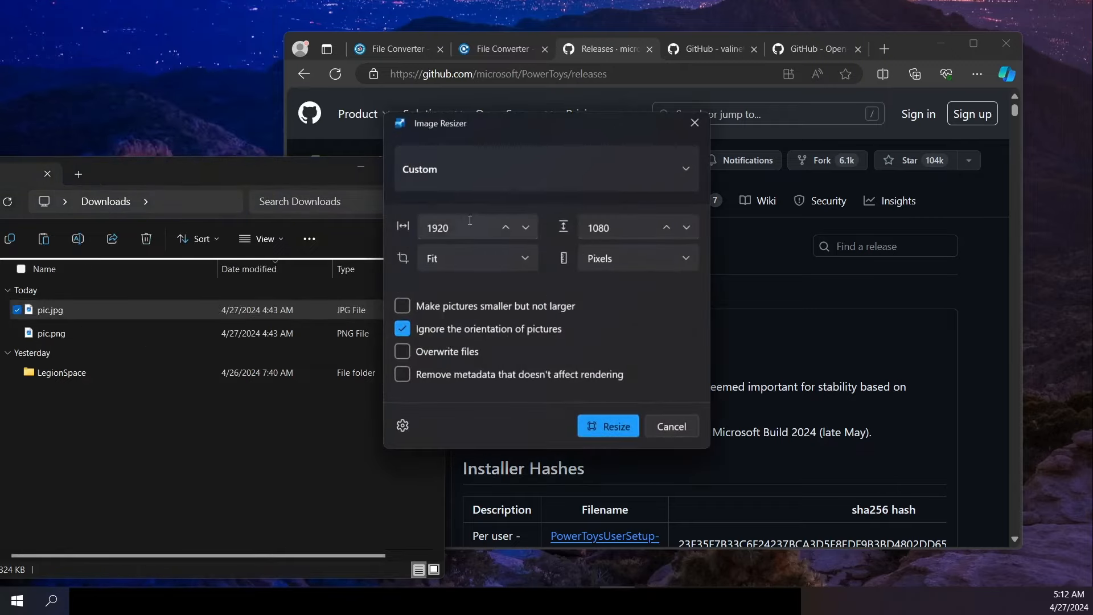
# Step: Set a custom width of 3840 and resize pic.jpg into pic (Custom).jpg
pyautogui.click(453, 227)
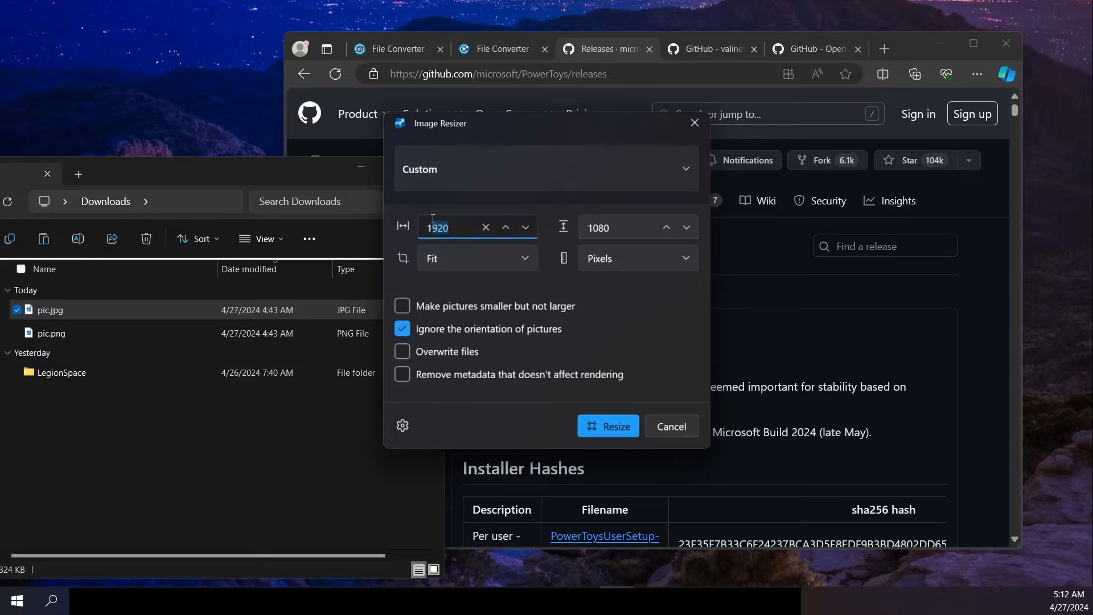
pyautogui.write('3840')
pyautogui.click(639, 228)
pyautogui.write('2160')
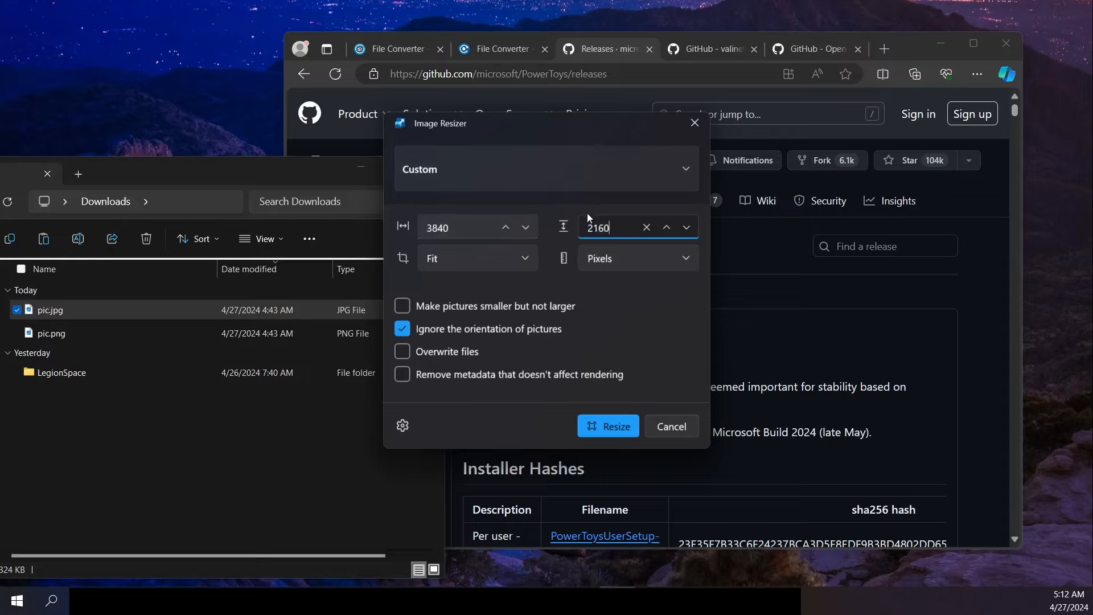
pyautogui.moveTo(529, 340)
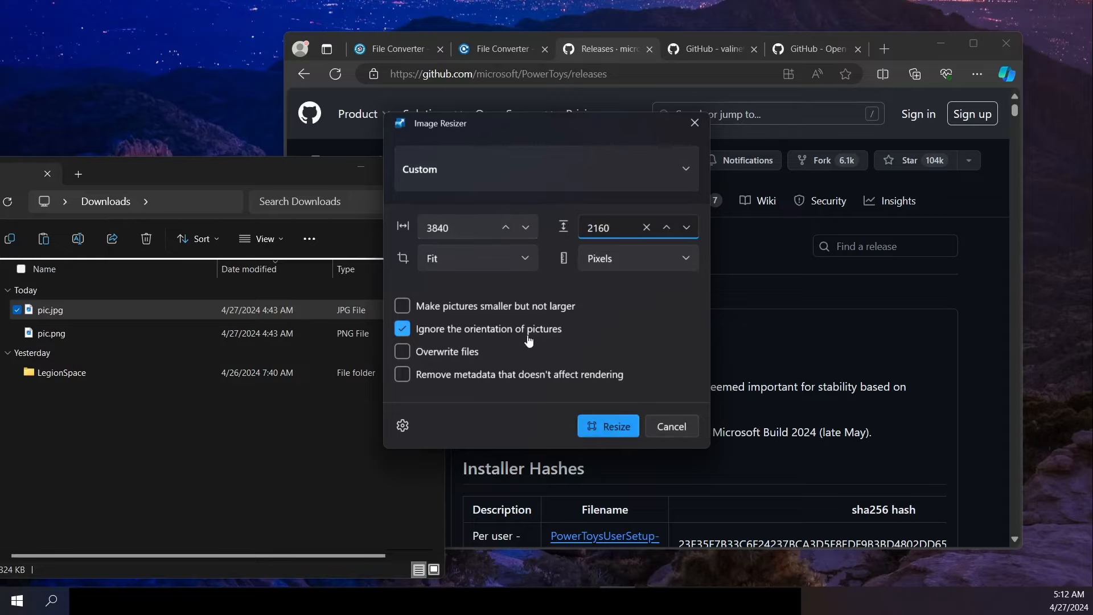
pyautogui.moveTo(534, 317)
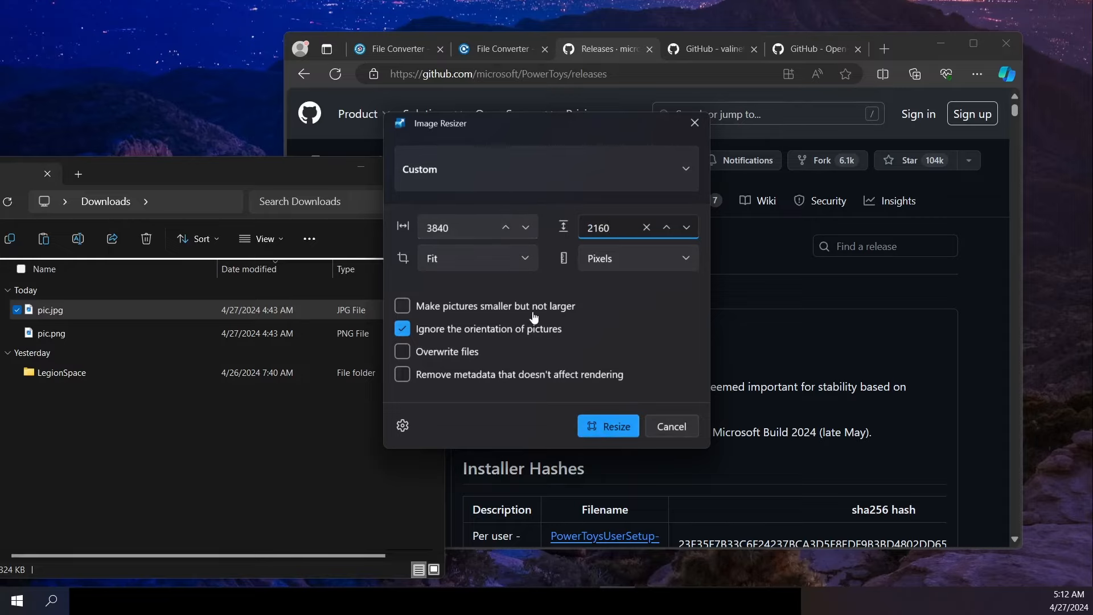
pyautogui.moveTo(571, 274)
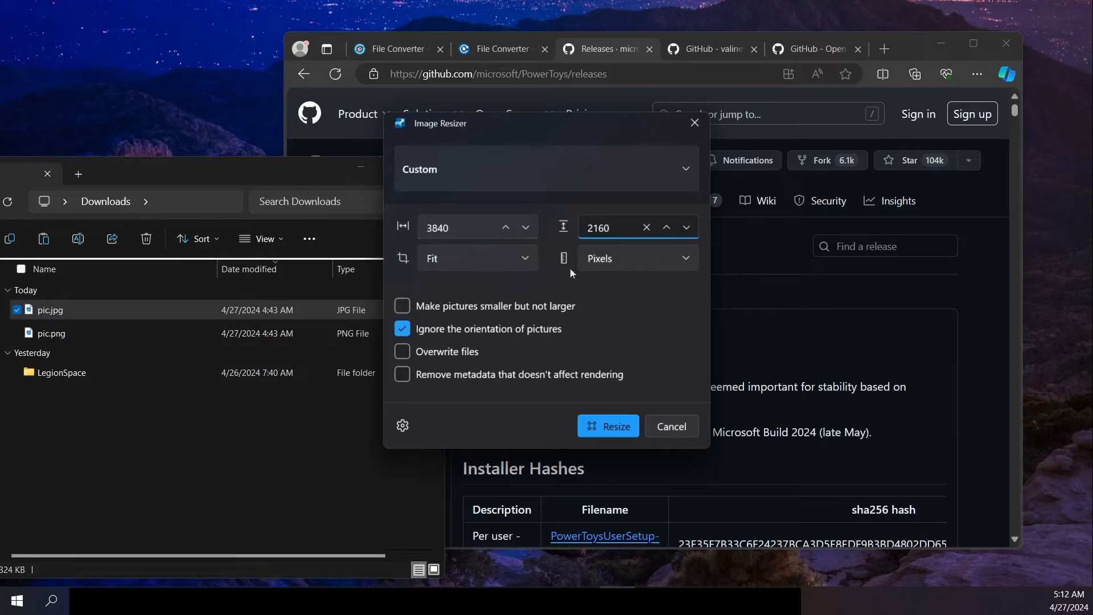
pyautogui.moveTo(619, 443)
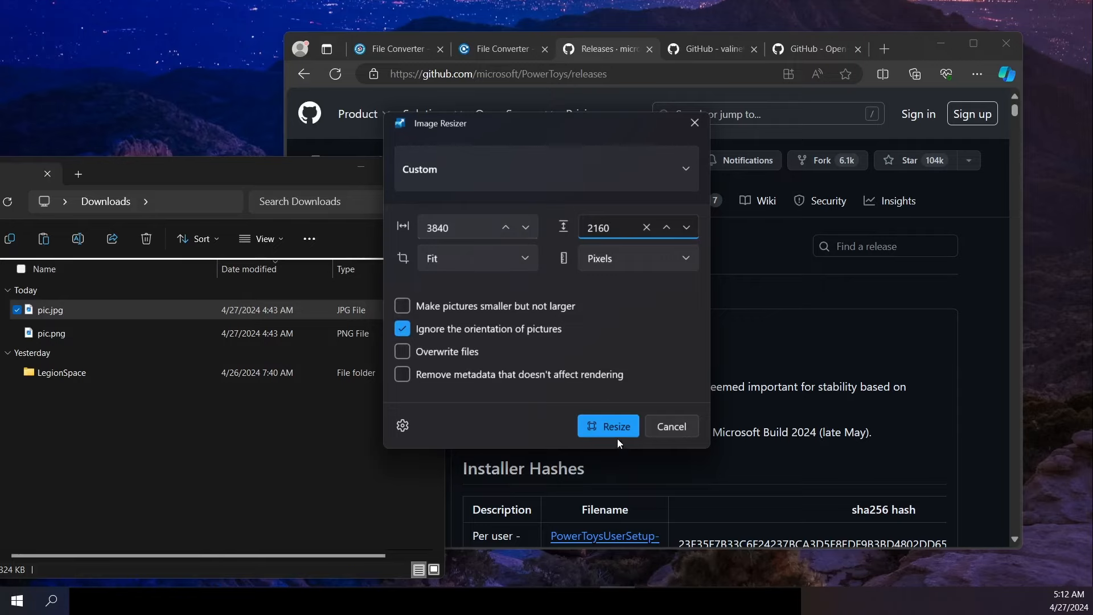
pyautogui.click(608, 426)
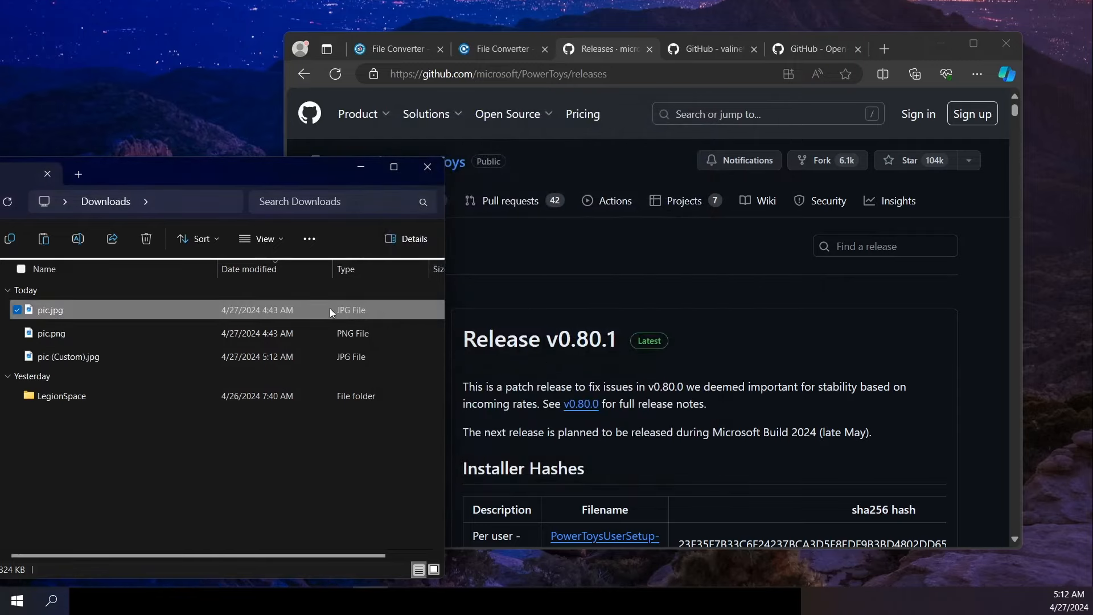
# Step: Check pic (Custom).jpg's Details properties to confirm its 3840 × 2160 size
pyautogui.click(67, 357)
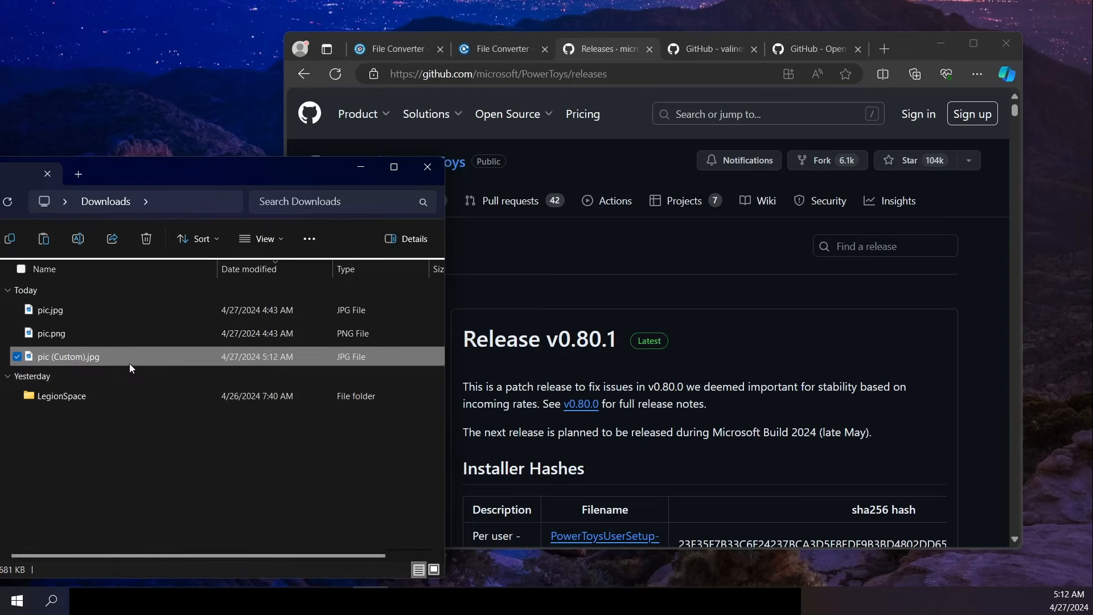
pyautogui.doubleClick(69, 357)
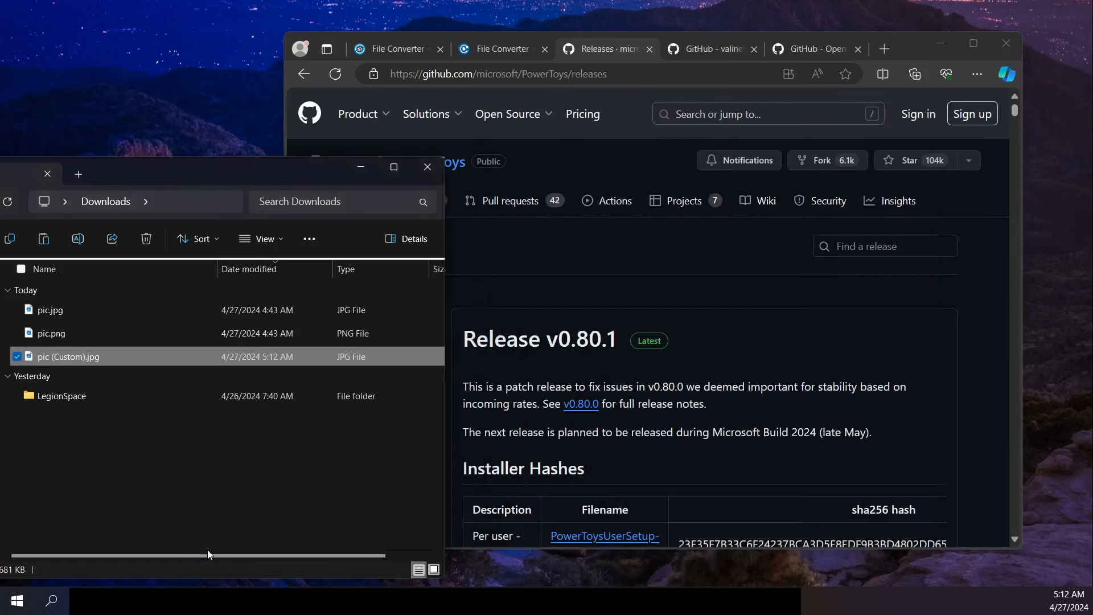
pyautogui.rightClick(69, 356)
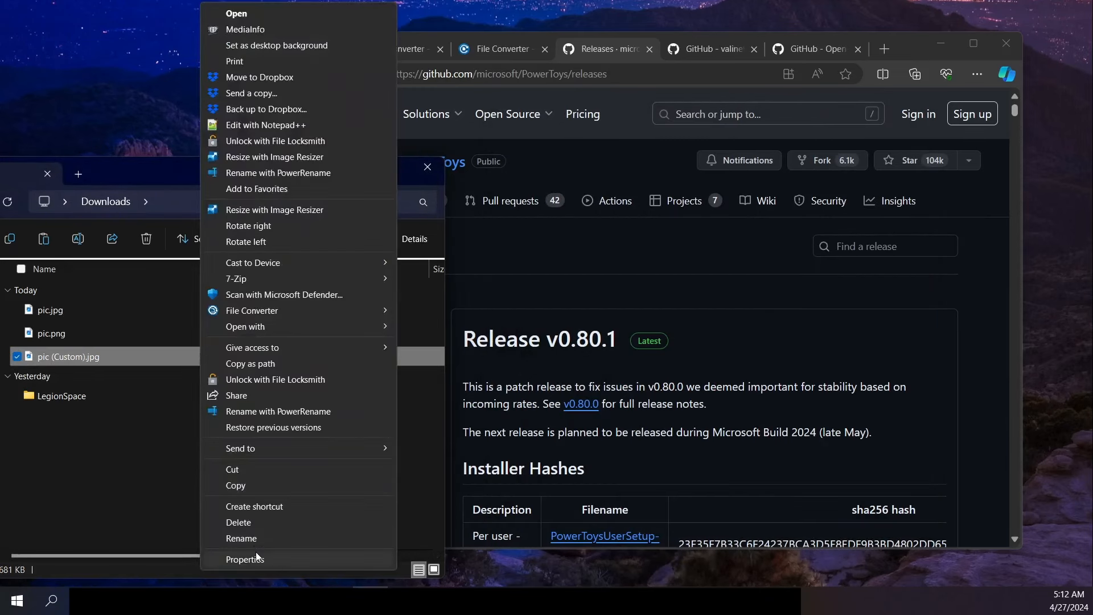
pyautogui.click(245, 559)
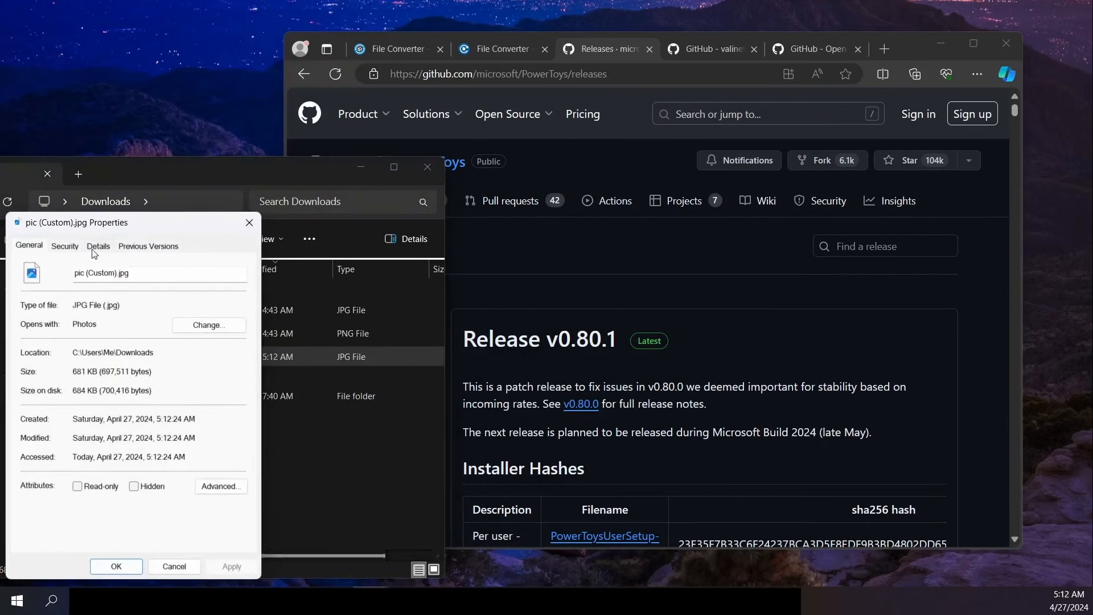
pyautogui.click(99, 246)
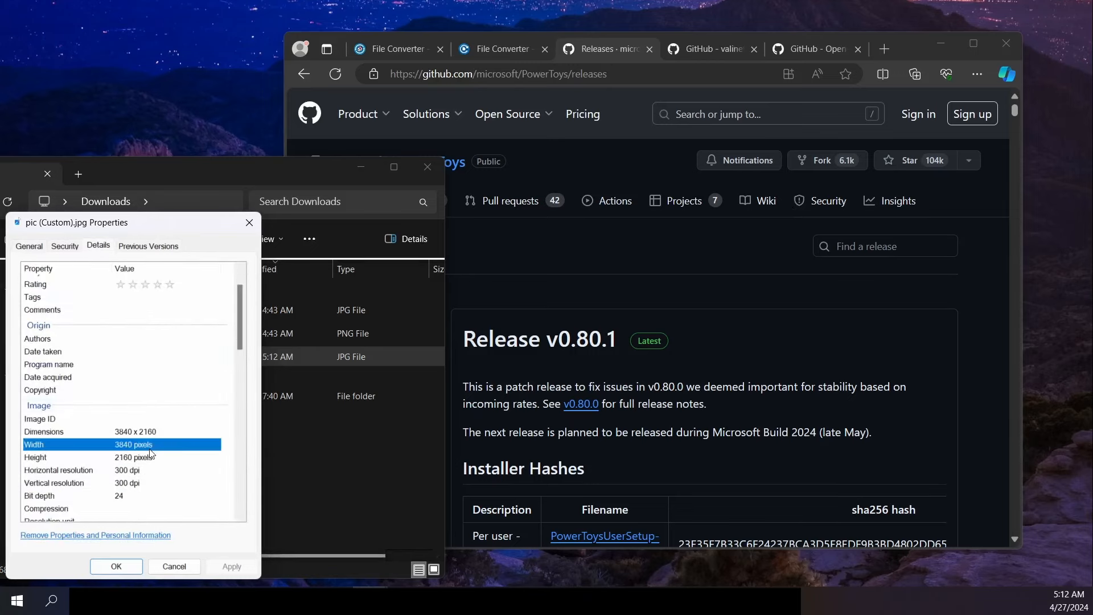
pyautogui.click(35, 458)
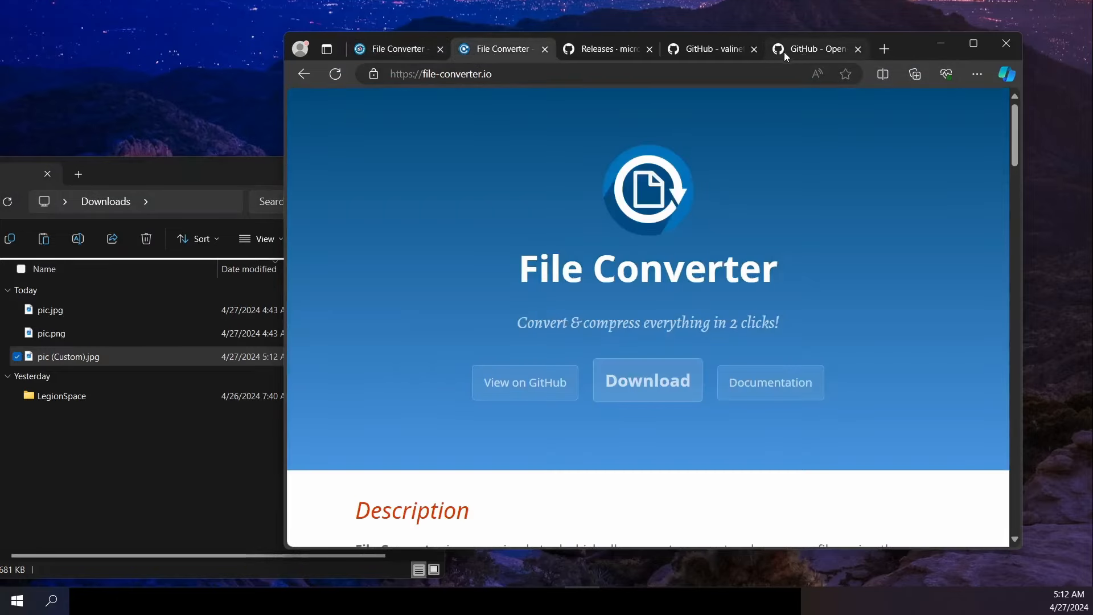
# Step: Go to the Open-Shell-Menu repository and open the 4.4.191 release assets
pyautogui.click(398, 48)
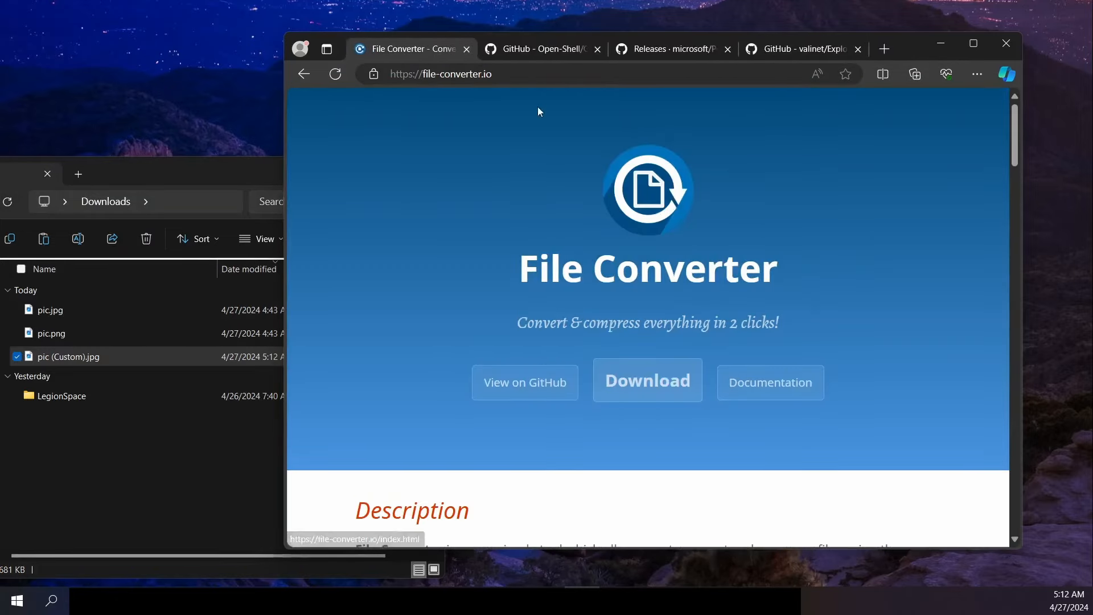
pyautogui.click(542, 49)
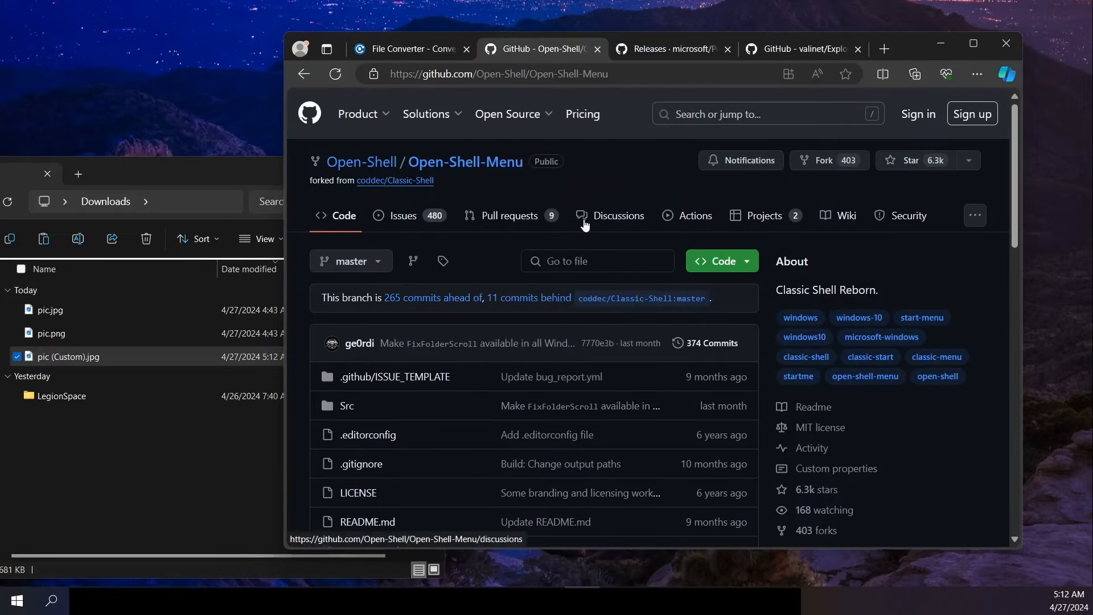
pyautogui.scroll(-3)
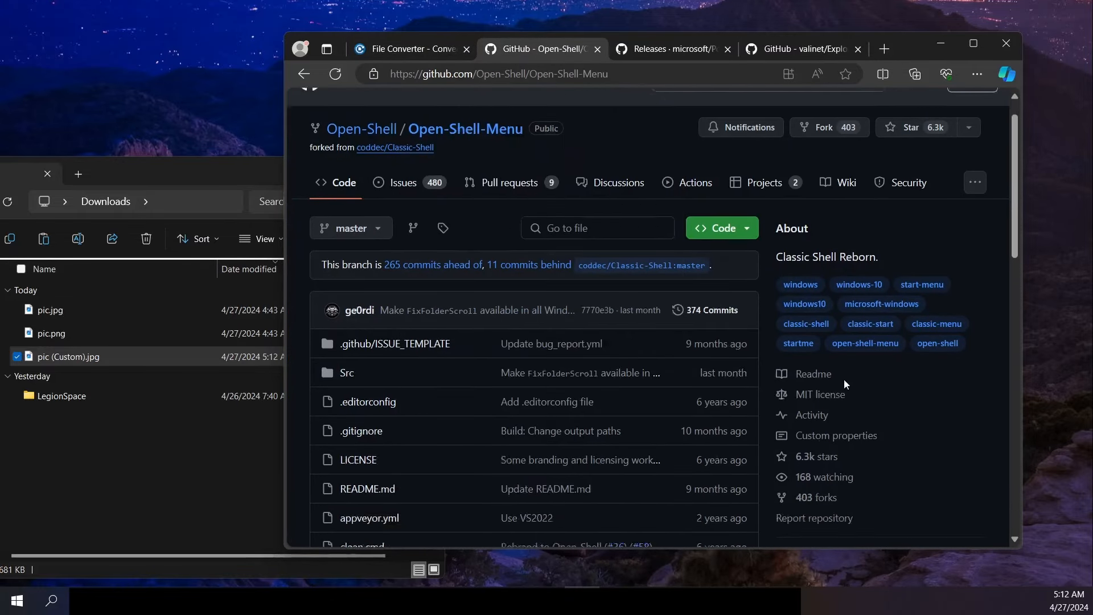
pyautogui.scroll(-3)
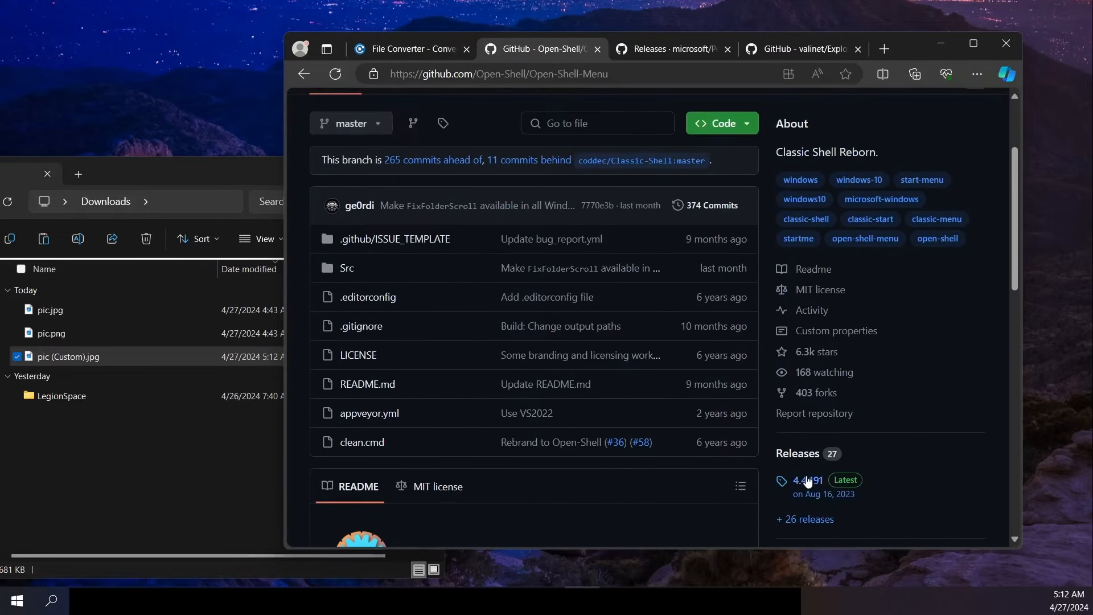
pyautogui.click(807, 480)
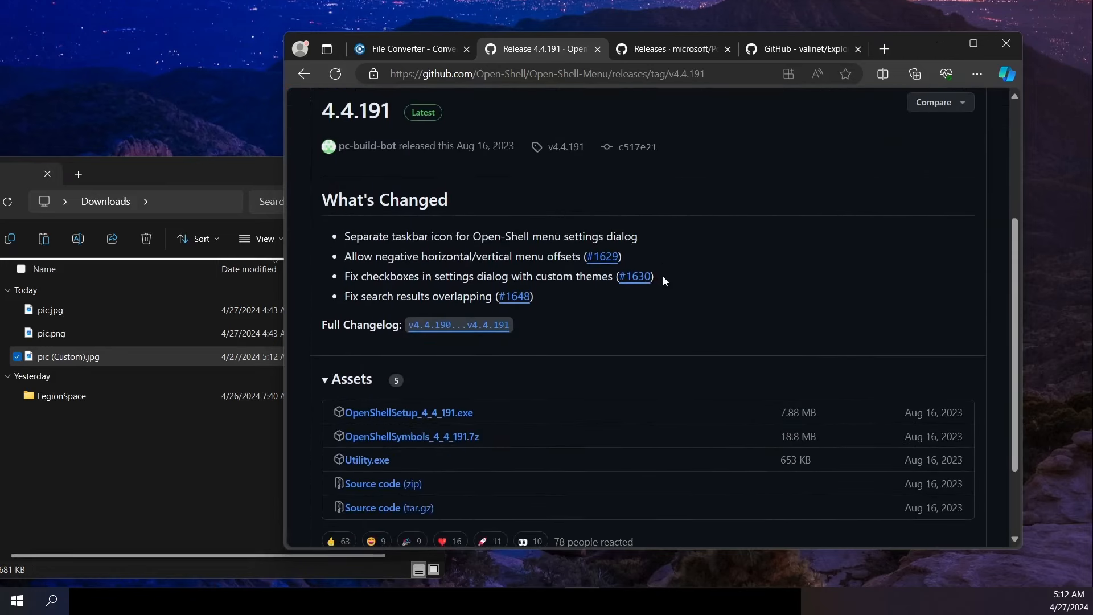
pyautogui.scroll(-3)
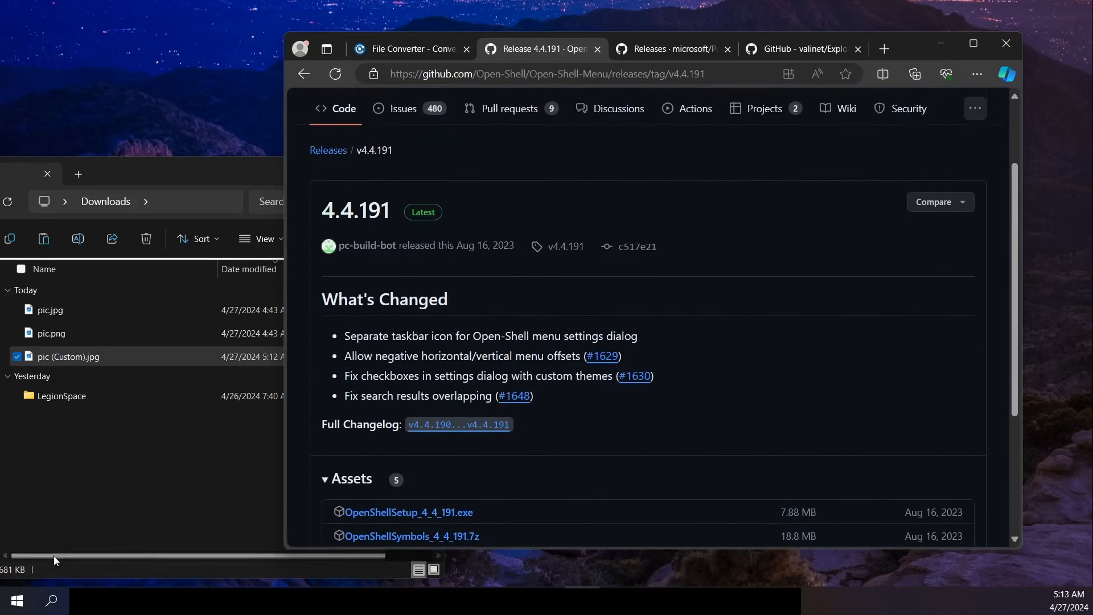
pyautogui.moveTo(19, 600)
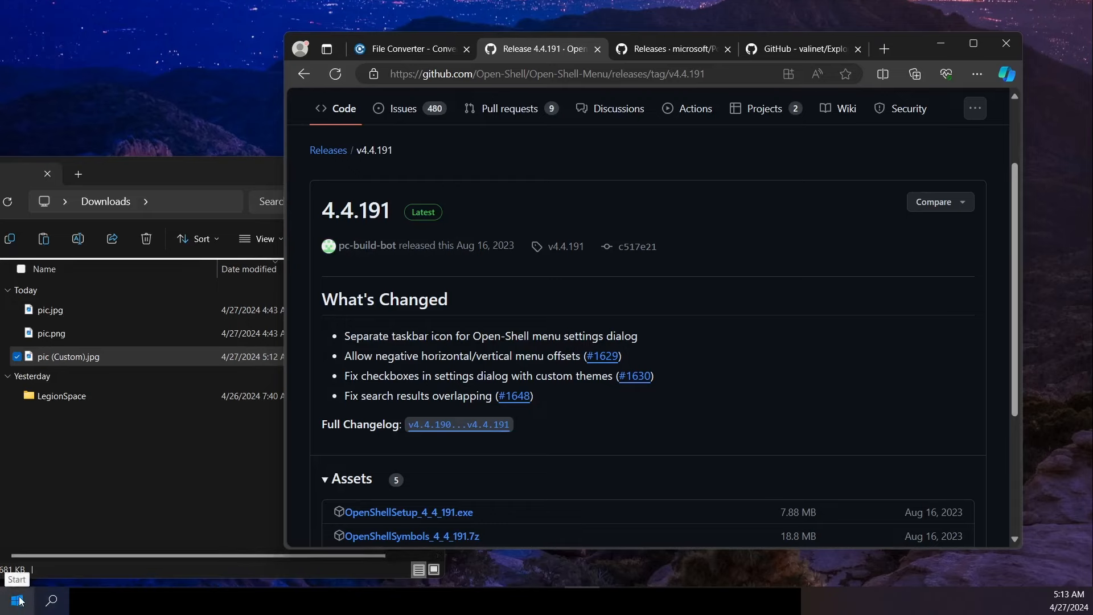
# Step: Search 'discord' in the classic Start menu, then reopen the menu
pyautogui.click(13, 600)
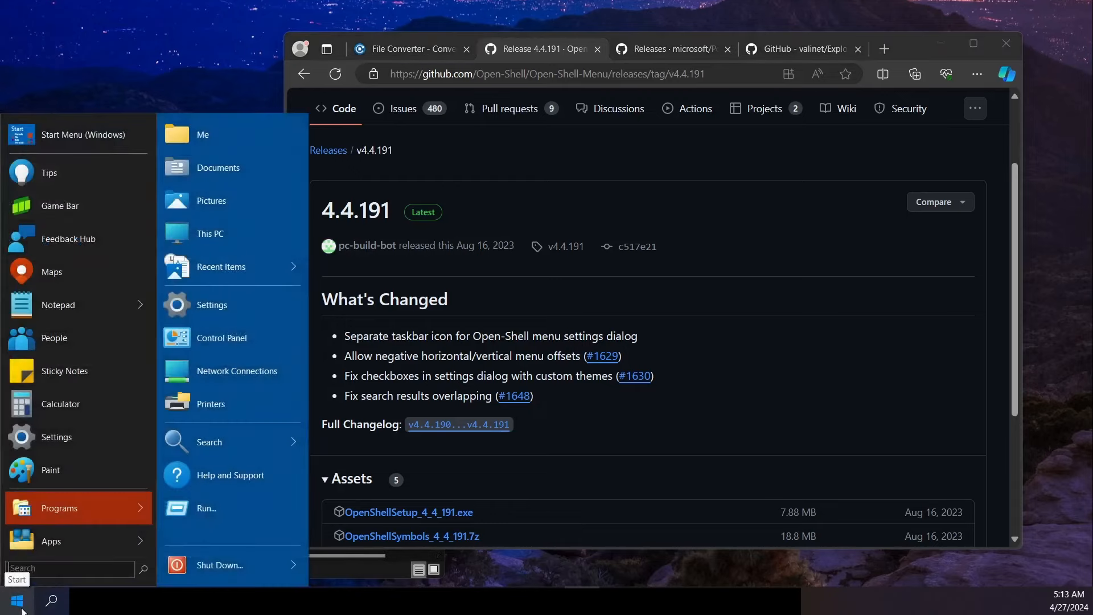
pyautogui.moveTo(214, 466)
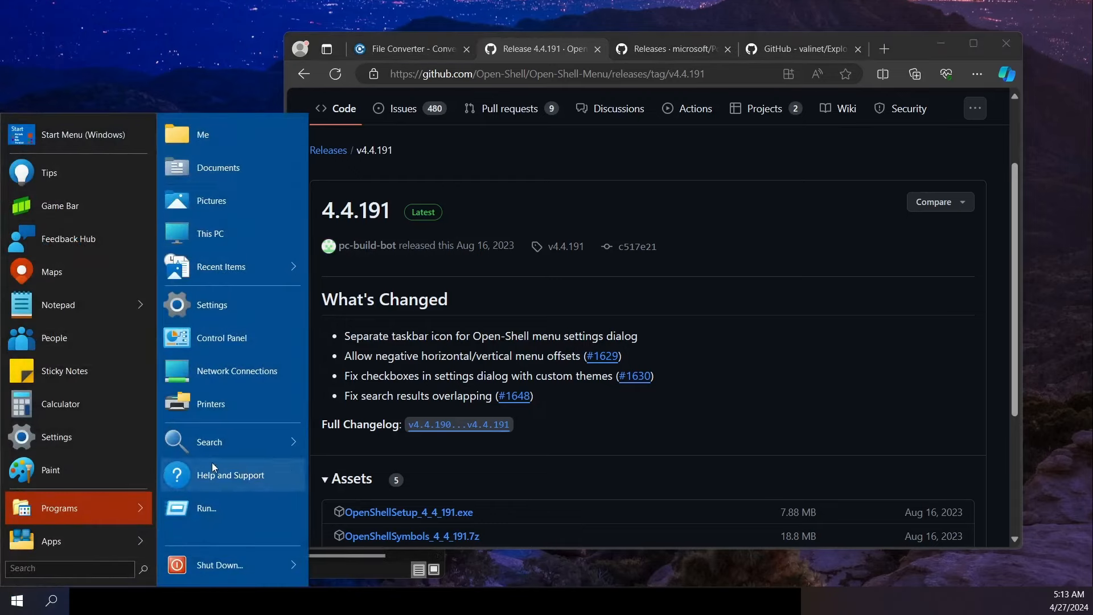
pyautogui.moveTo(50, 572)
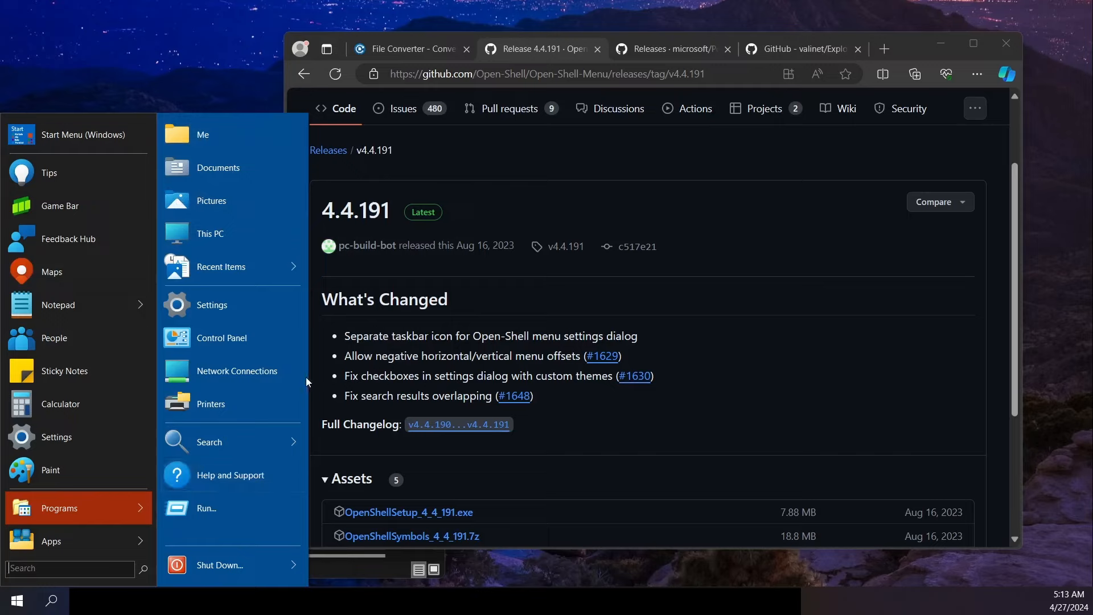
pyautogui.moveTo(208, 353)
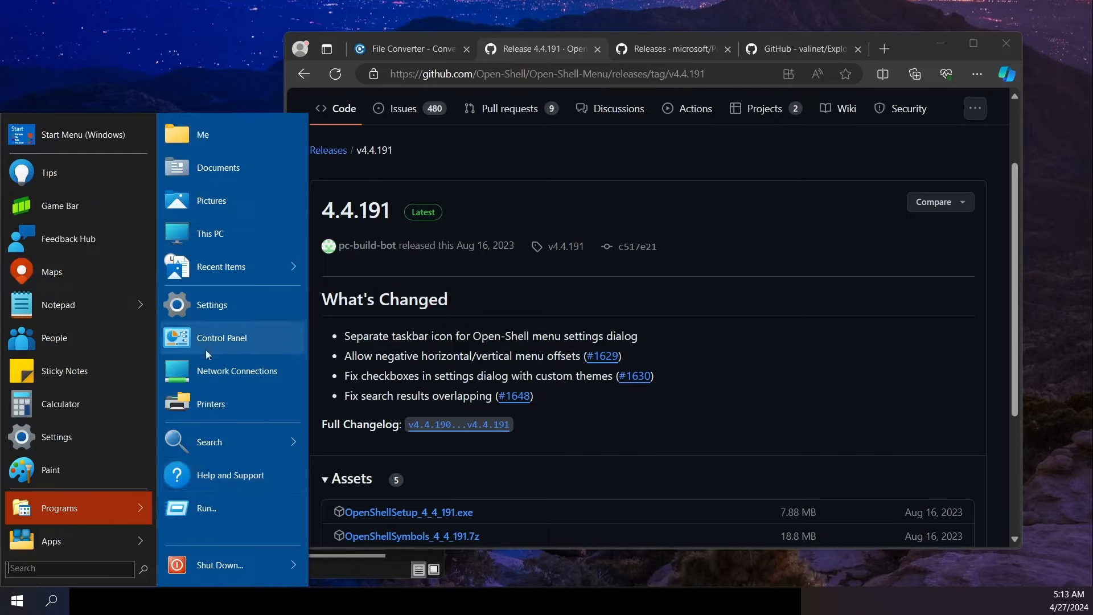
pyautogui.moveTo(228, 301)
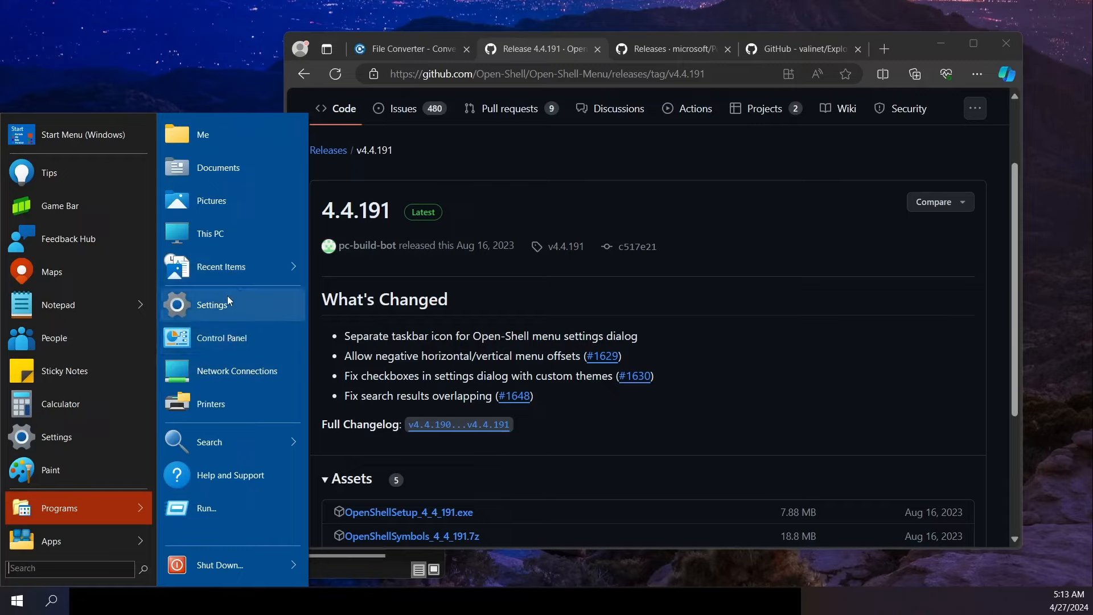
pyautogui.moveTo(255, 377)
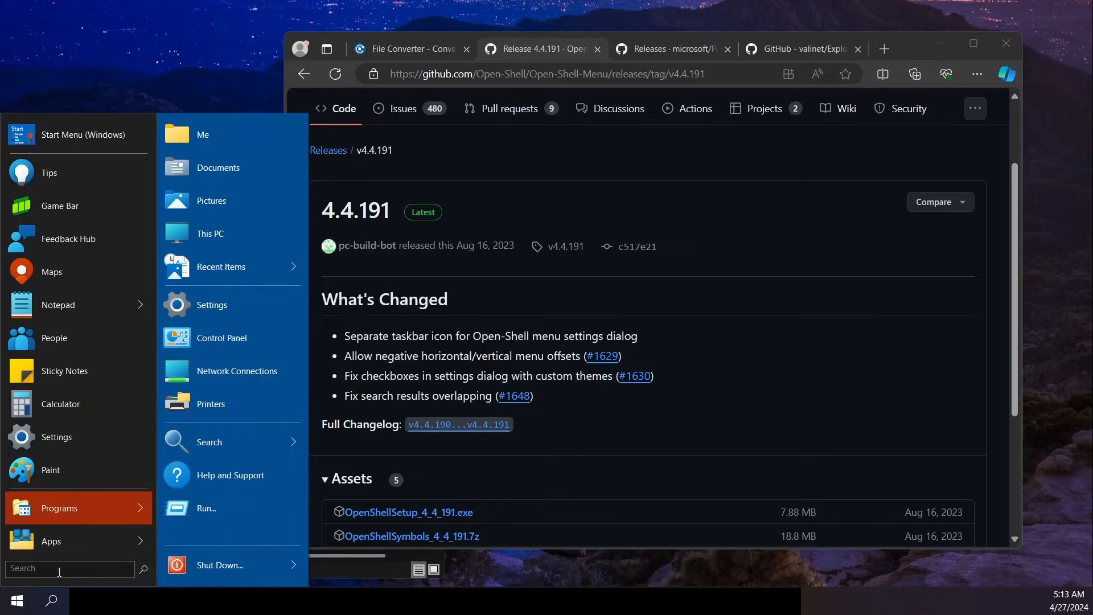
pyautogui.write('d')
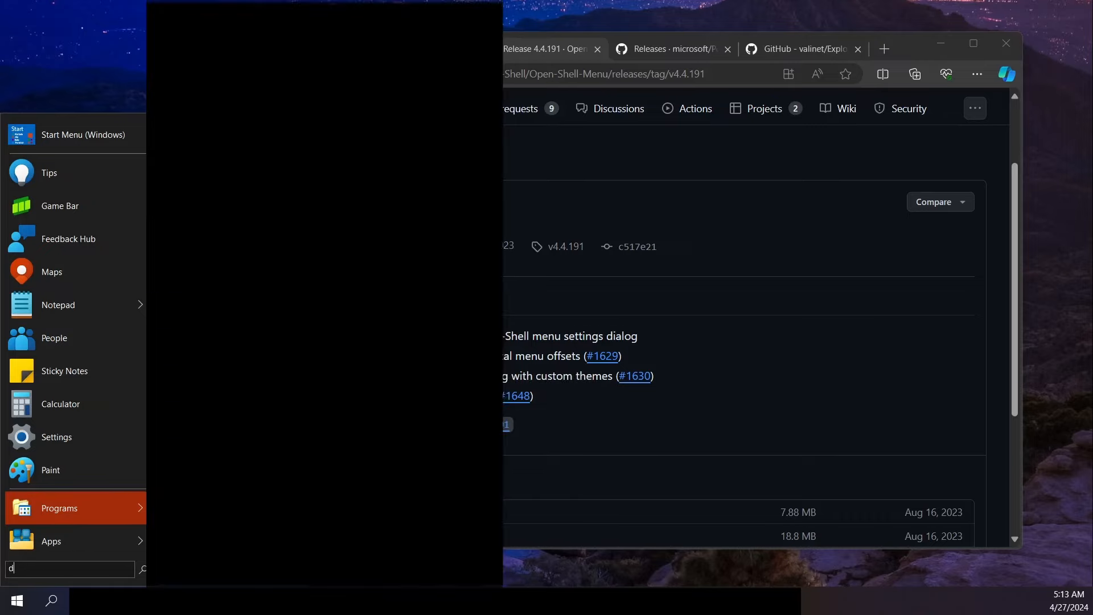
pyautogui.write('iscord')
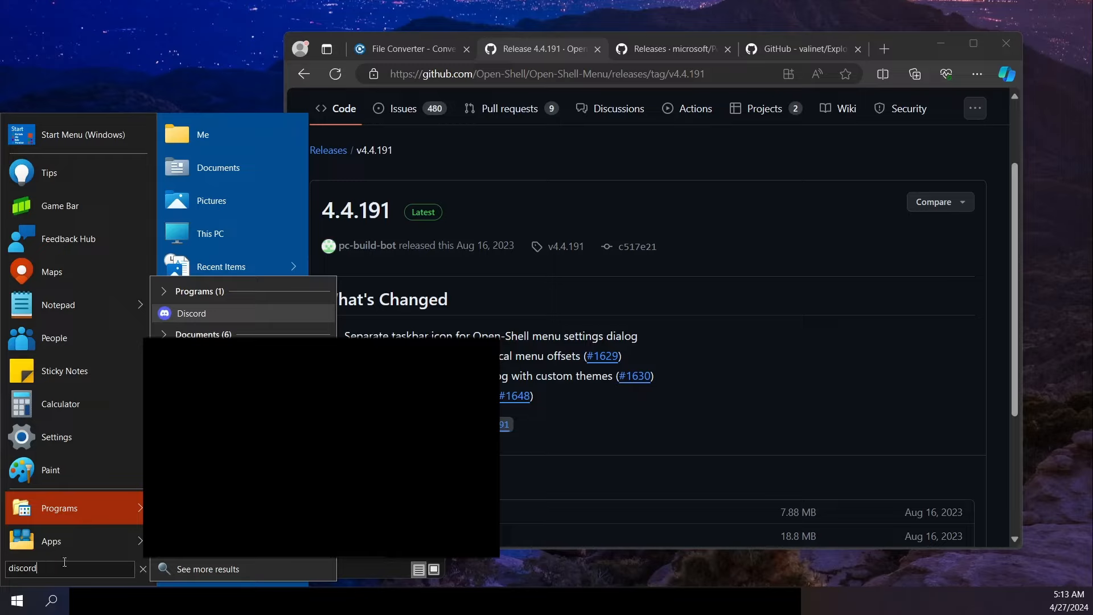
pyautogui.moveTo(265, 283)
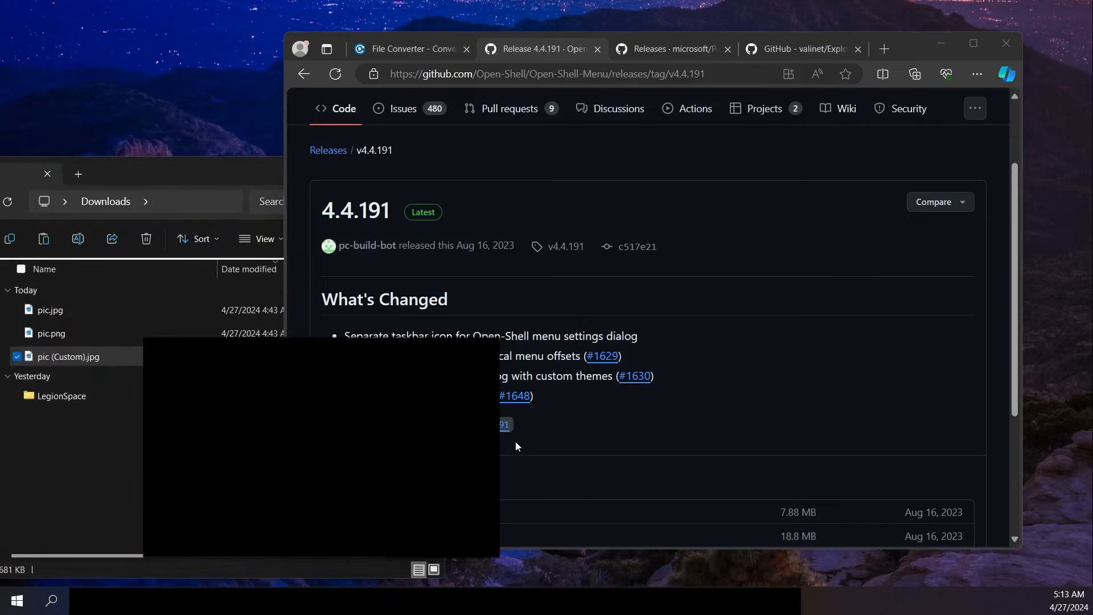
pyautogui.click(17, 599)
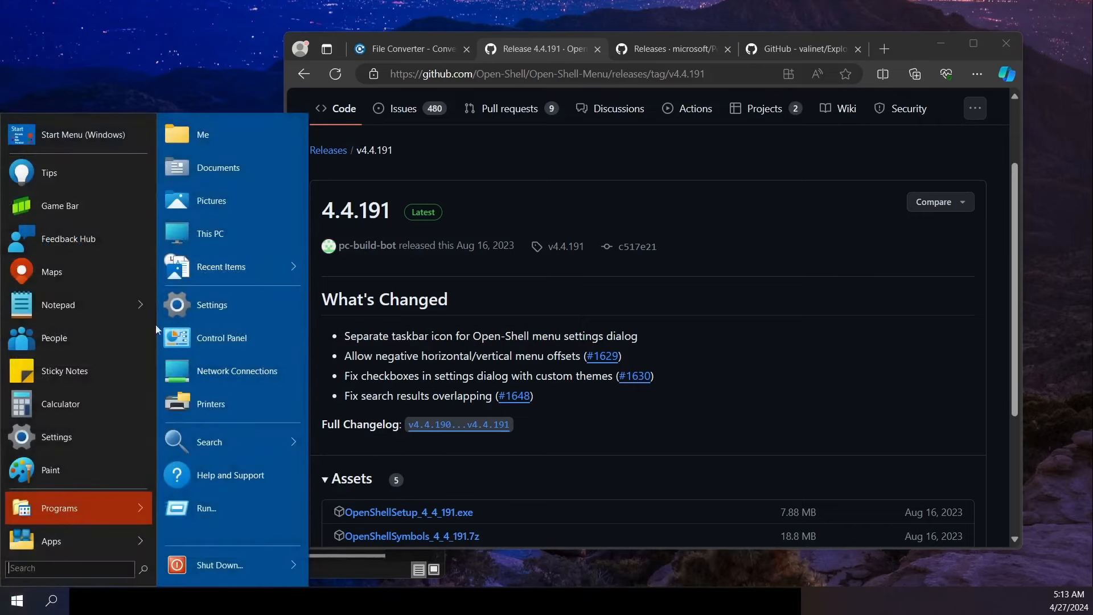
pyautogui.moveTo(38, 604)
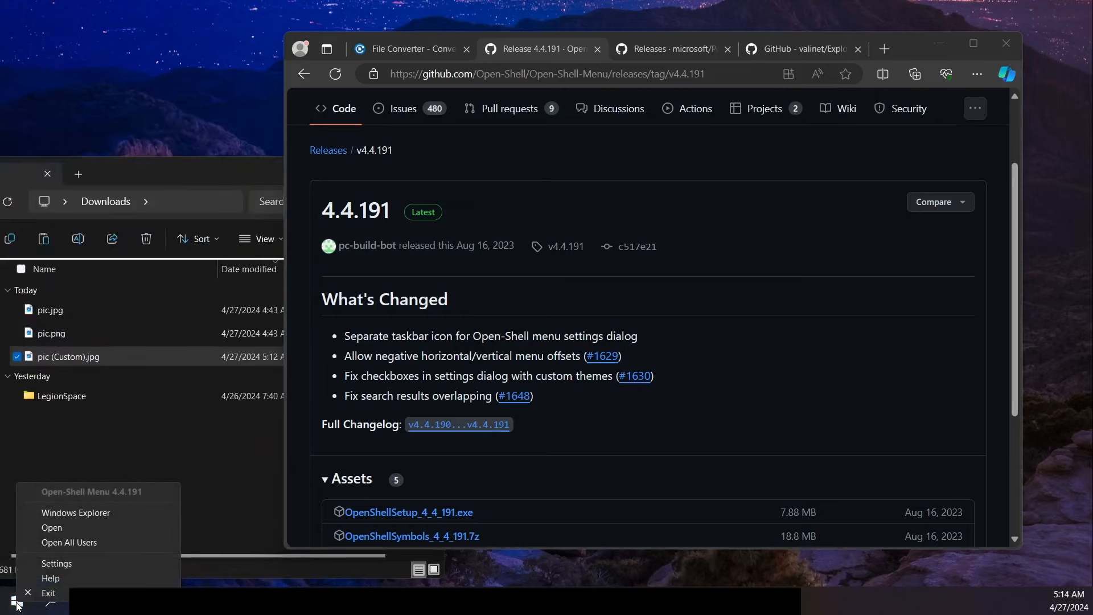
# Step: Open Open-Shell Menu settings and browse the available start menu skins
pyautogui.click(57, 564)
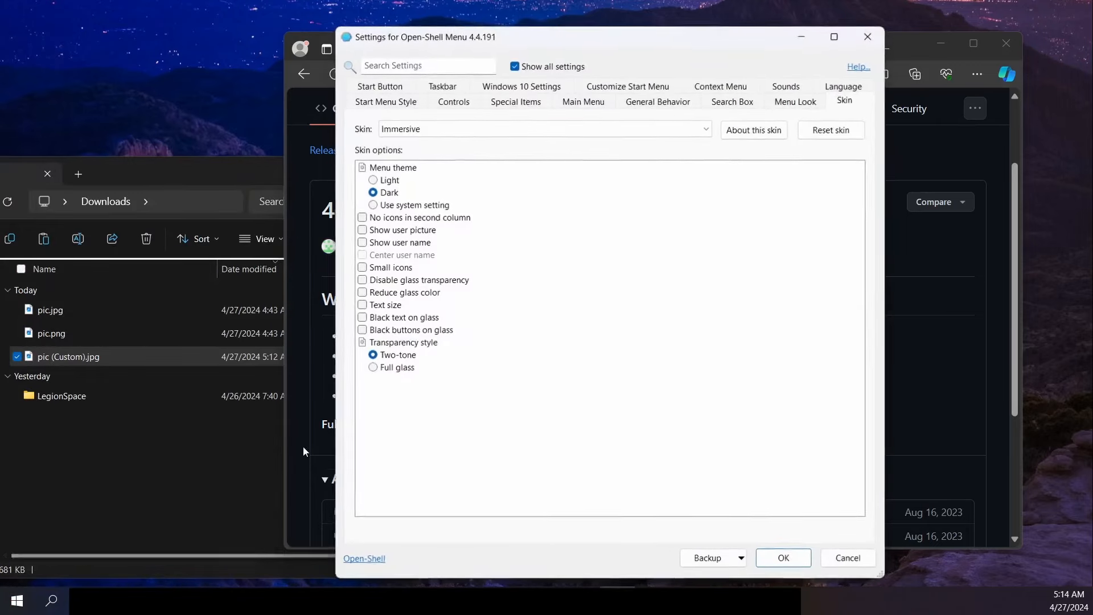
pyautogui.click(515, 66)
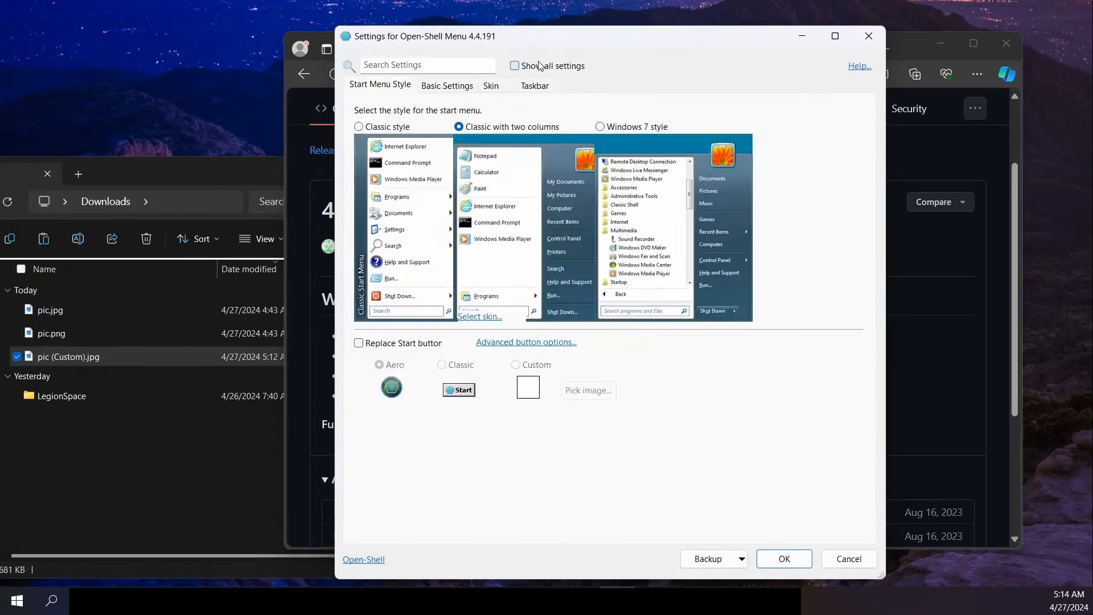
pyautogui.moveTo(480, 187)
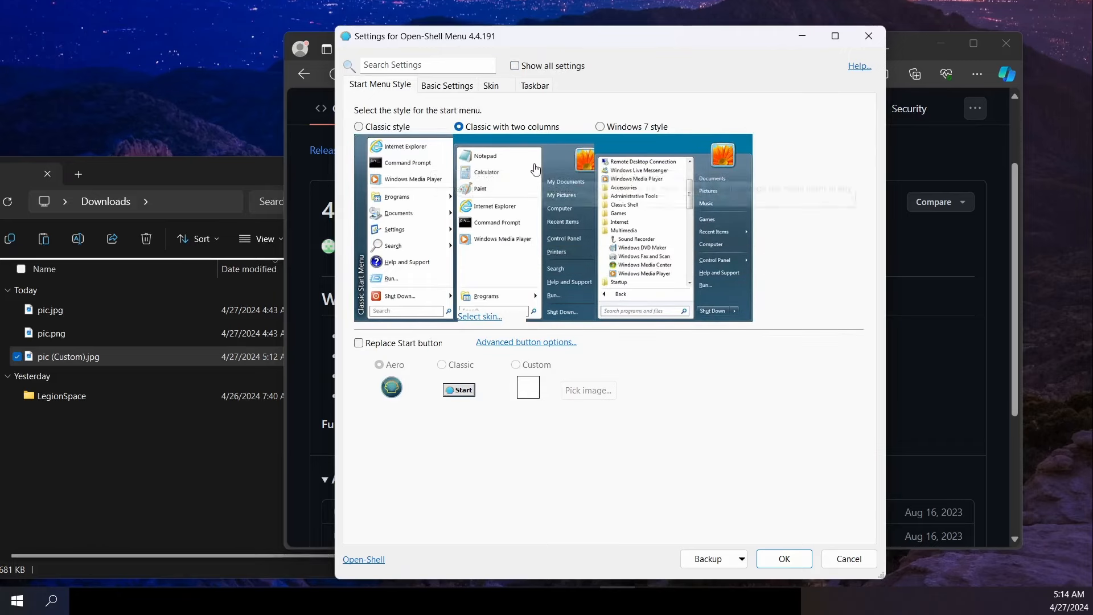
pyautogui.click(491, 86)
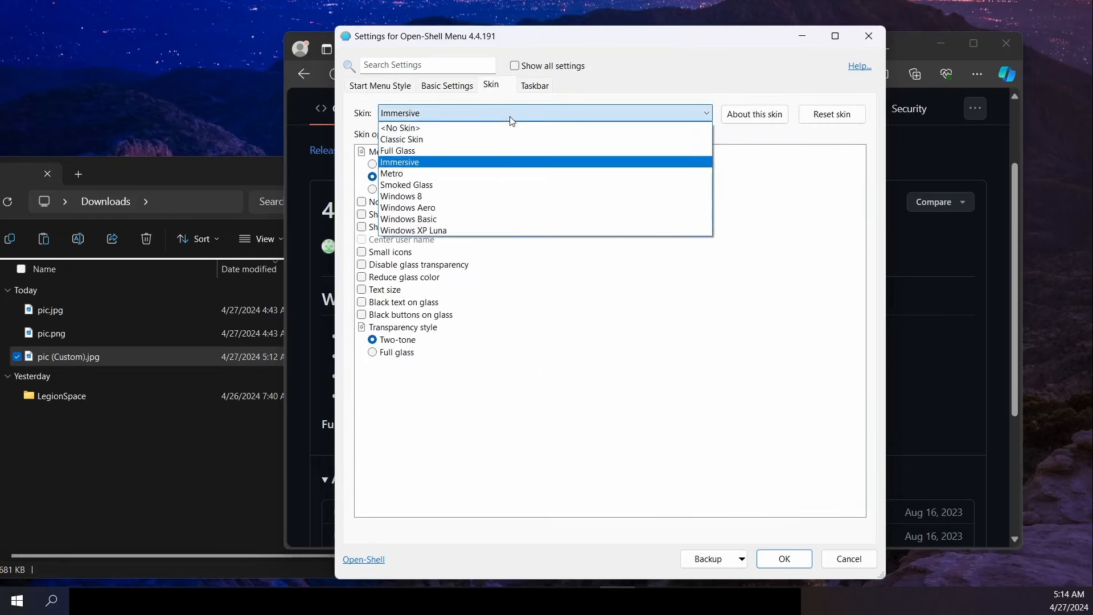
pyautogui.click(399, 163)
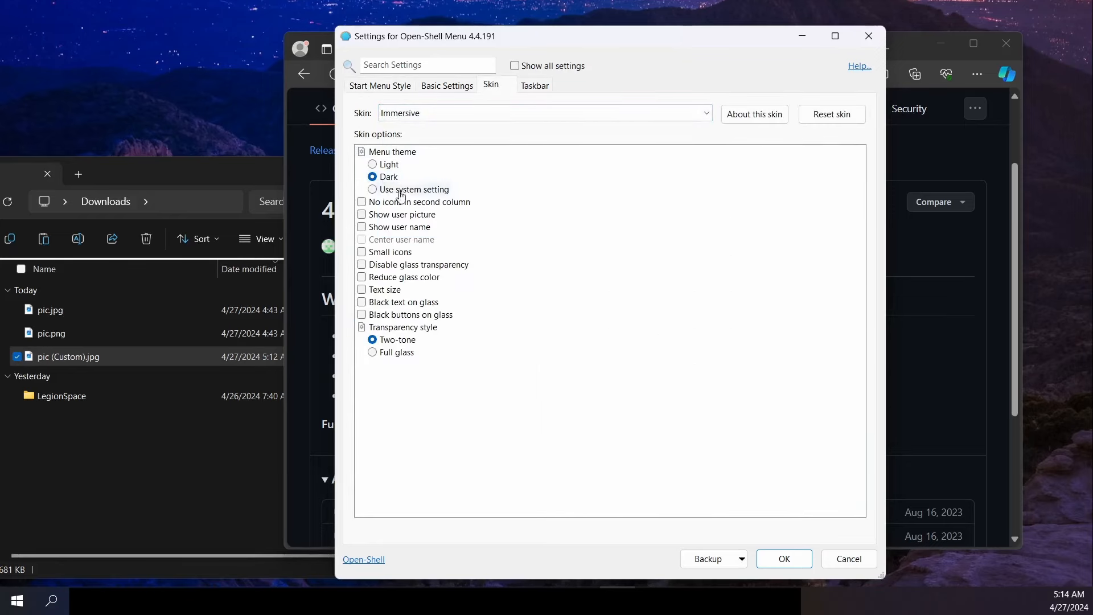
# Step: Show all settings and review Main Menu, General Behavior, Search Box and Customize Start Menu
pyautogui.click(514, 66)
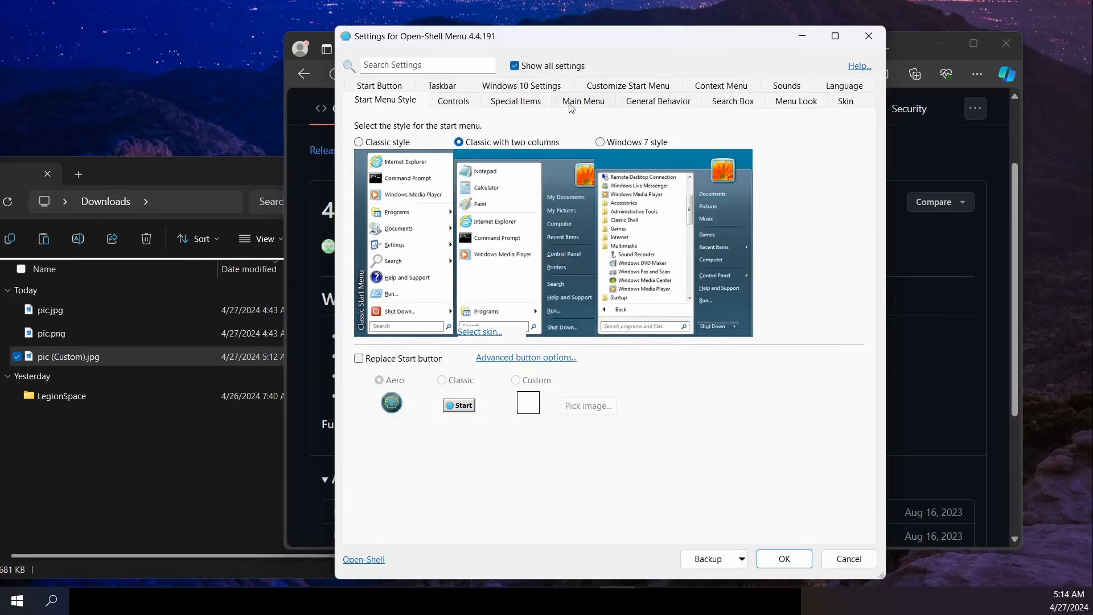
pyautogui.click(584, 101)
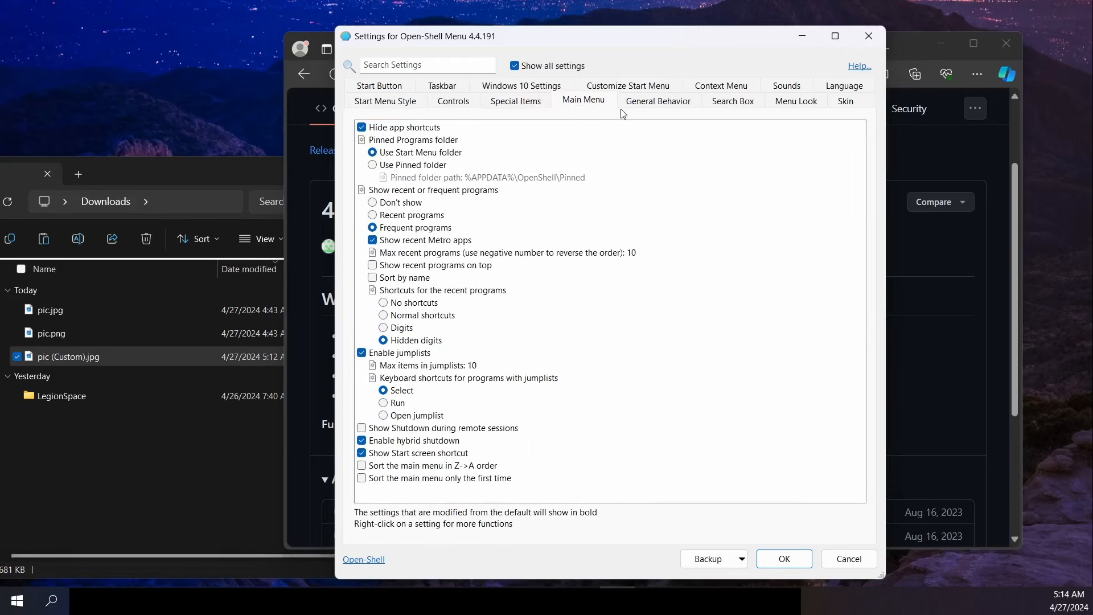
pyautogui.click(658, 101)
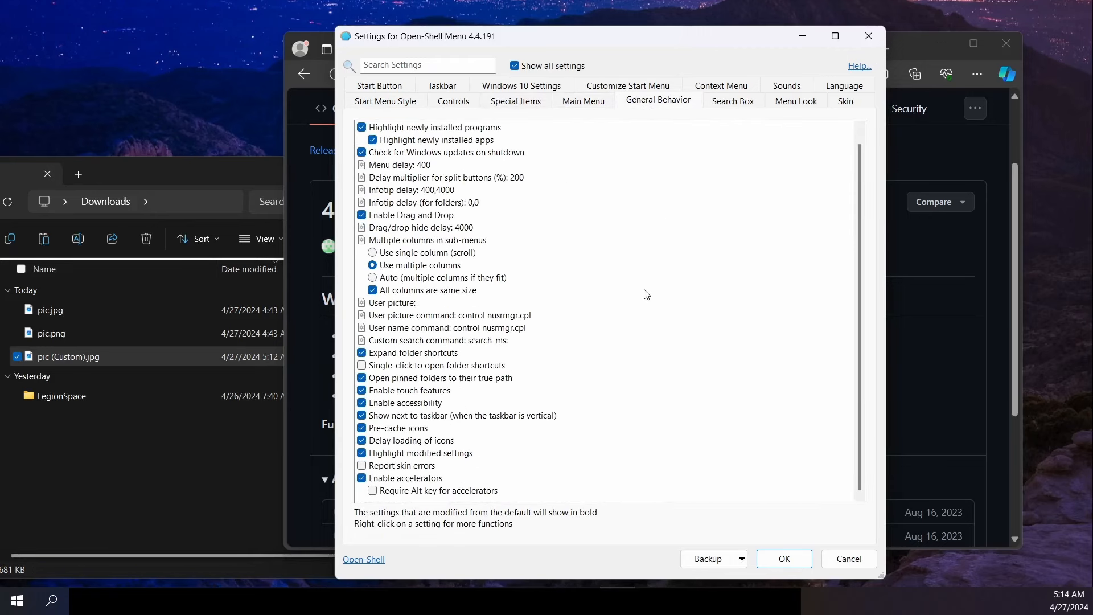
pyautogui.click(733, 100)
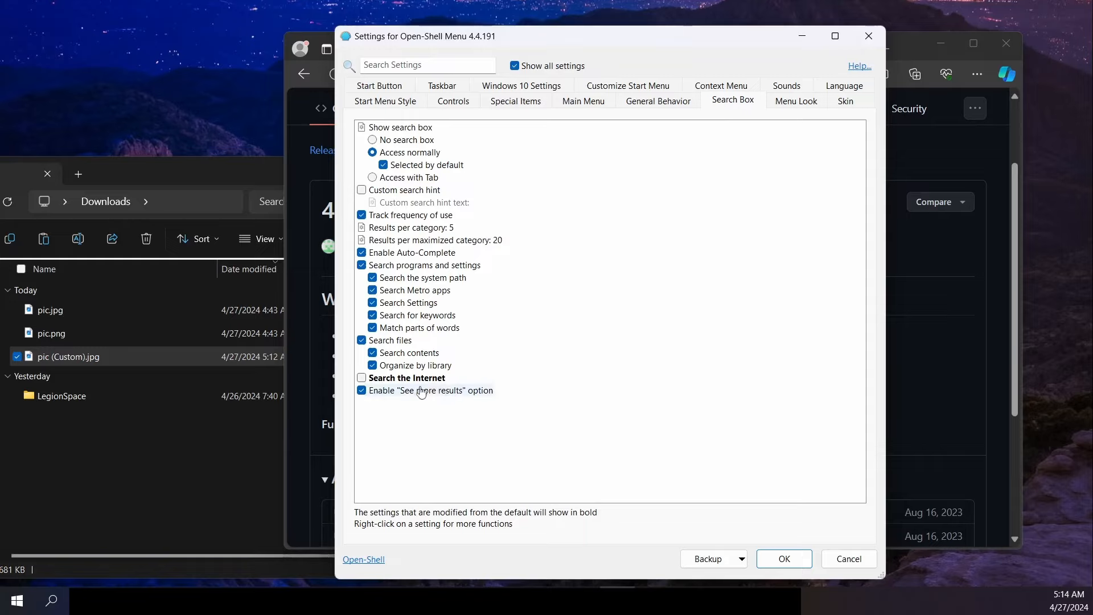
pyautogui.moveTo(416, 380)
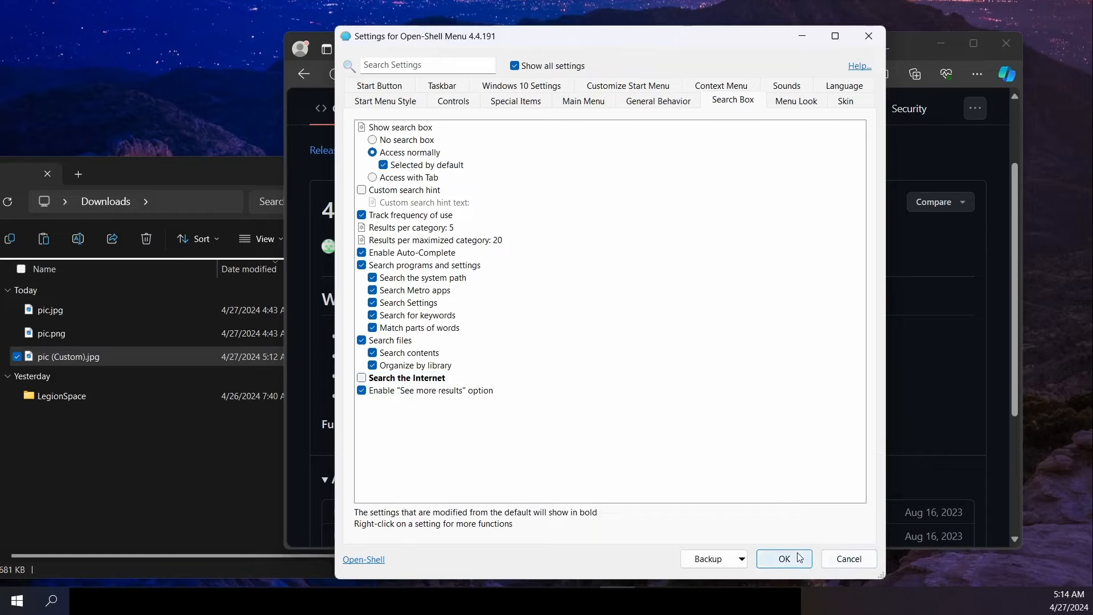
pyautogui.click(628, 85)
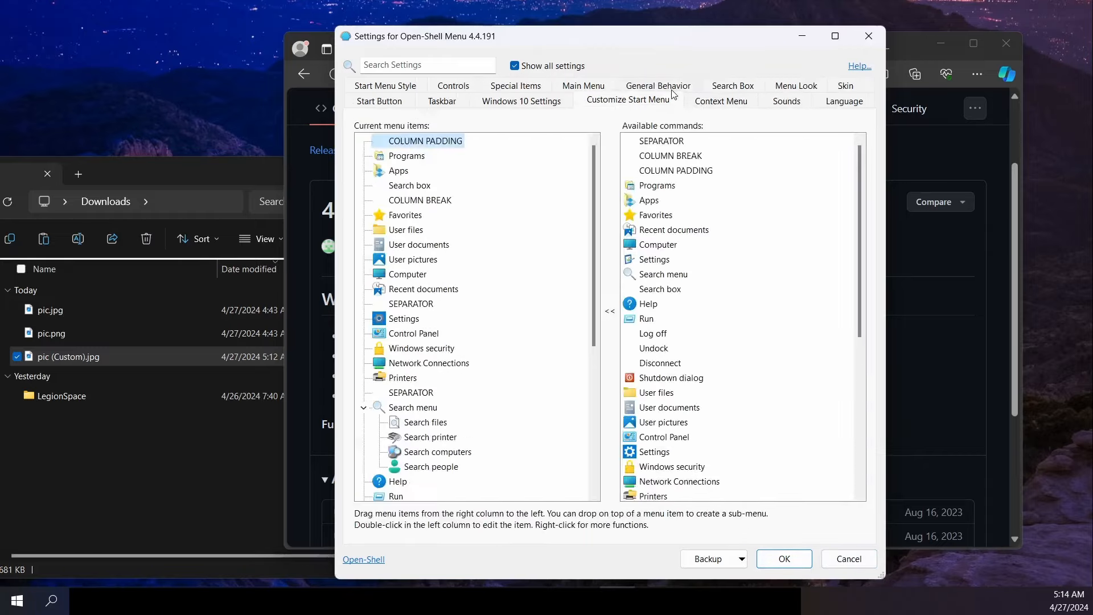
pyautogui.moveTo(796, 540)
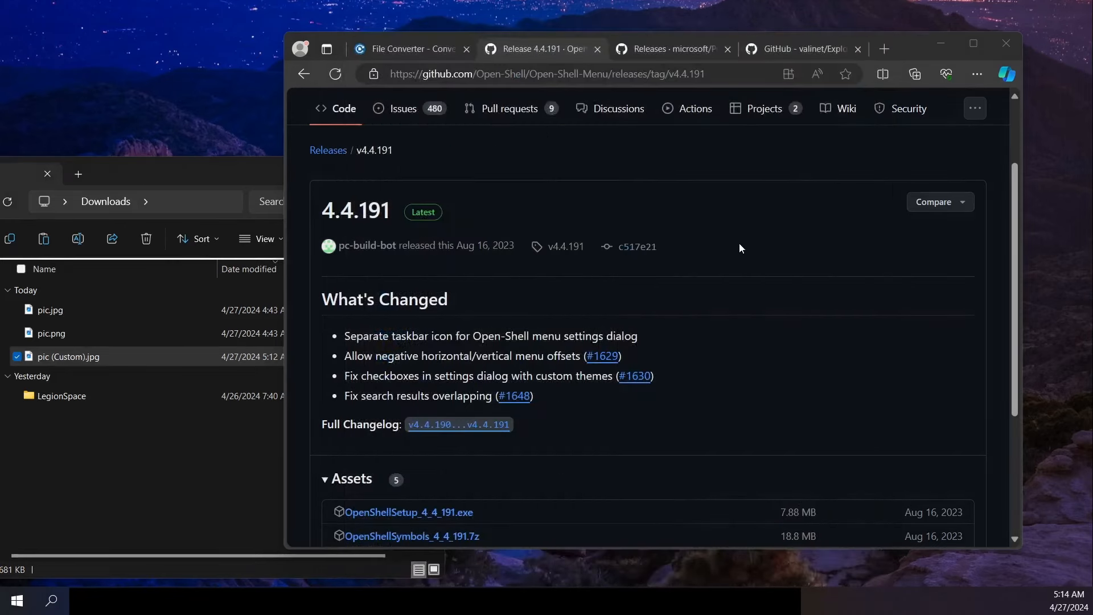
pyautogui.moveTo(725, 239)
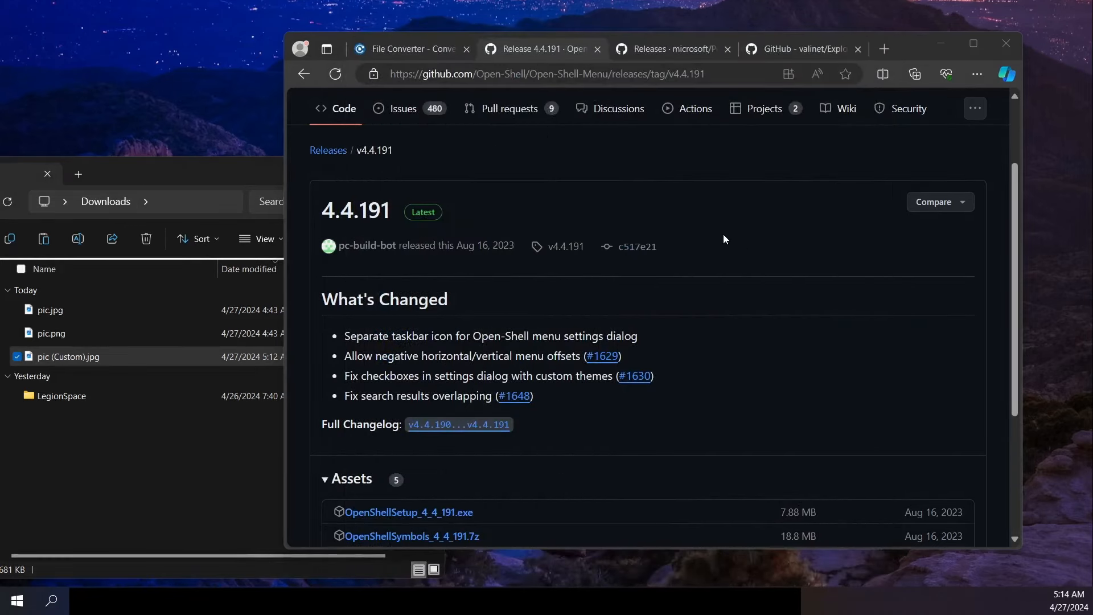
# Step: Open ExplorerPatcher release 22621.3296.64.1 on GitHub and scroll to its assets, including ep_setup.exe
pyautogui.click(675, 49)
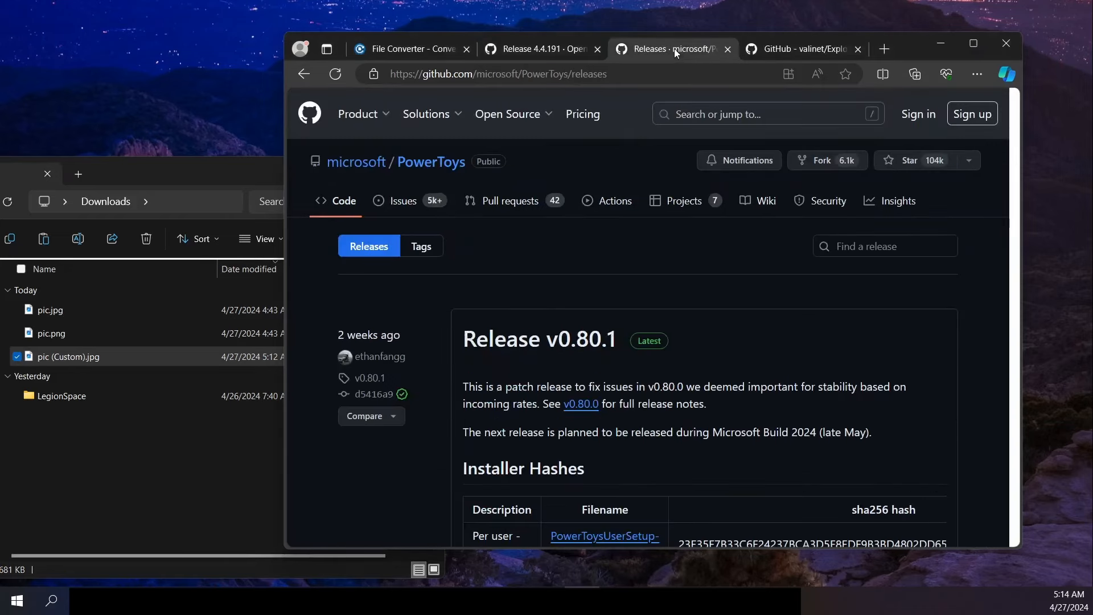
pyautogui.click(799, 49)
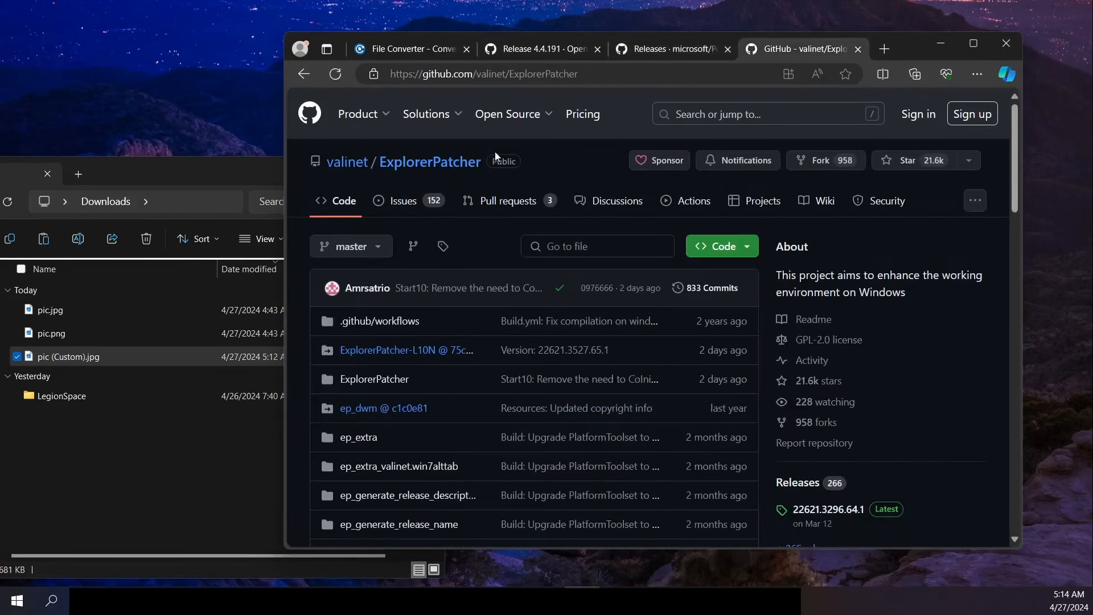
pyautogui.scroll(-3)
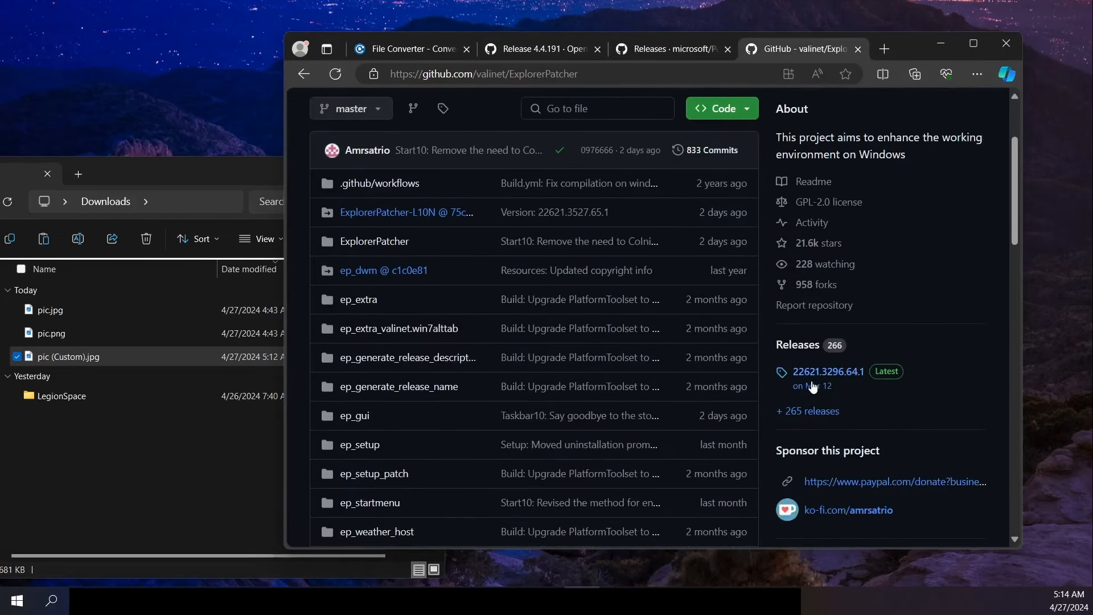
pyautogui.click(828, 371)
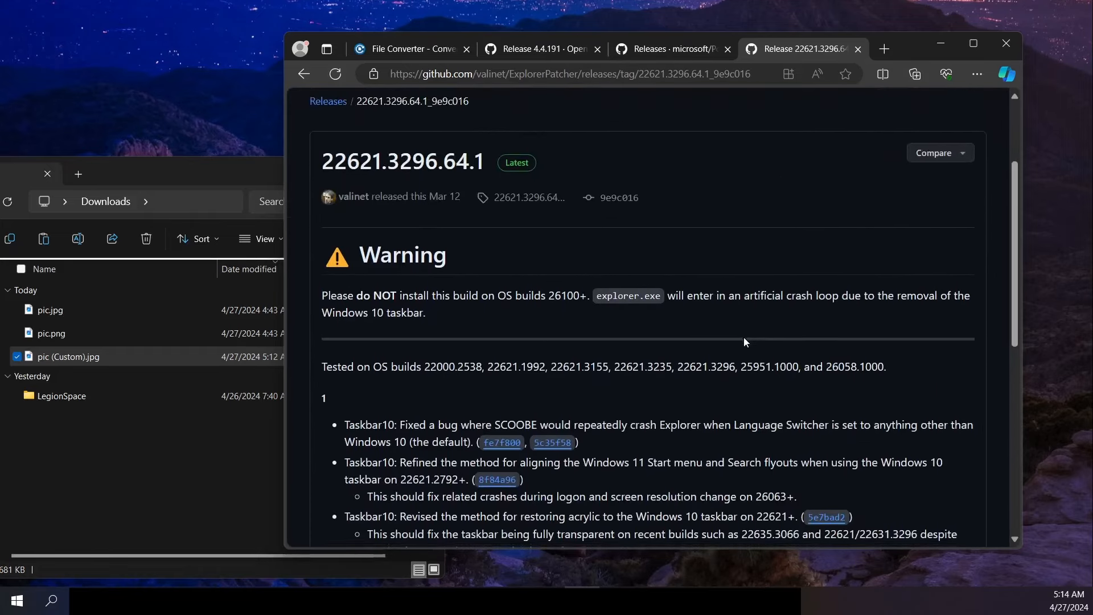
pyautogui.scroll(-3)
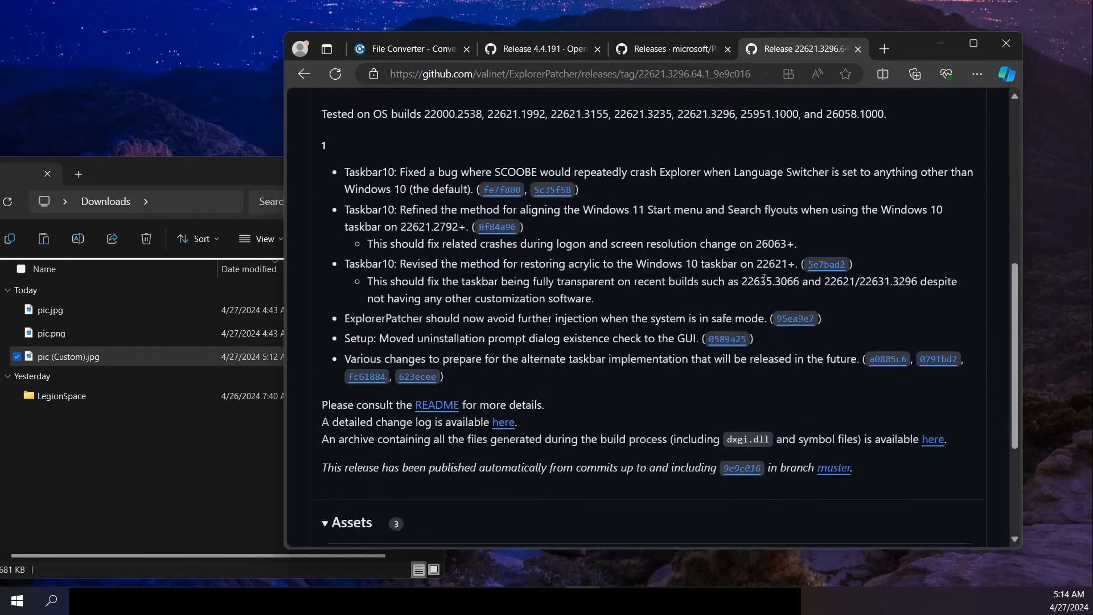
pyautogui.scroll(-3)
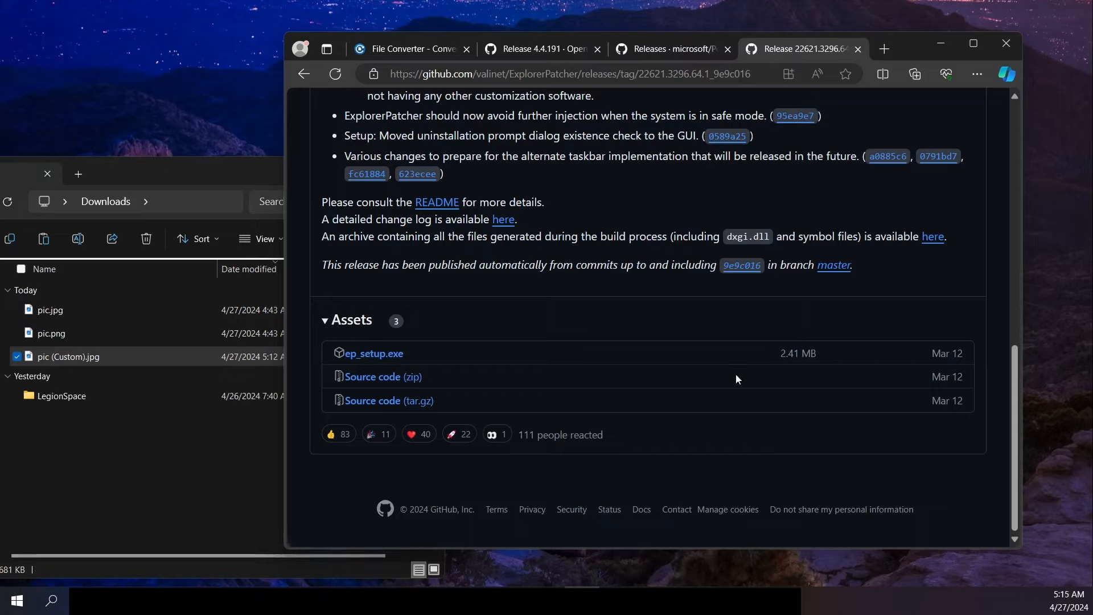
pyautogui.moveTo(835, 562)
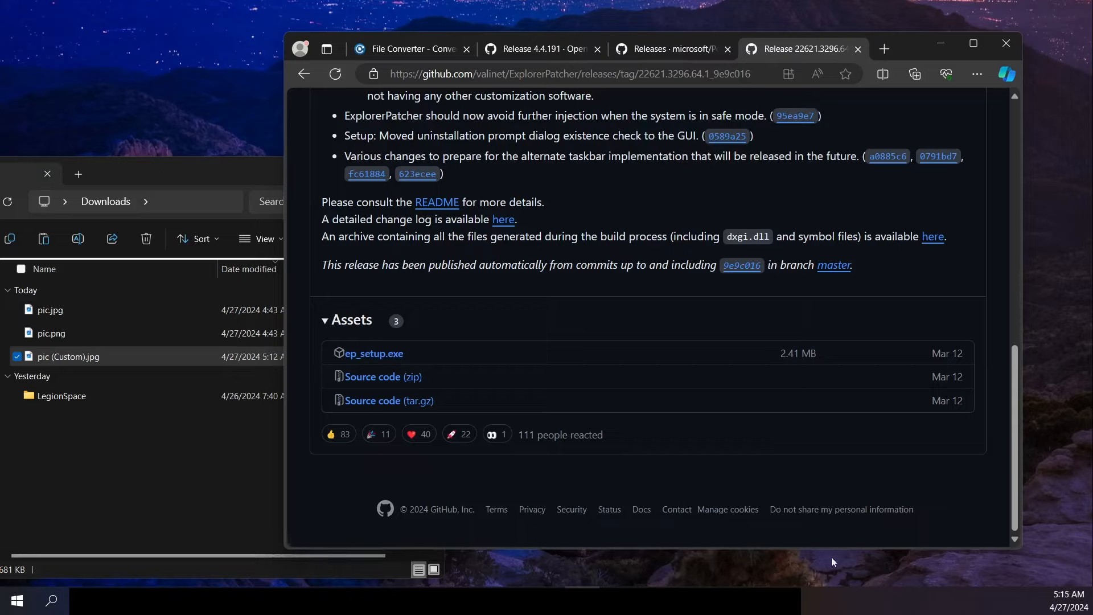
pyautogui.moveTo(816, 606)
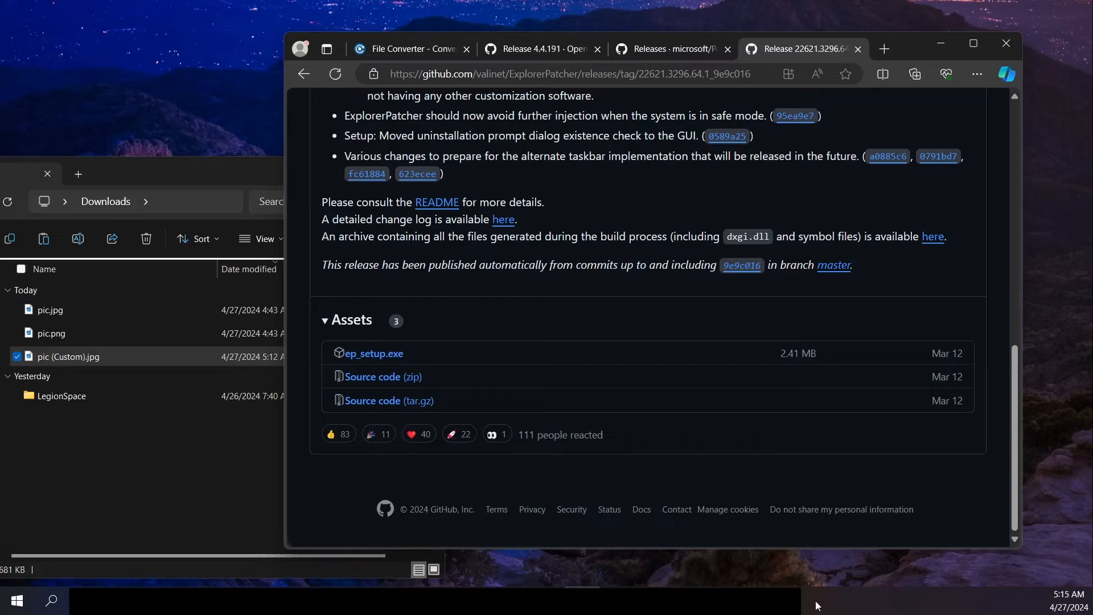
pyautogui.moveTo(838, 613)
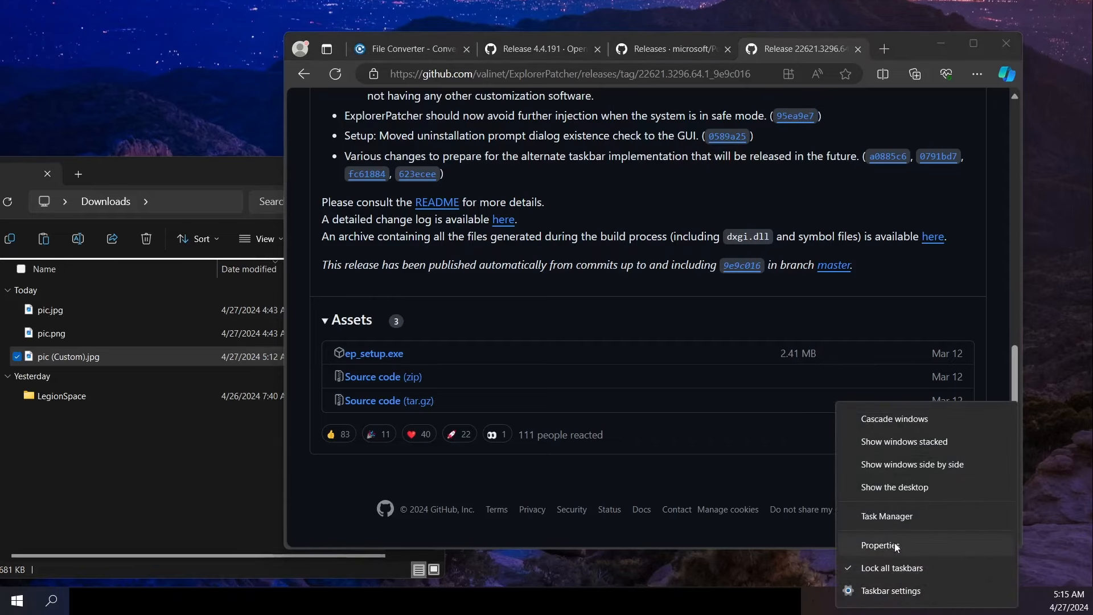
# Step: Open ExplorerPatcher taskbar Properties and set primary taskbar icons to Always combine
pyautogui.click(880, 545)
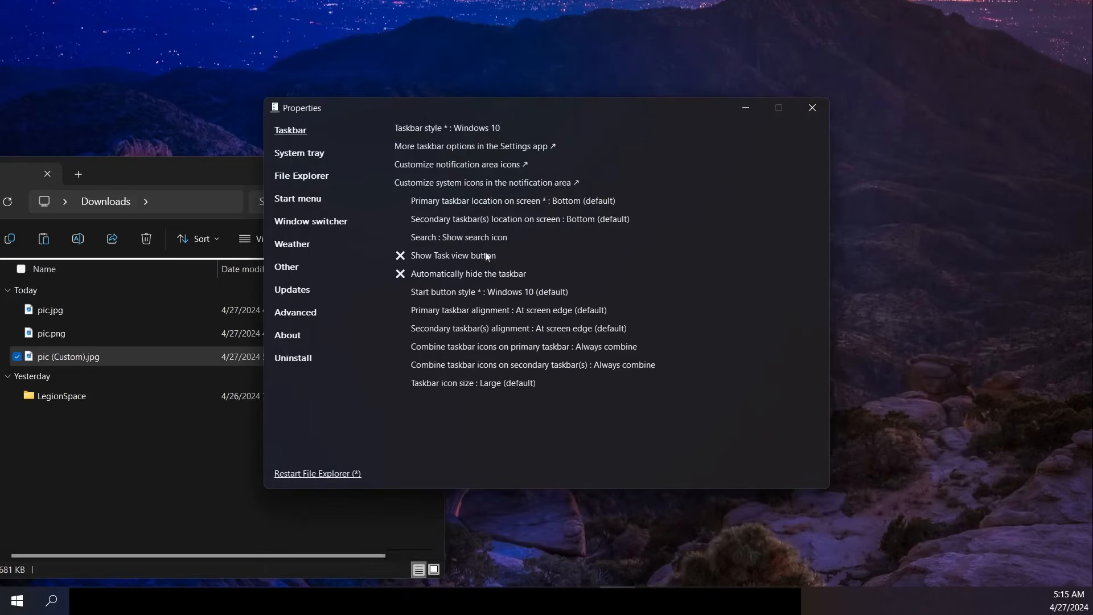
pyautogui.moveTo(669, 413)
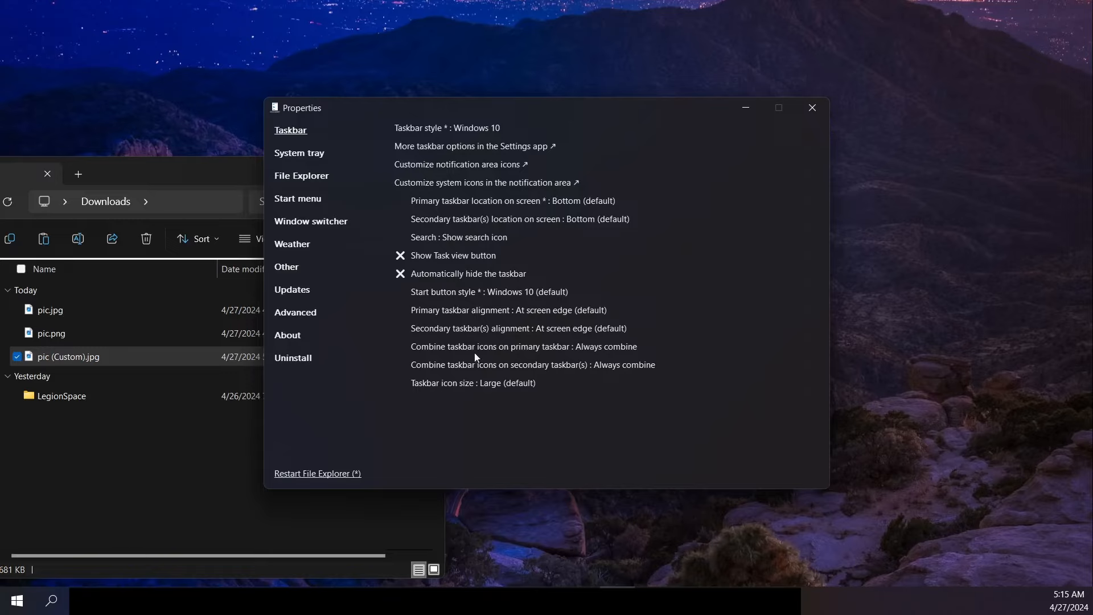
pyautogui.moveTo(539, 351)
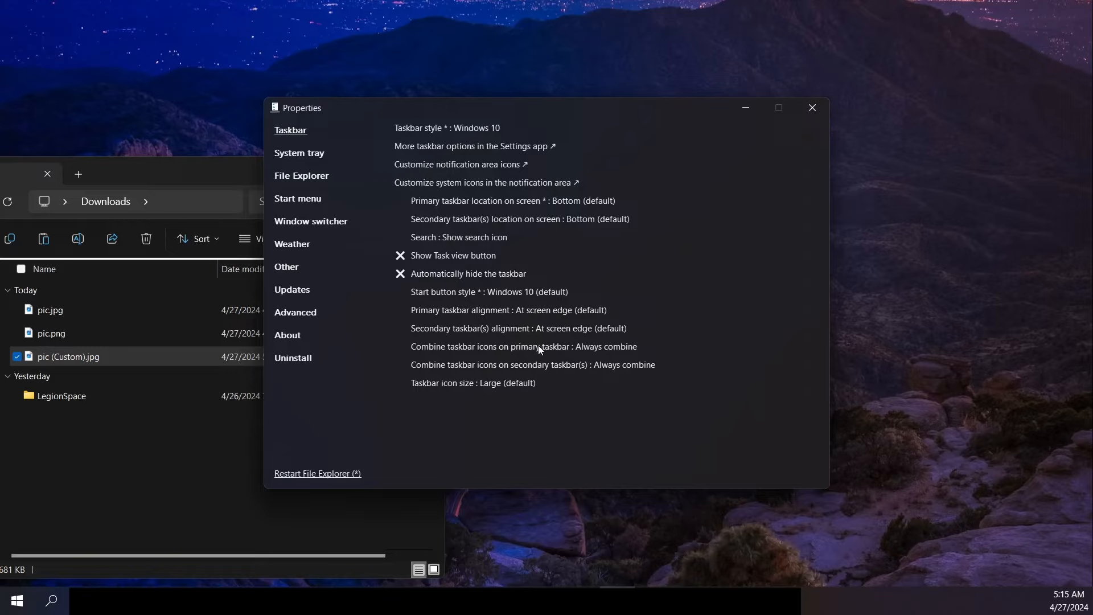
pyautogui.moveTo(620, 356)
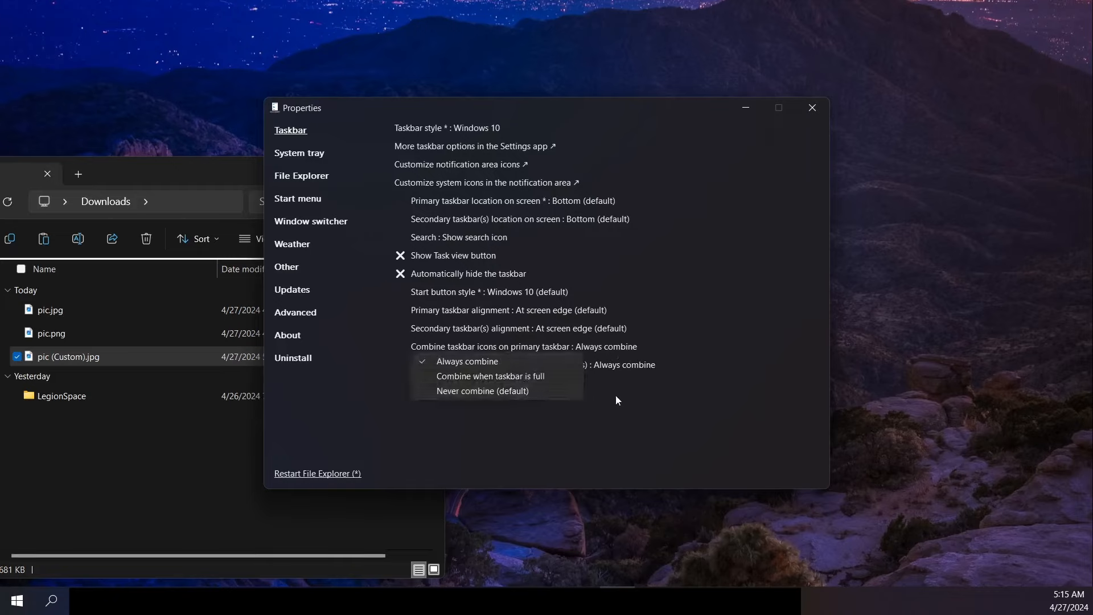
pyautogui.click(467, 361)
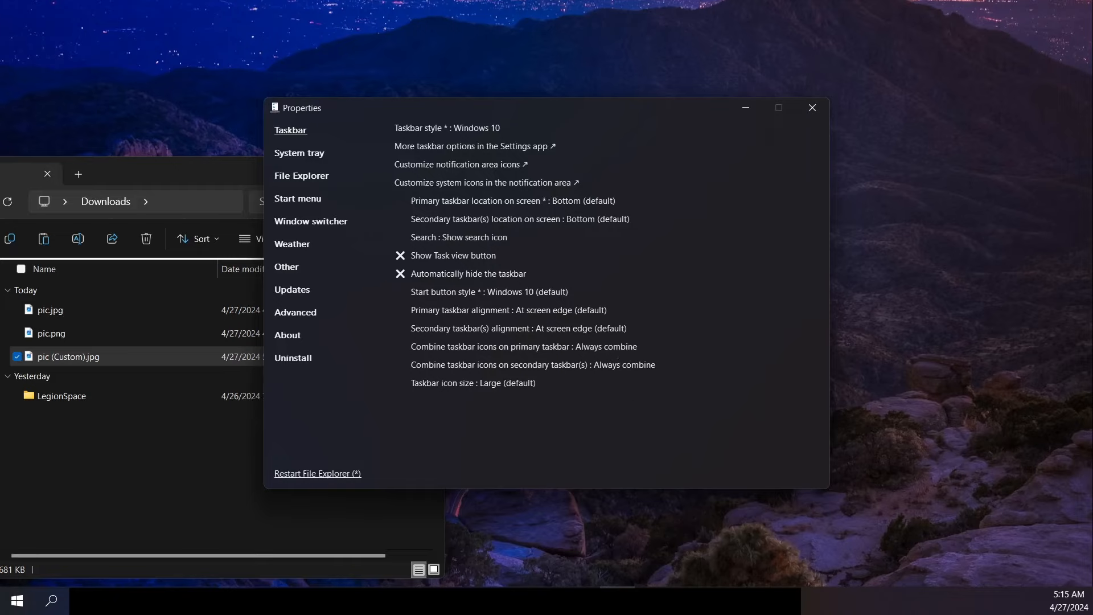
pyautogui.moveTo(659, 348)
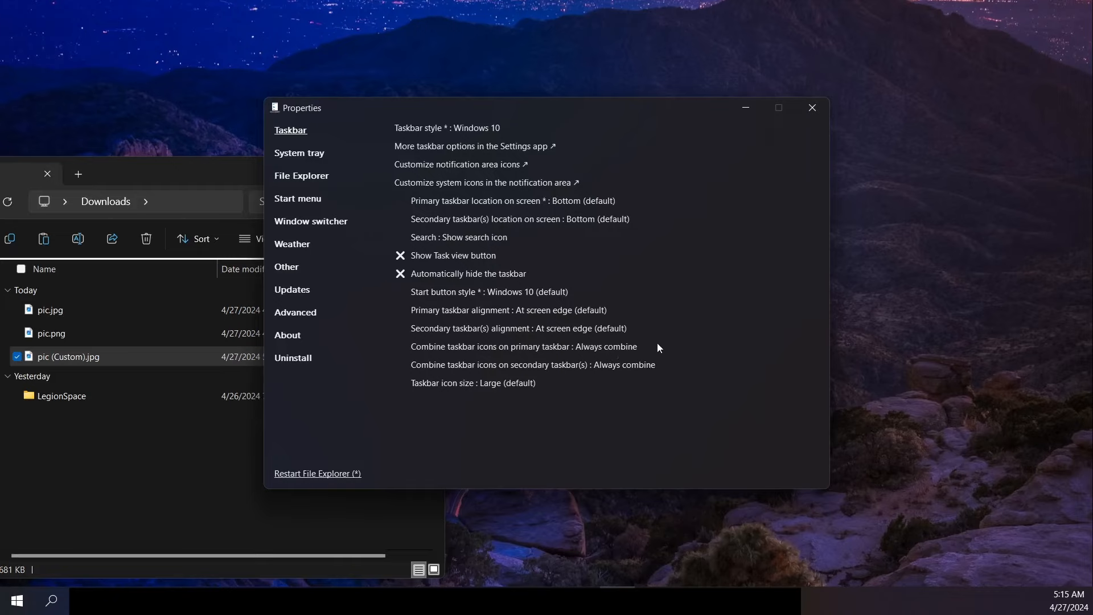
pyautogui.moveTo(625, 350)
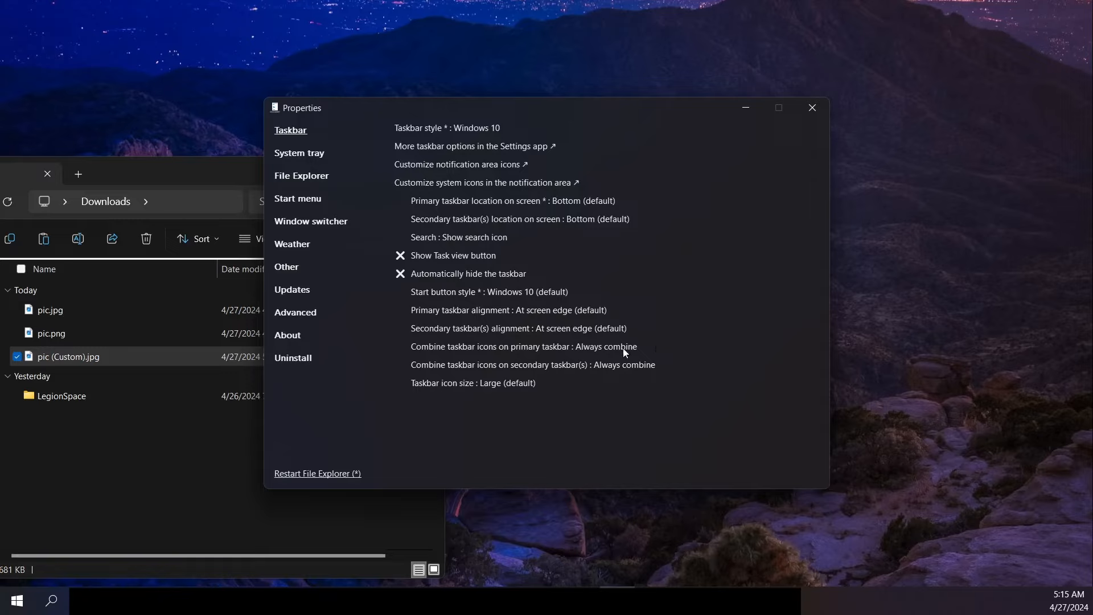
pyautogui.moveTo(626, 384)
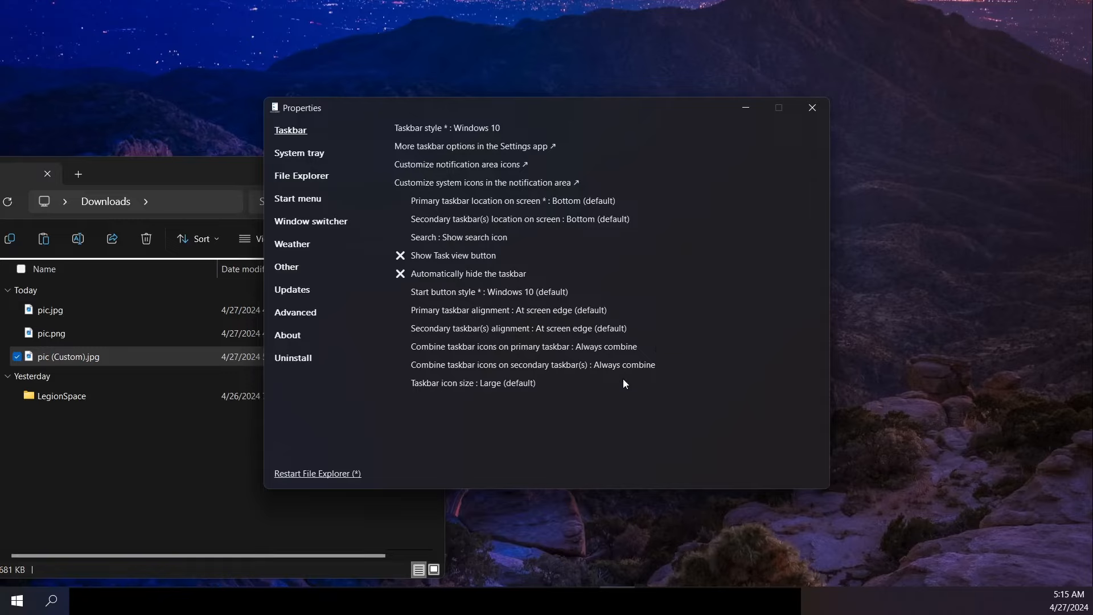
pyautogui.moveTo(602, 358)
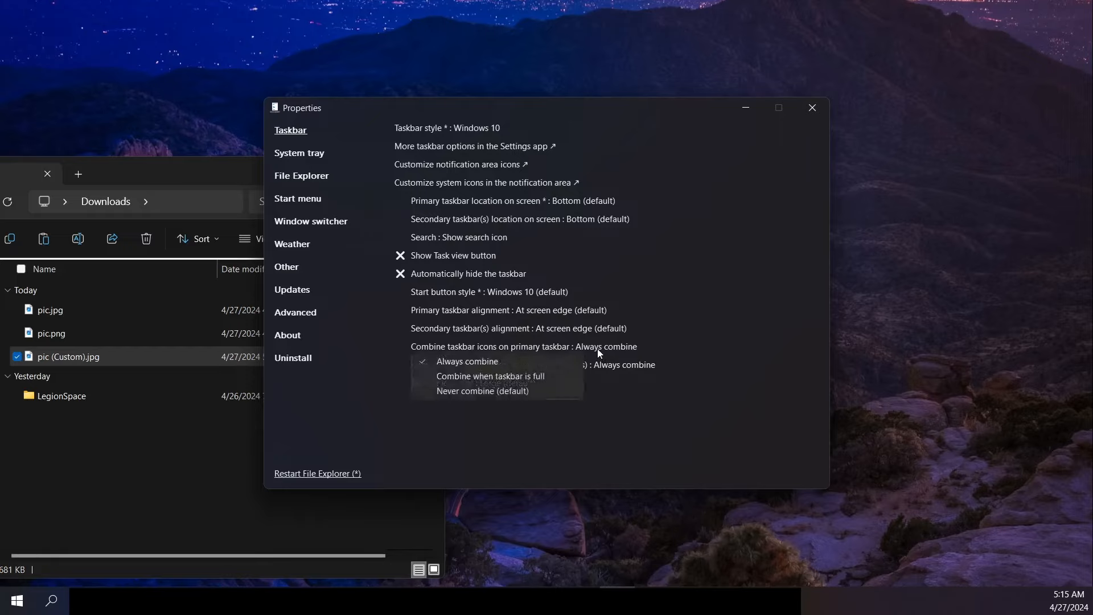
pyautogui.click(467, 362)
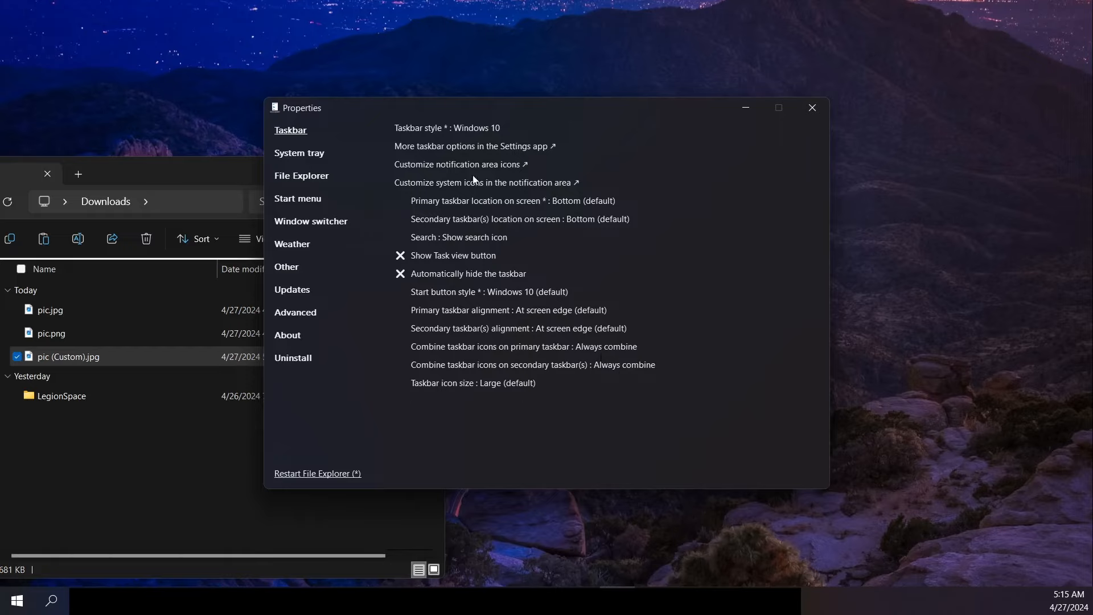
# Step: Review System tray, then uncheck 'Disable the Windows 11 context menu' under File Explorer
pyautogui.click(299, 153)
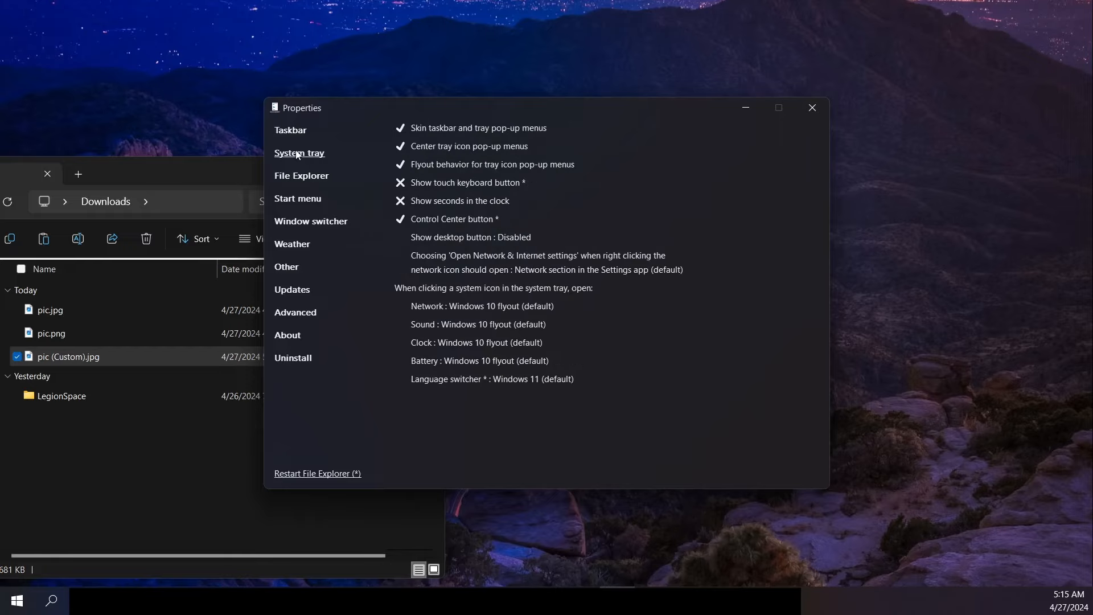
pyautogui.moveTo(308, 167)
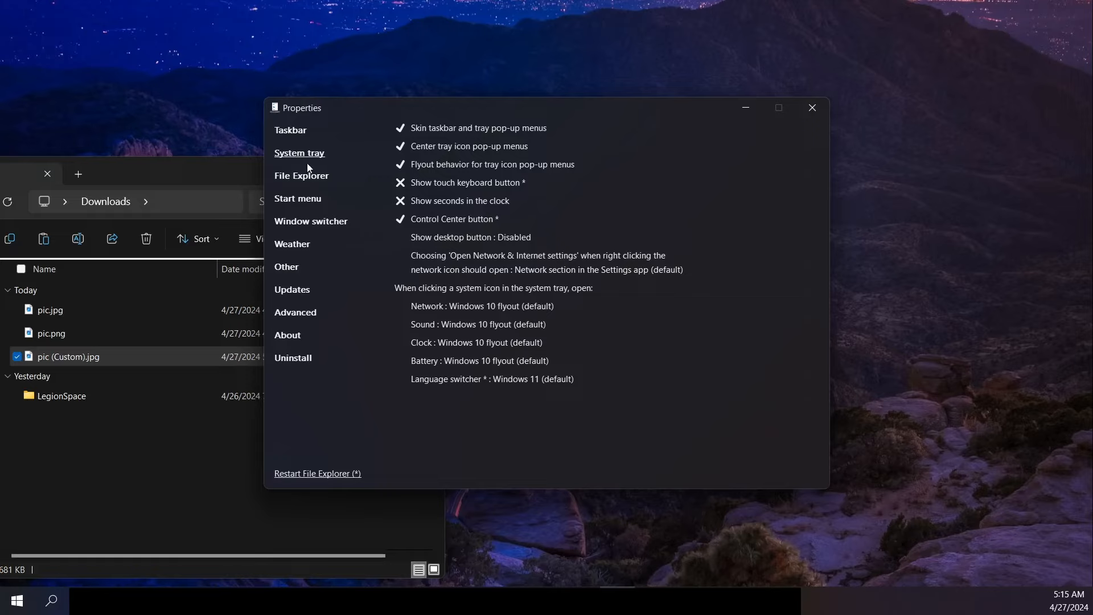
pyautogui.moveTo(313, 180)
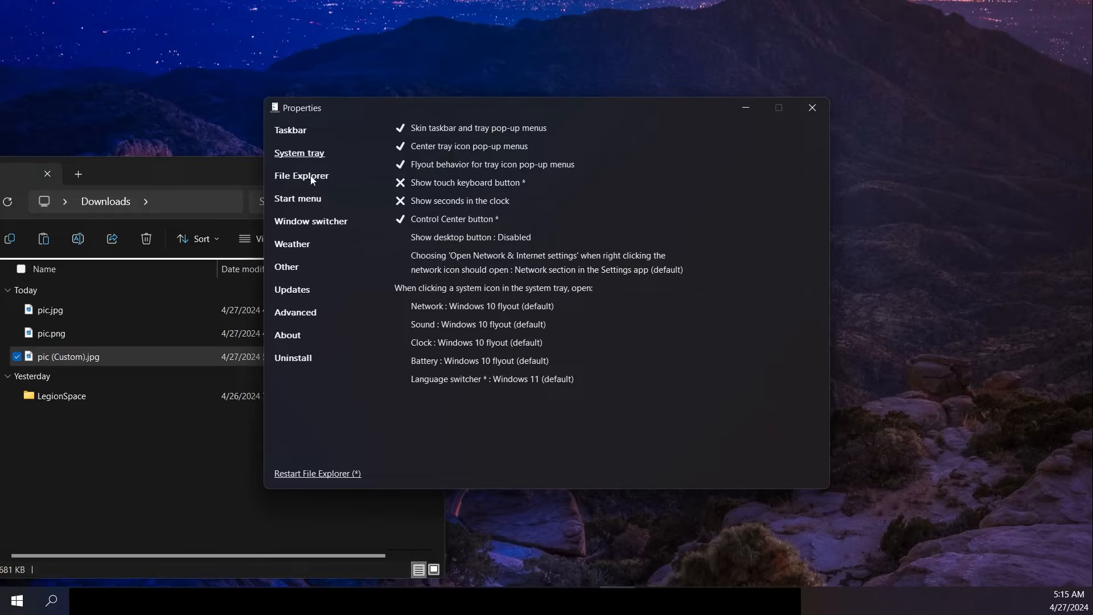
pyautogui.click(302, 176)
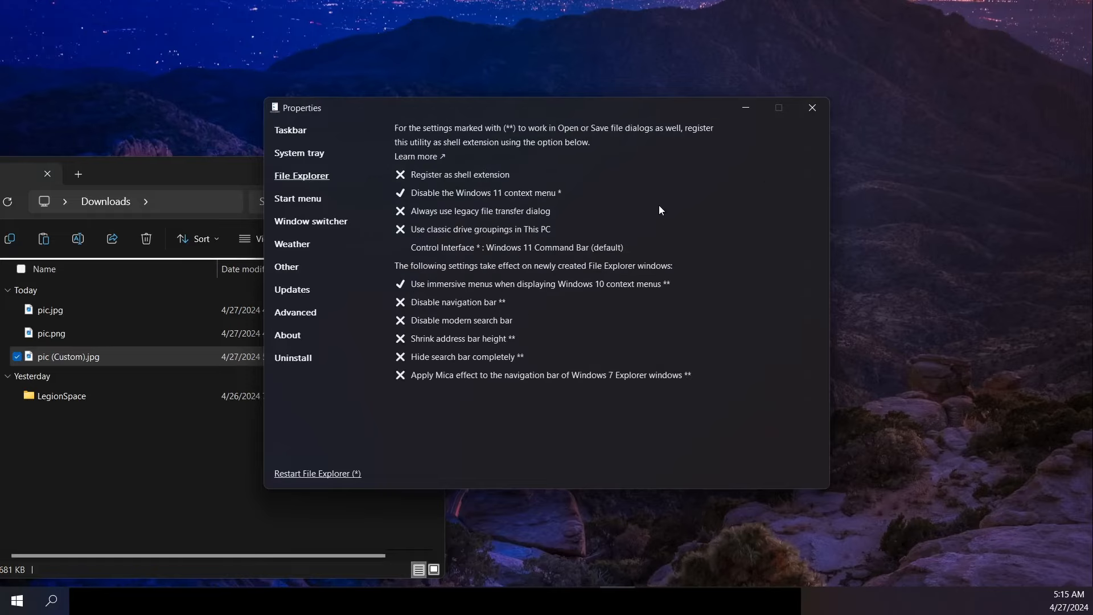
pyautogui.moveTo(297, 179)
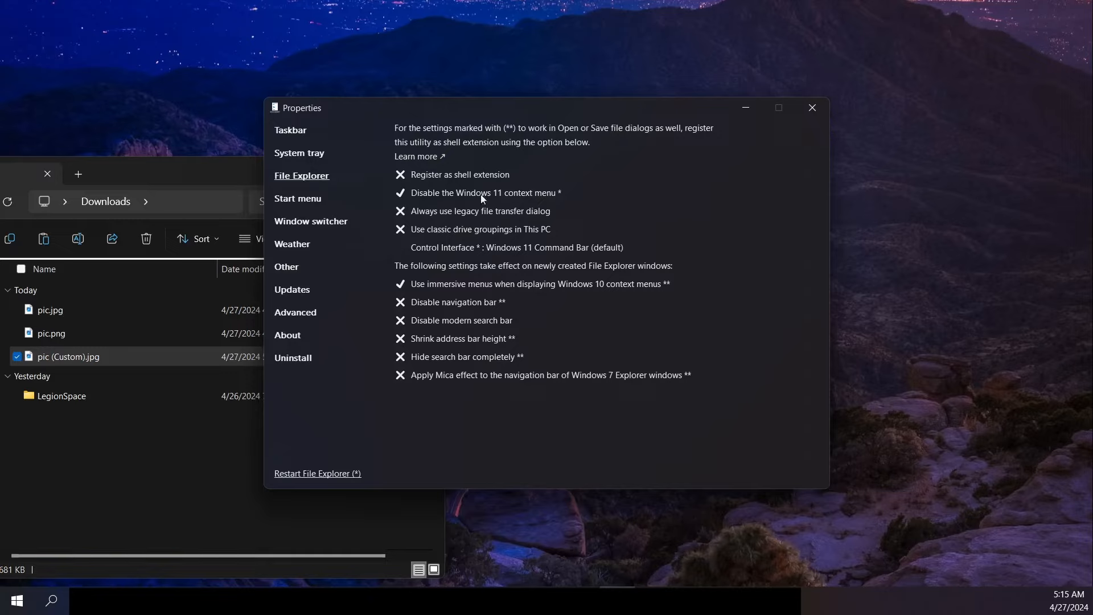
pyautogui.moveTo(449, 195)
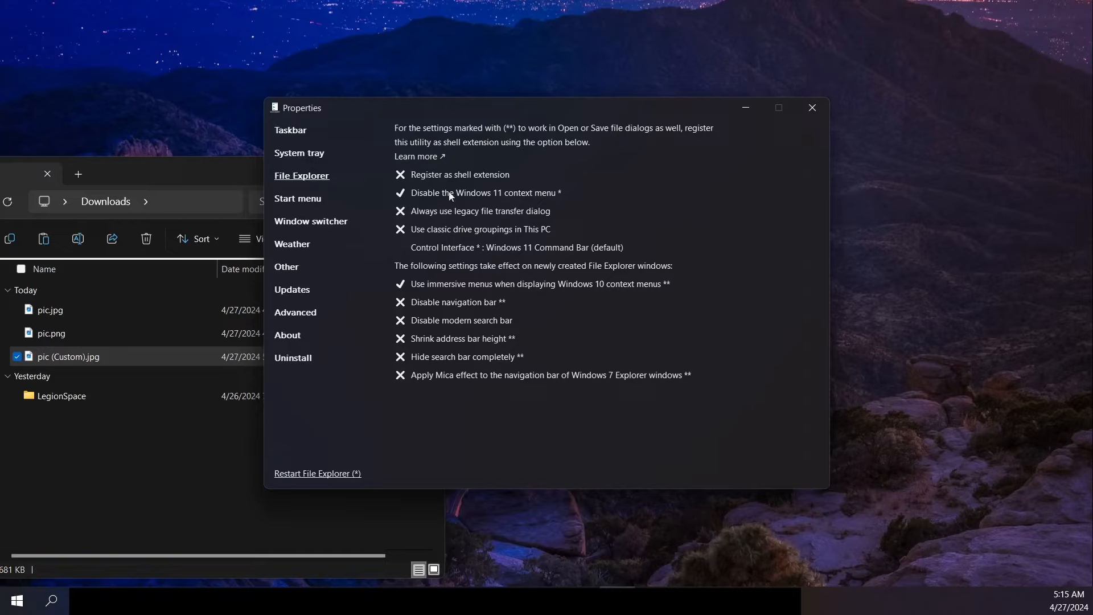
pyautogui.click(400, 193)
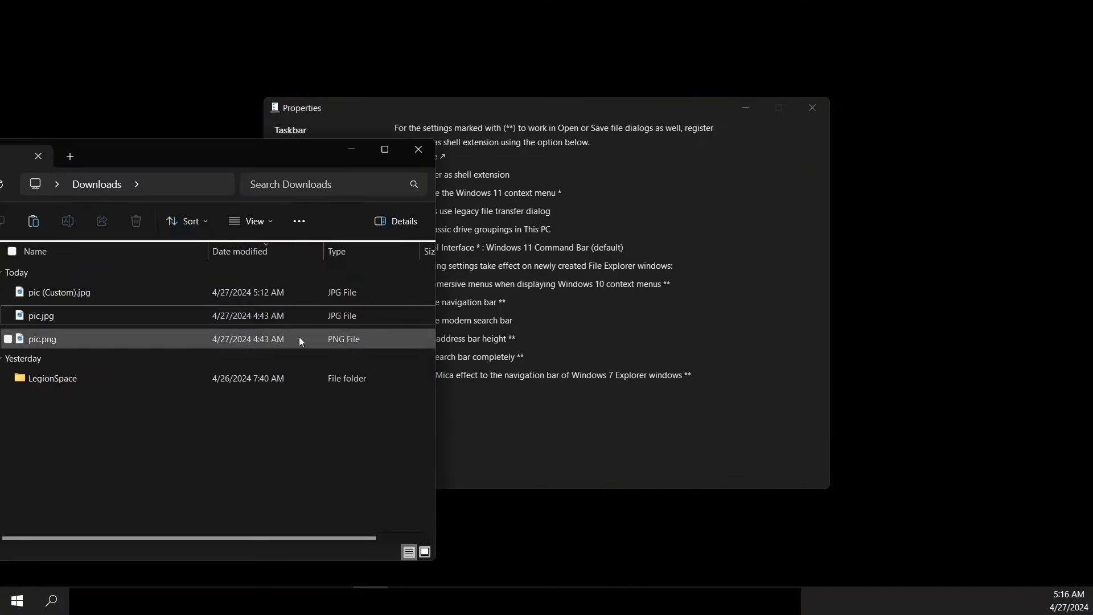
# Step: Open pic.jpg's classic full context menu via 'Show more options'
pyautogui.click(42, 316)
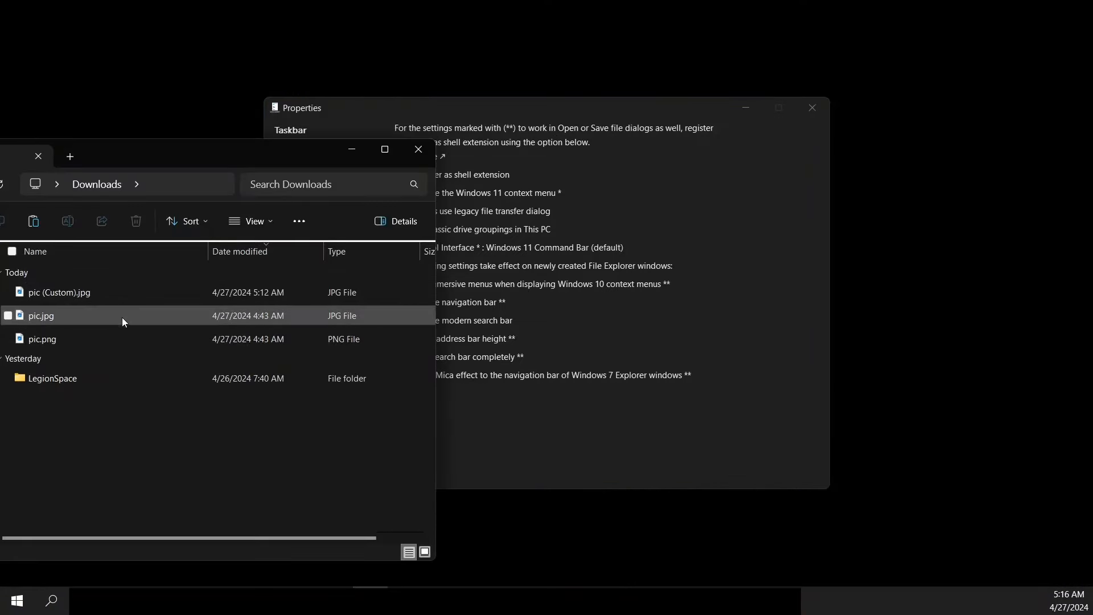
pyautogui.rightClick(41, 315)
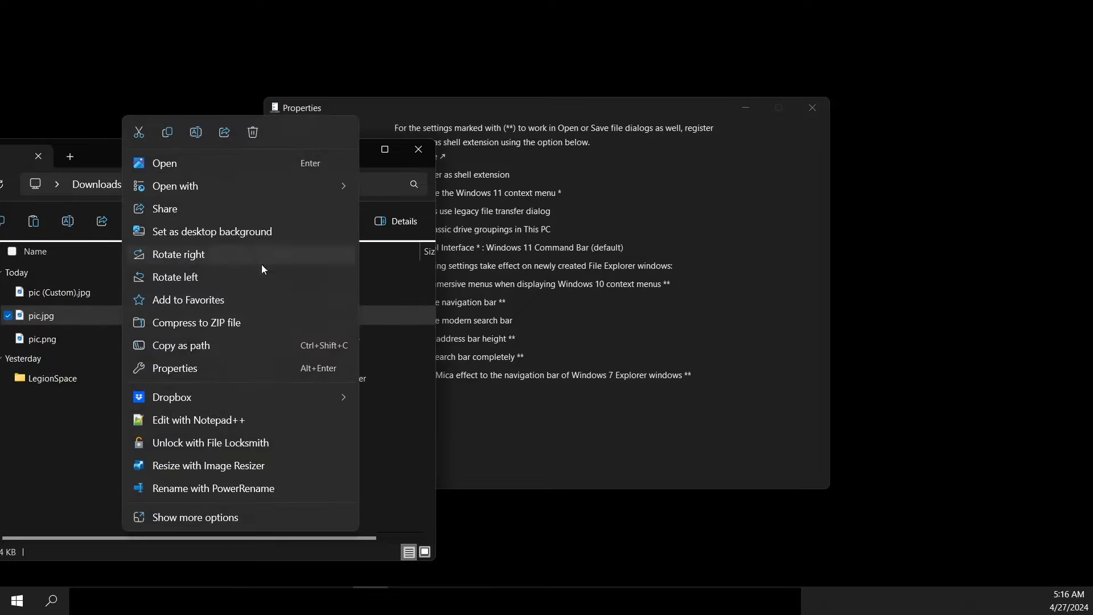
pyautogui.moveTo(209, 480)
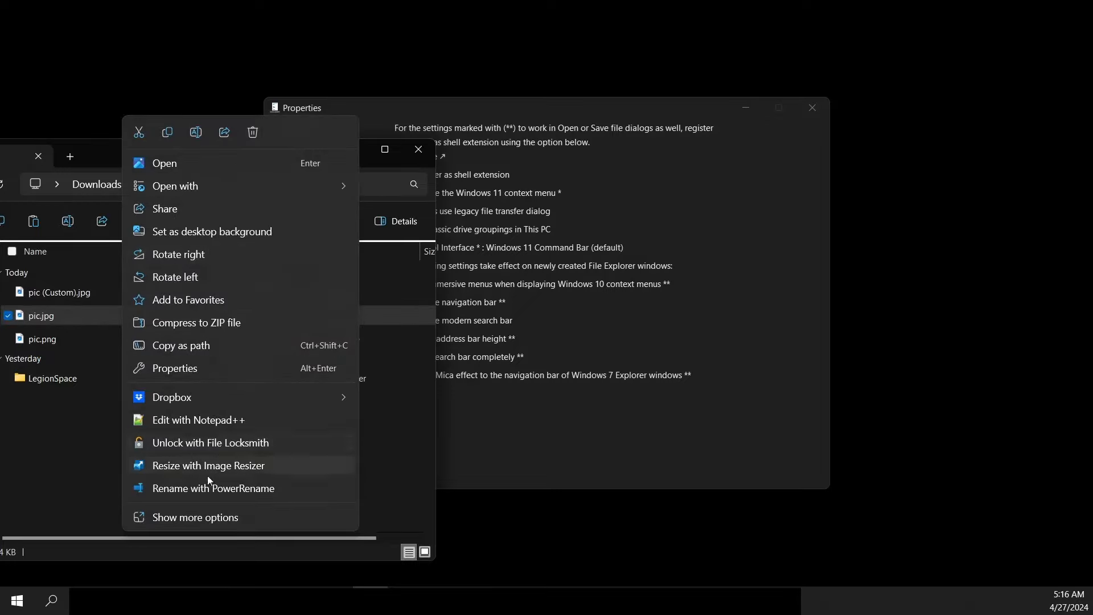
pyautogui.moveTo(225, 377)
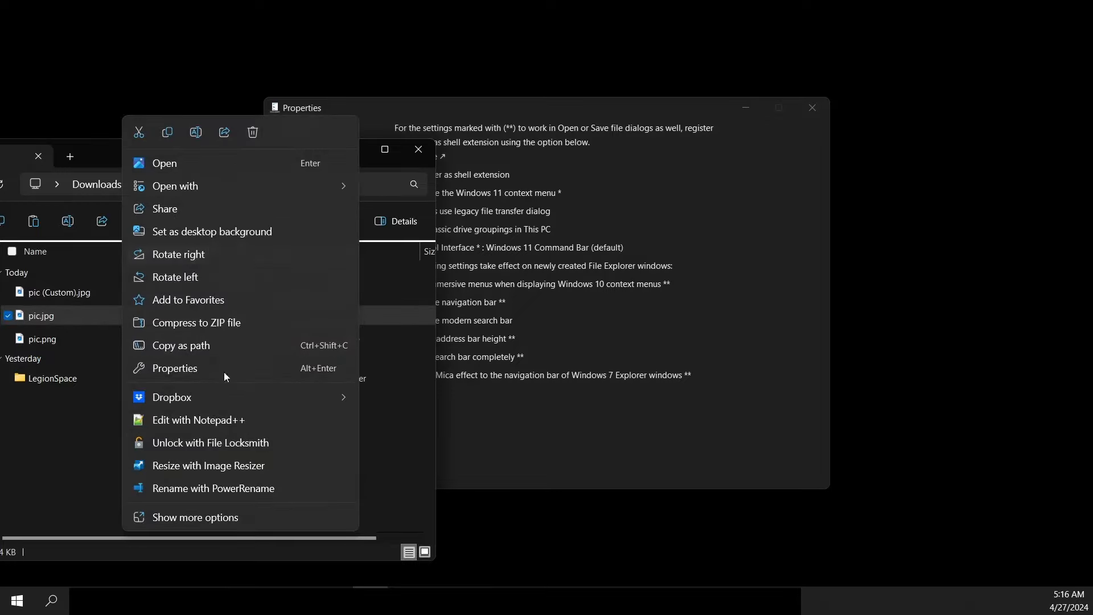
pyautogui.moveTo(219, 326)
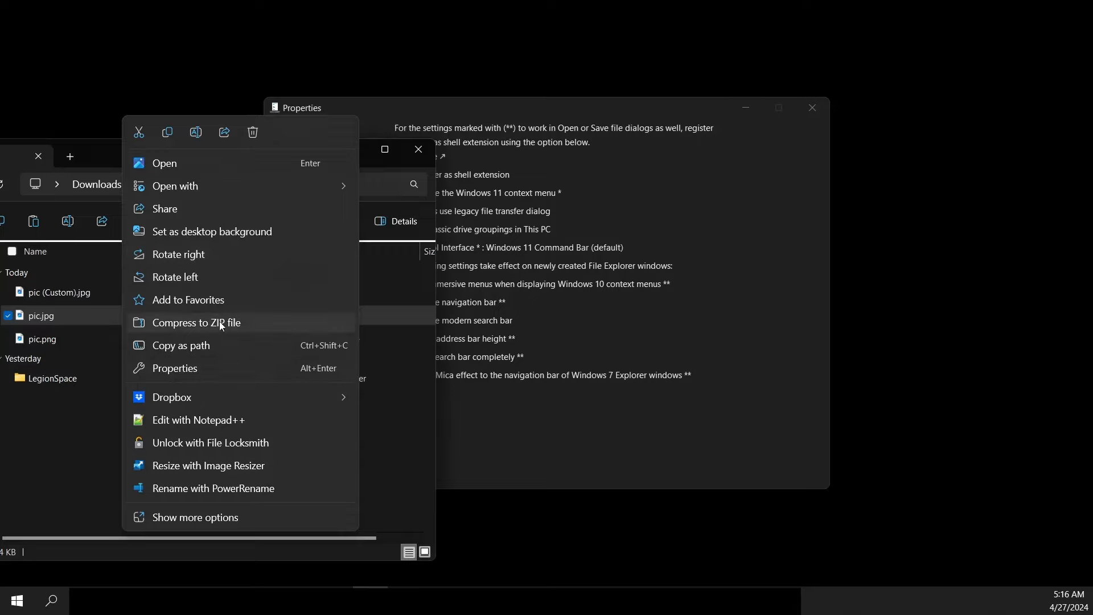
pyautogui.moveTo(221, 357)
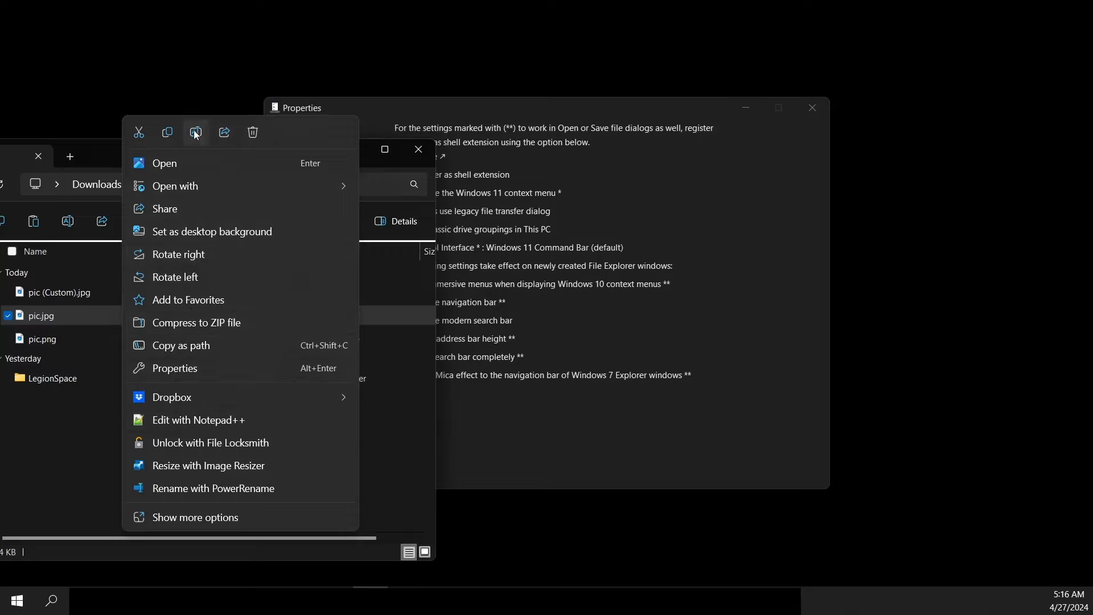
pyautogui.moveTo(206, 202)
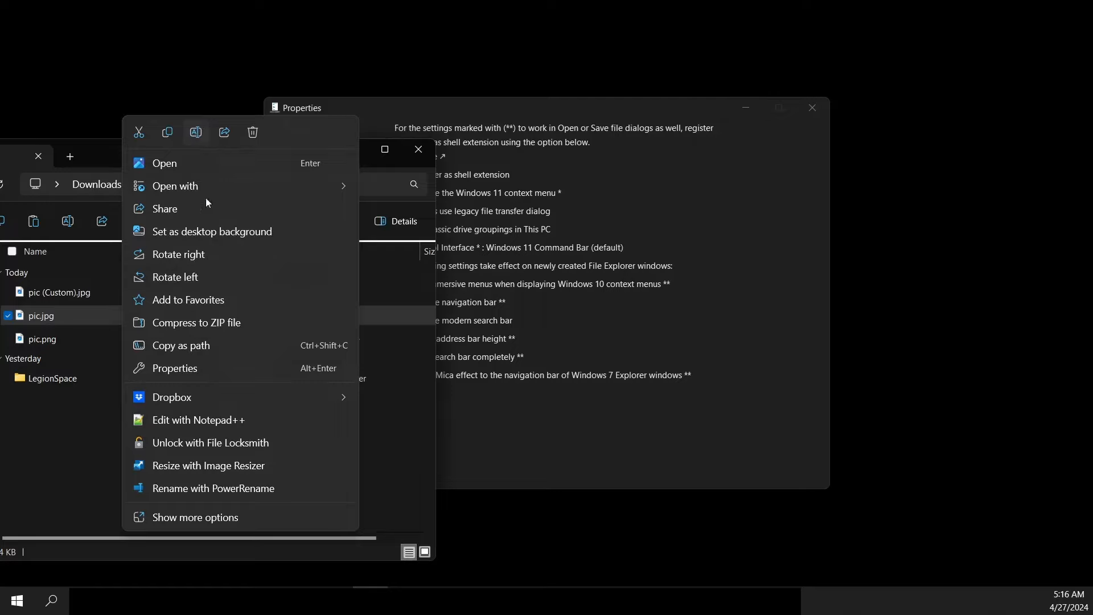
pyautogui.moveTo(213, 530)
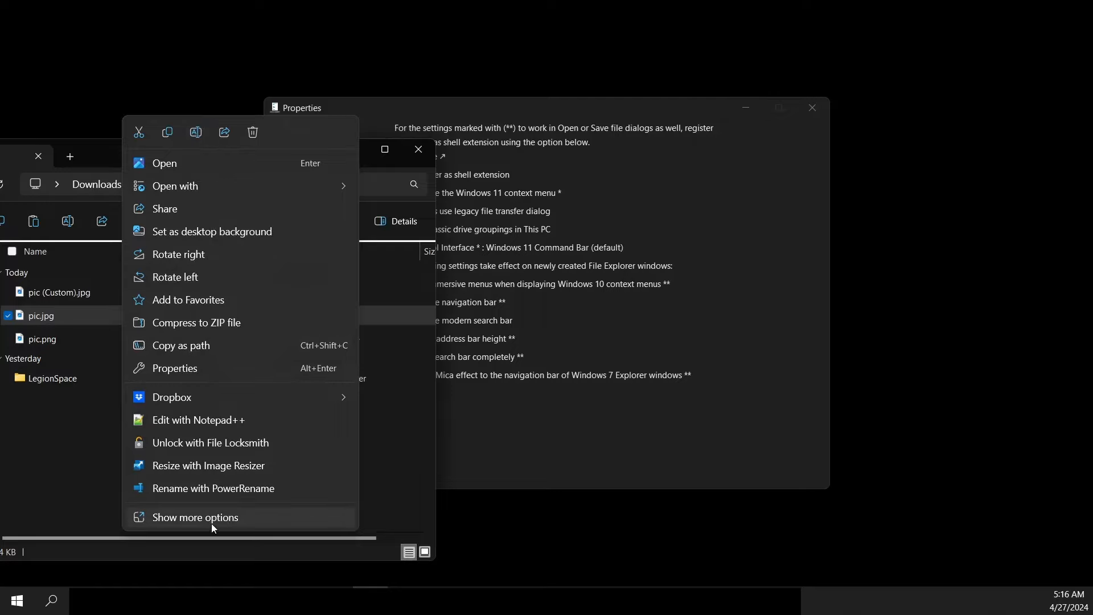
pyautogui.click(196, 517)
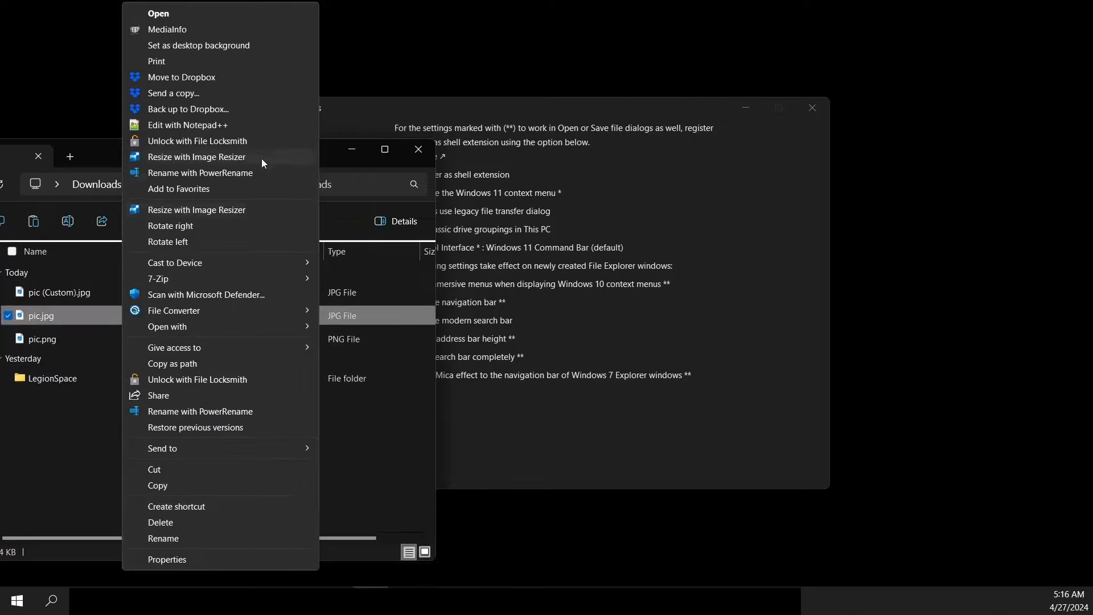
pyautogui.moveTo(233, 437)
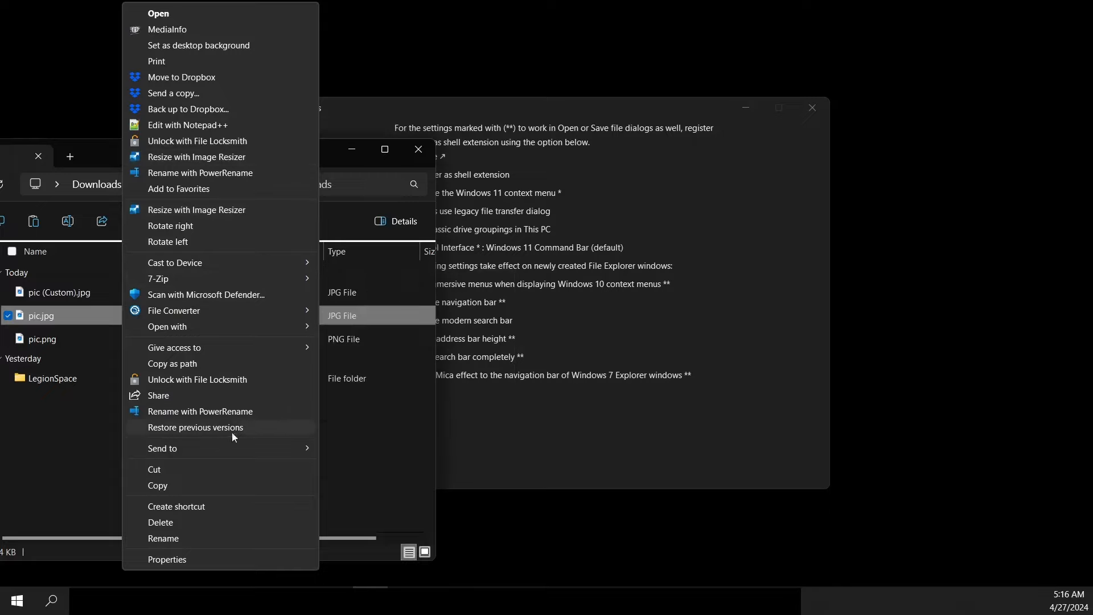
pyautogui.moveTo(189, 531)
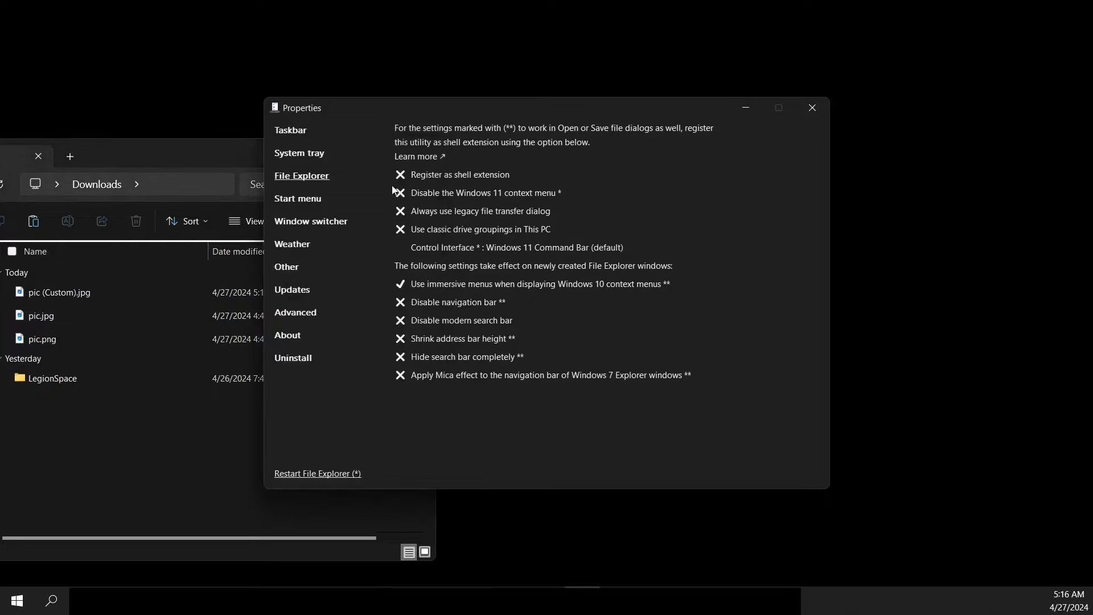
# Step: Re-check 'Disable the Windows 11 context menu', then view Weather, Advanced and About pages
pyautogui.click(401, 192)
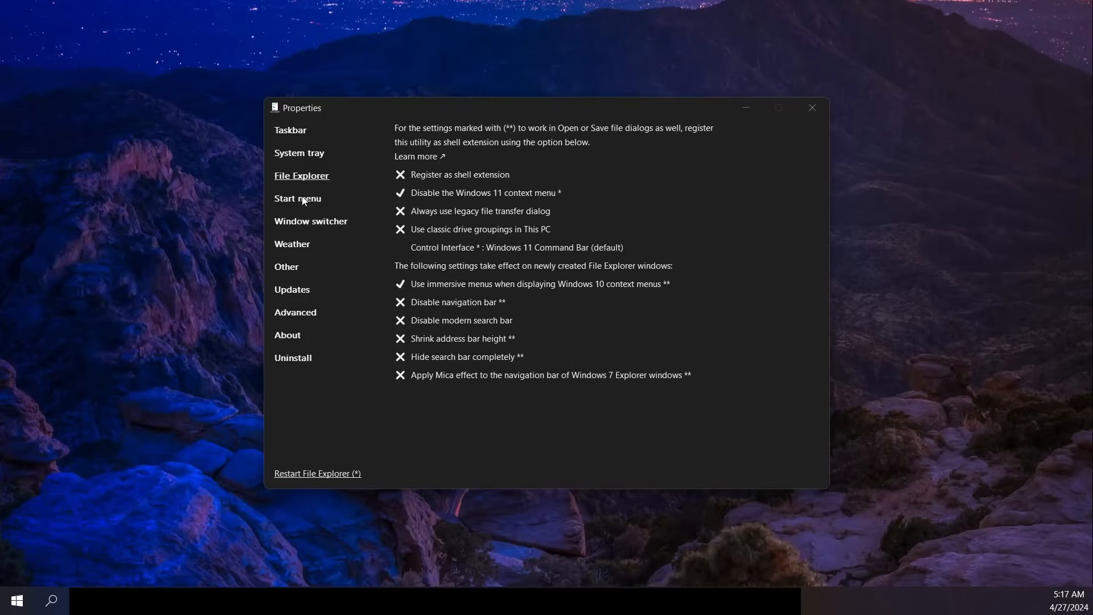
pyautogui.click(292, 244)
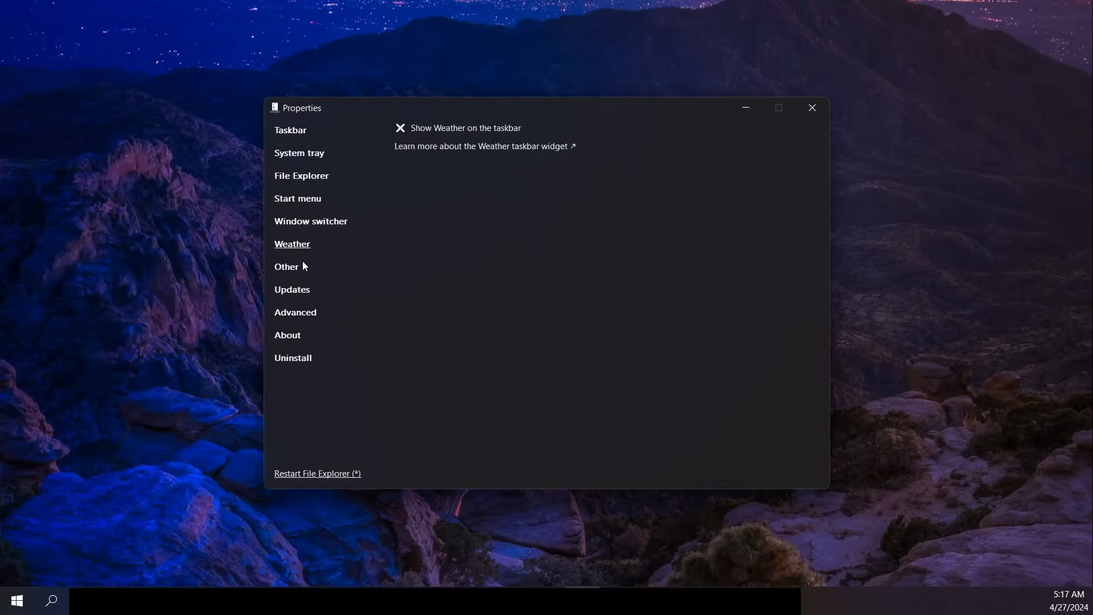
pyautogui.click(295, 313)
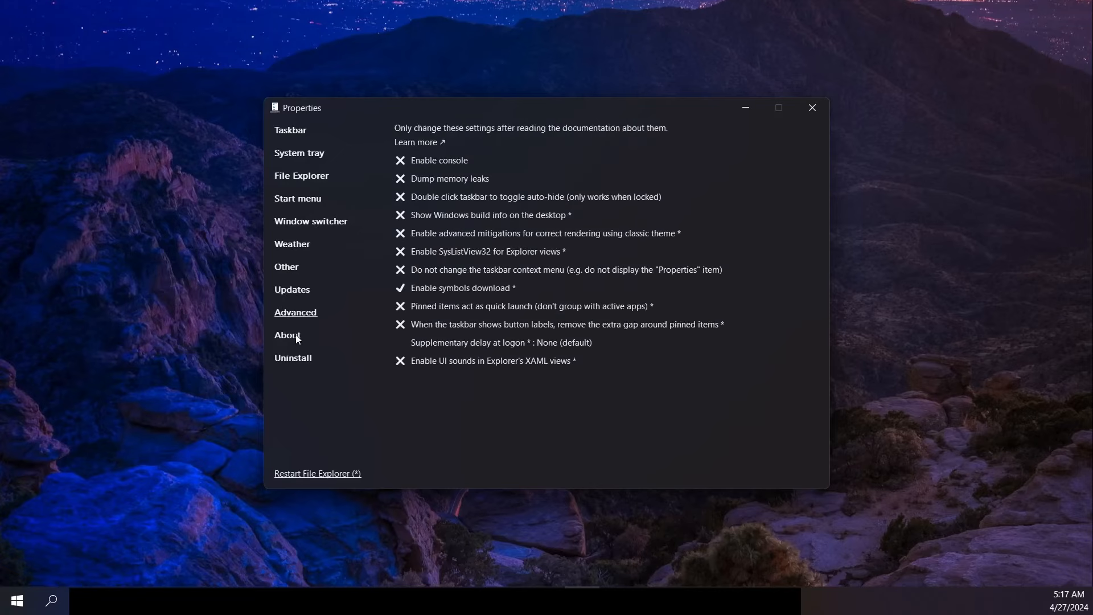
pyautogui.click(288, 334)
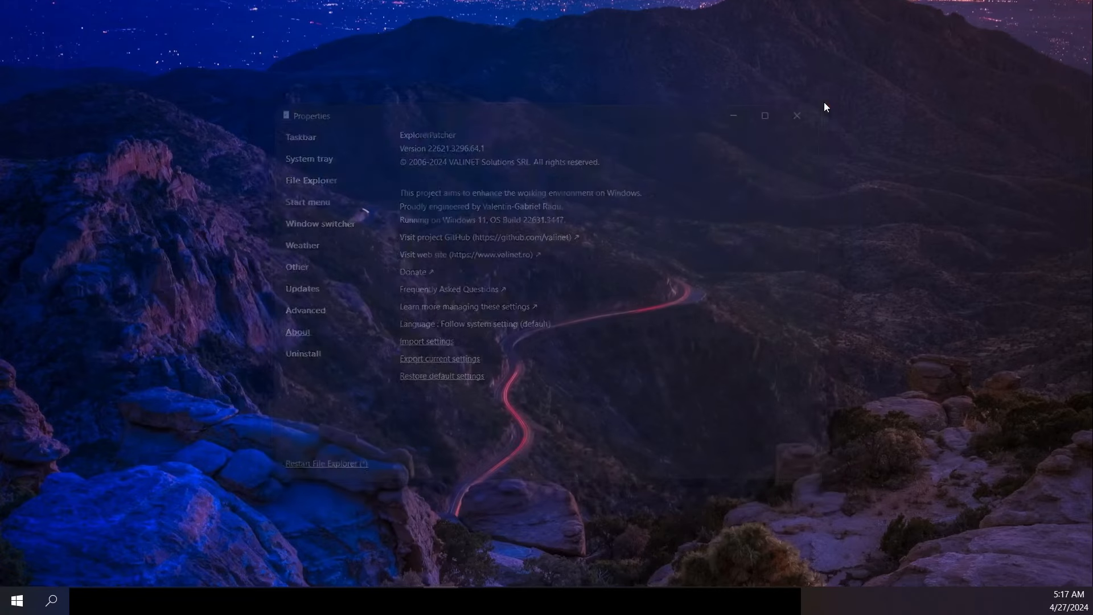
# Step: Close the ExplorerPatcher Properties window
pyautogui.click(796, 115)
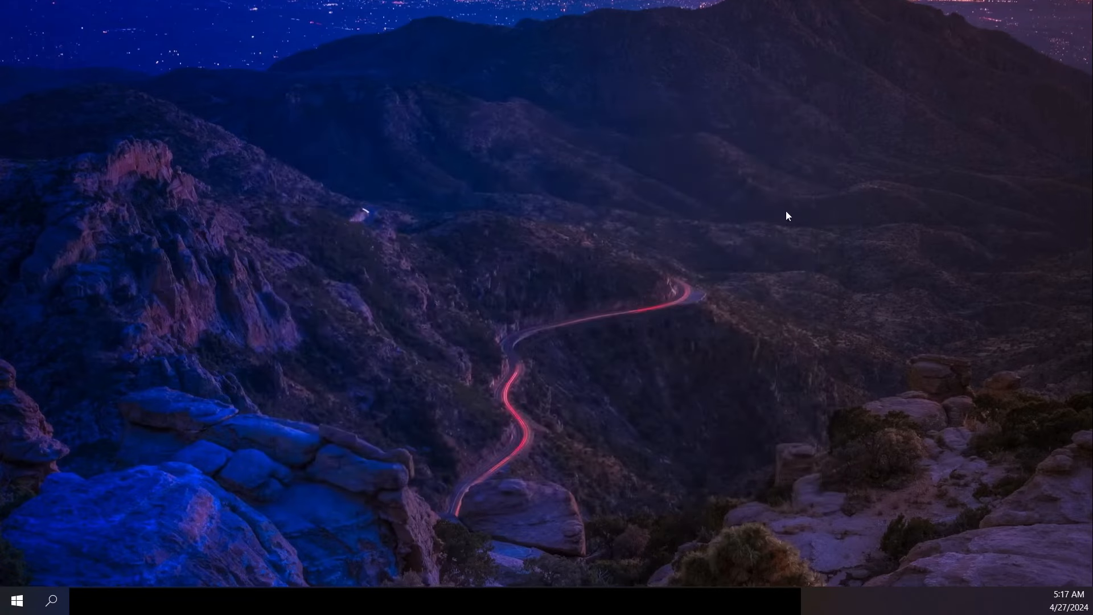
pyautogui.moveTo(316, 271)
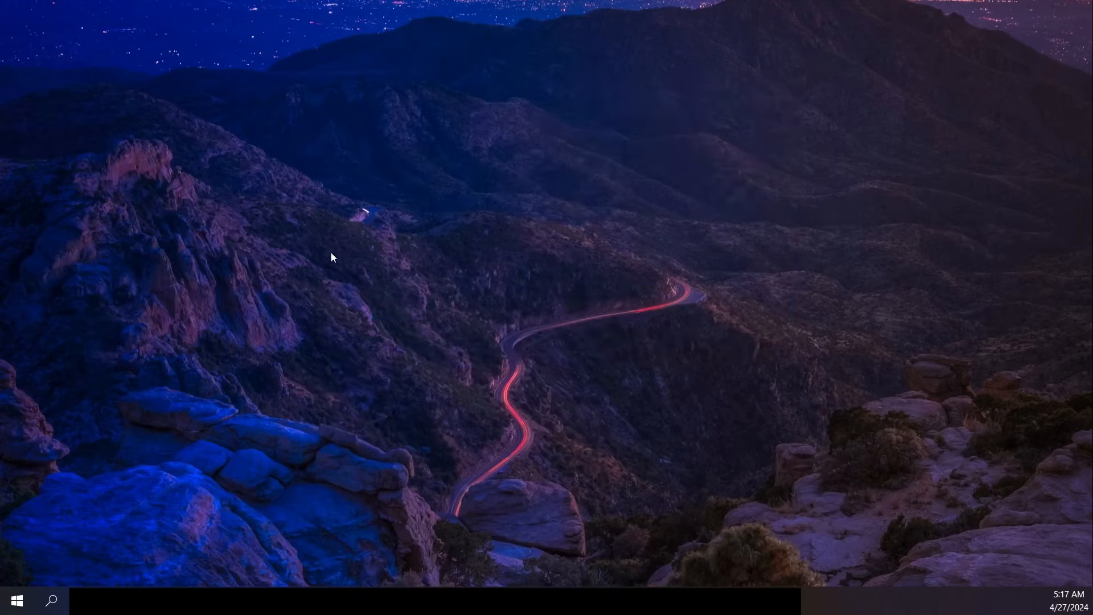
pyautogui.moveTo(340, 256)
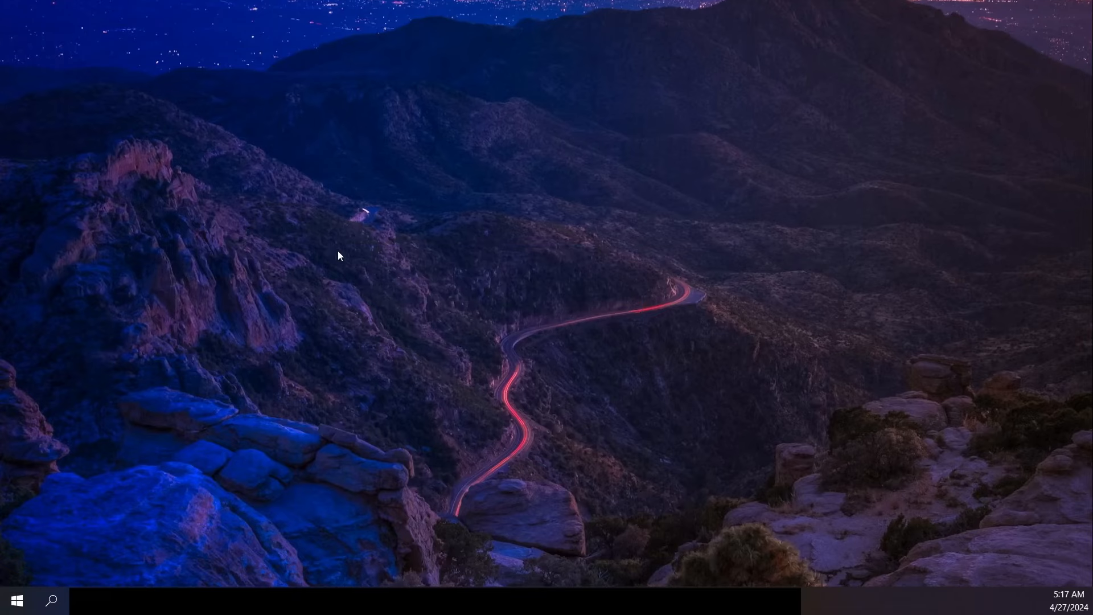
pyautogui.moveTo(362, 244)
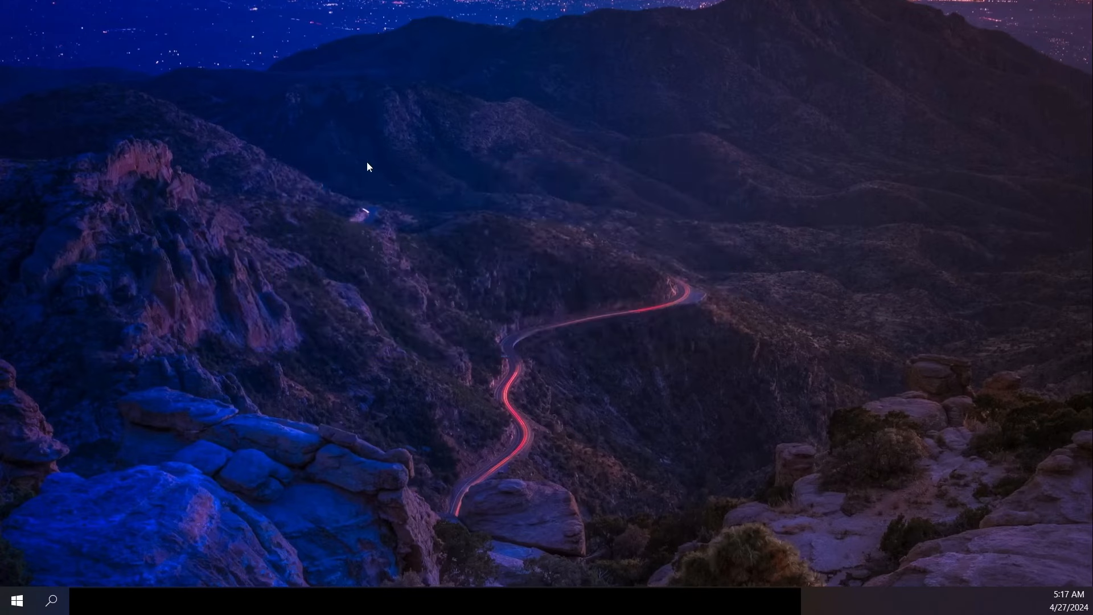
pyautogui.moveTo(393, 162)
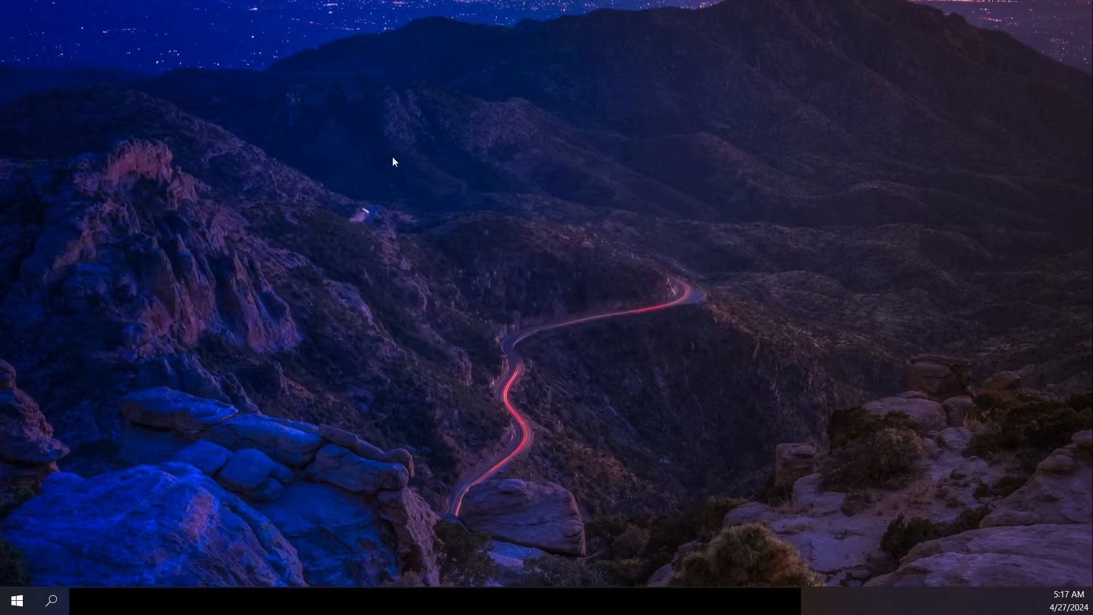